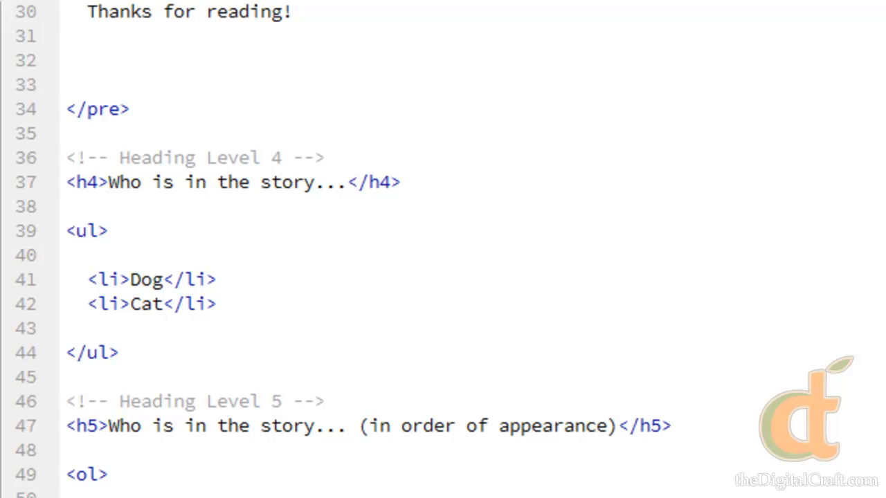
Add an empty <form></form> element on its own lines below the </table> tag
scroll("down", 3)
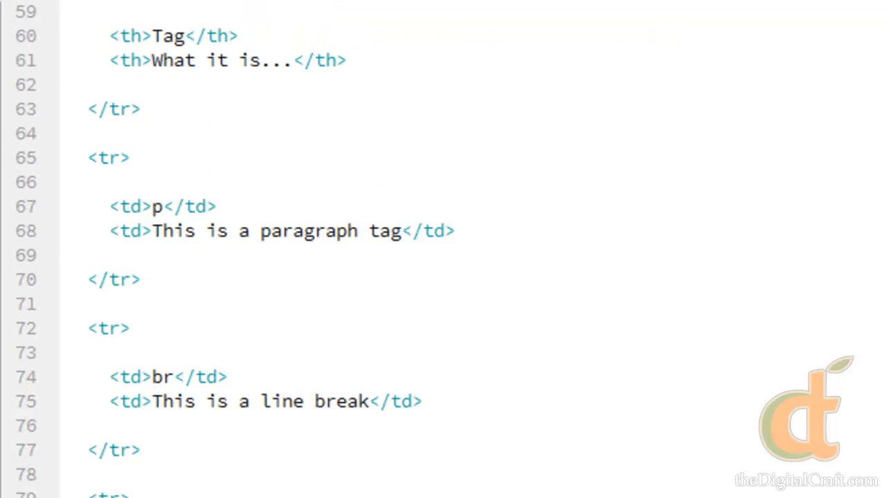
scroll("down", 3)
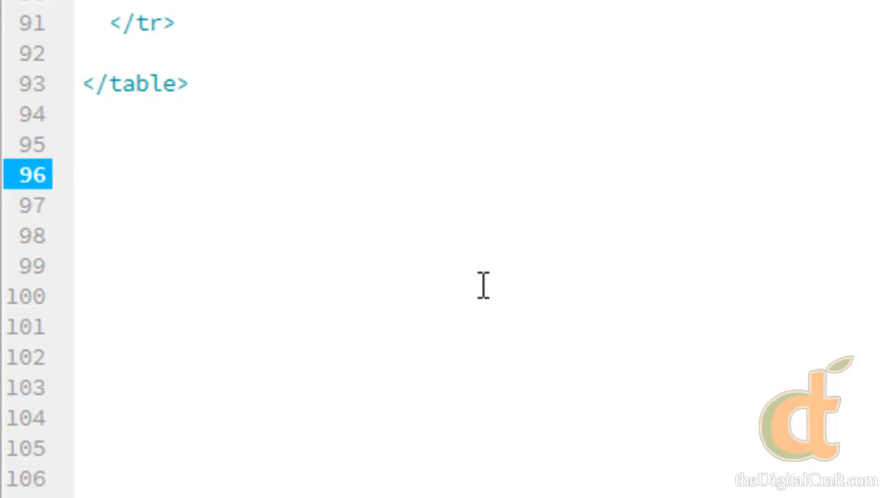
type("<")
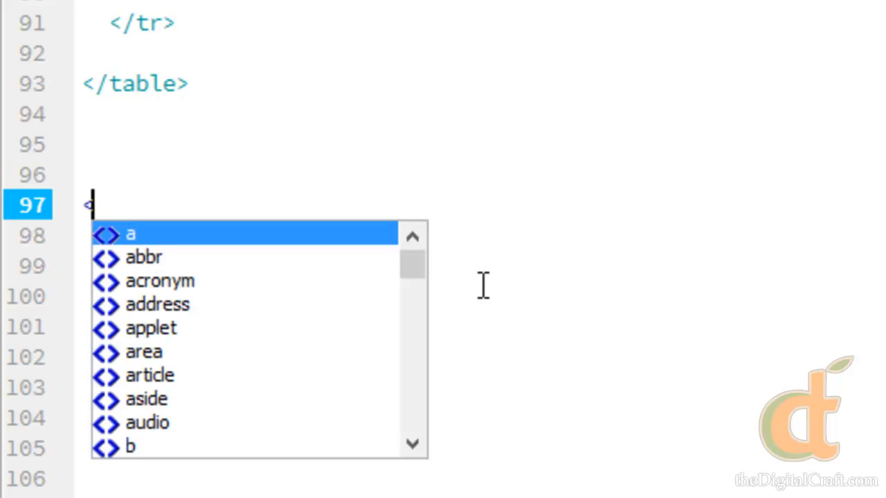
type("form>")
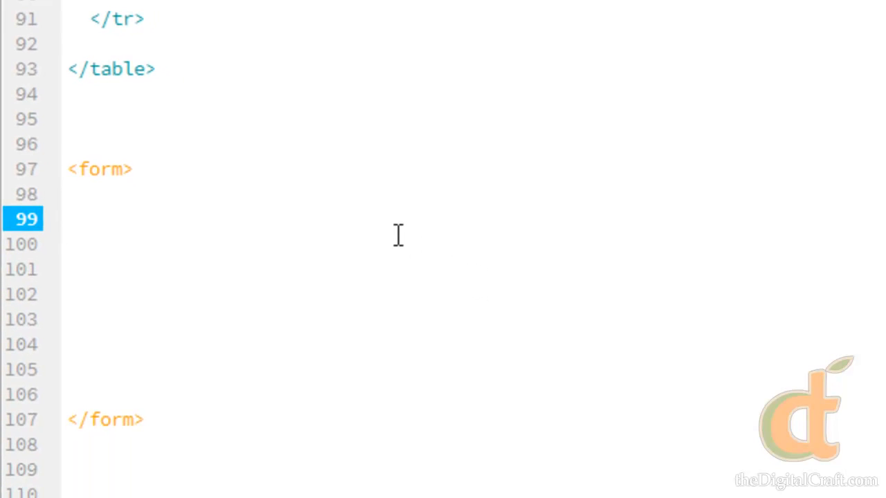
Start an <input> tag on a new line inside the form
left_click(69, 219)
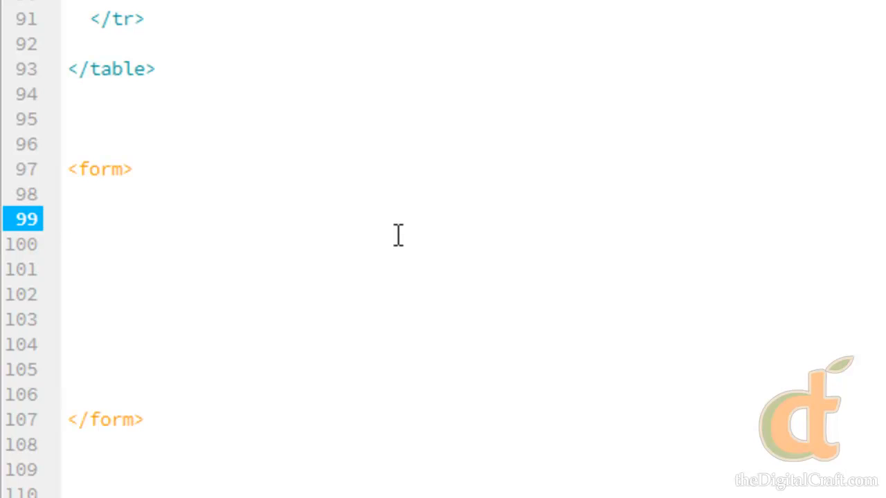
left_click(67, 218)
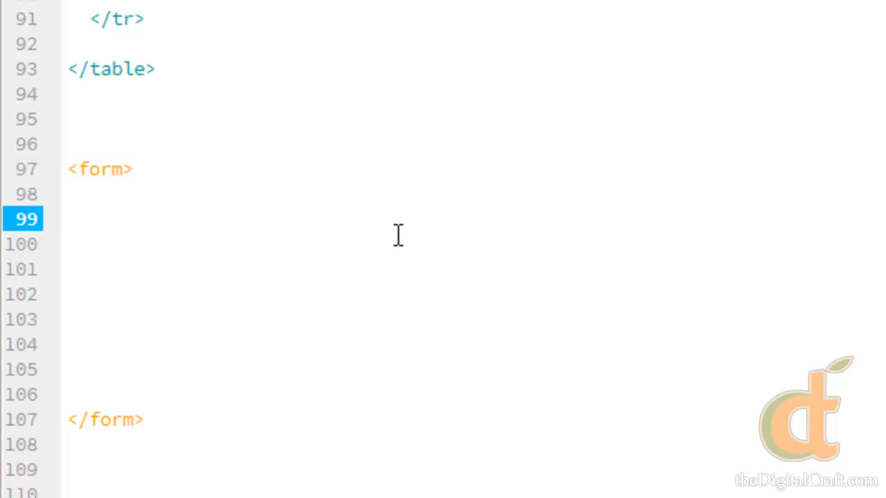
left_click(86, 219)
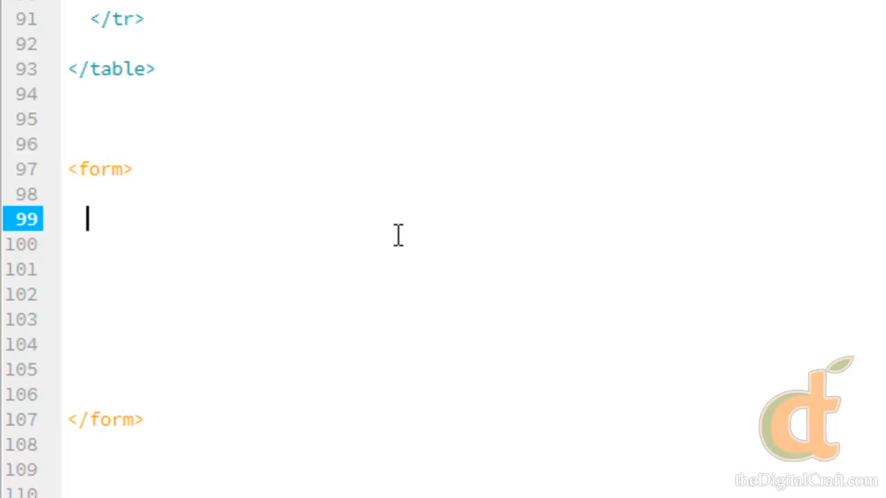
type("<")
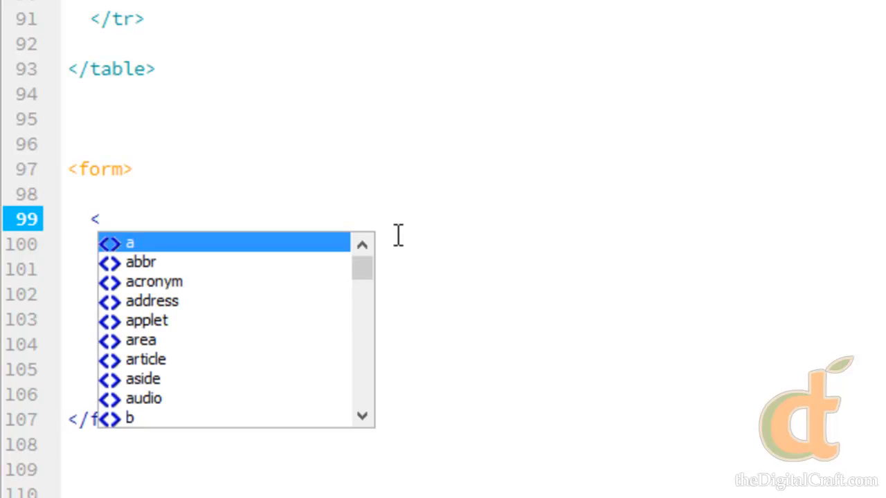
type("input>")
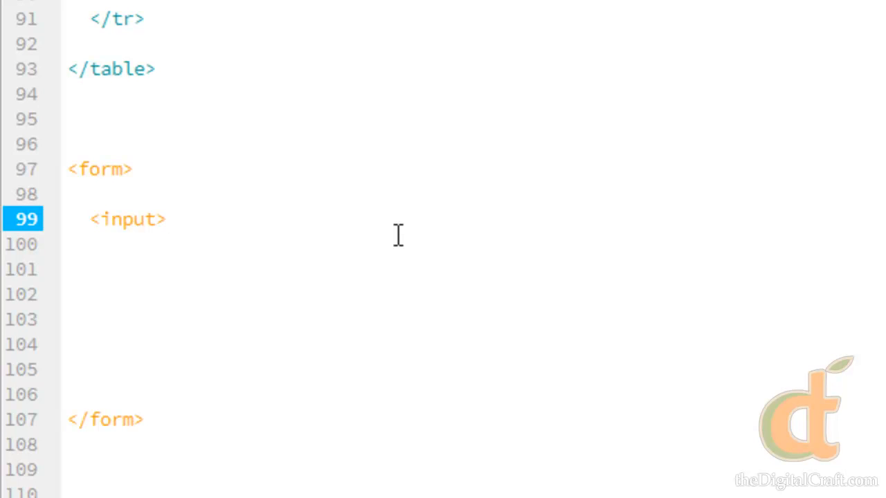
double_click(127, 218)
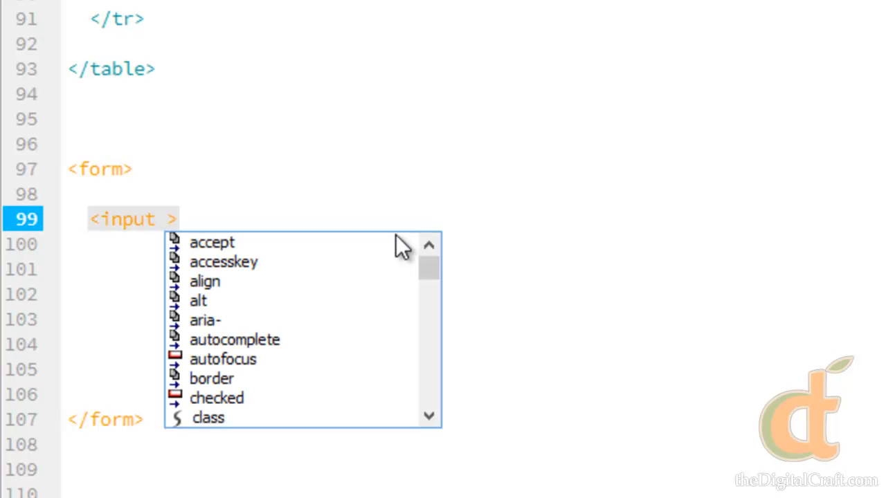
Give the input type="text" and name="first_name" attributes
type("t")
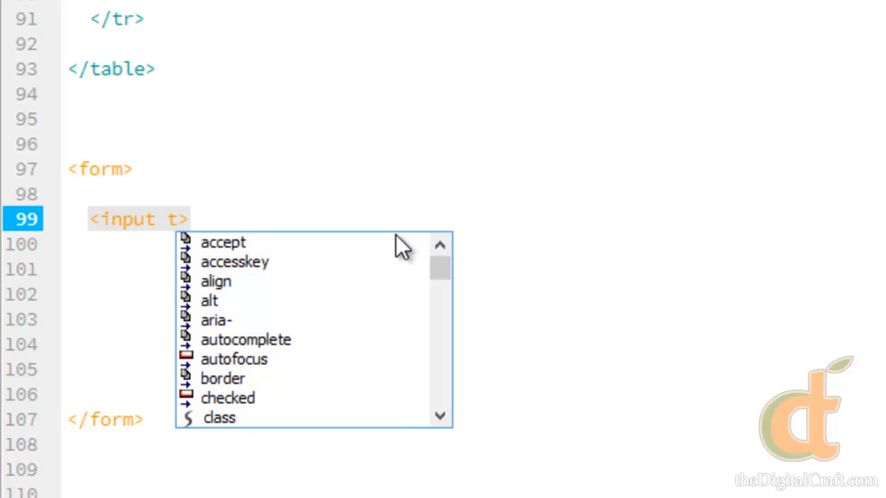
type("ype=\"")
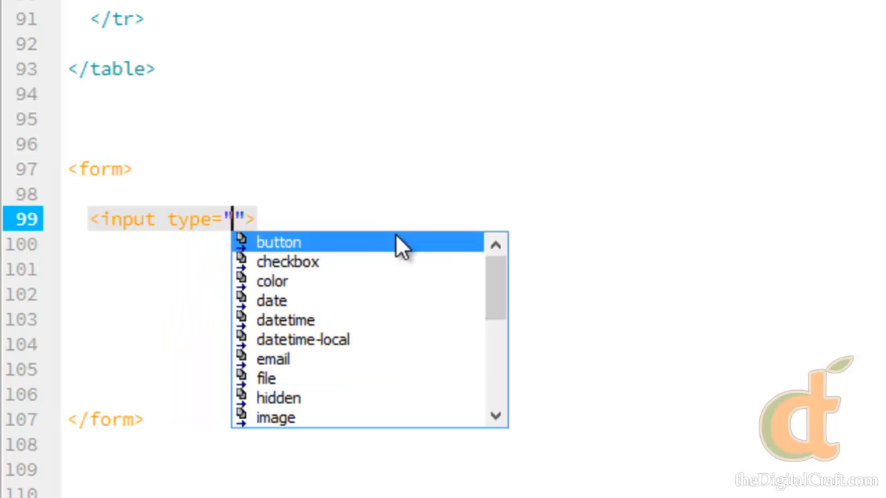
type("text")
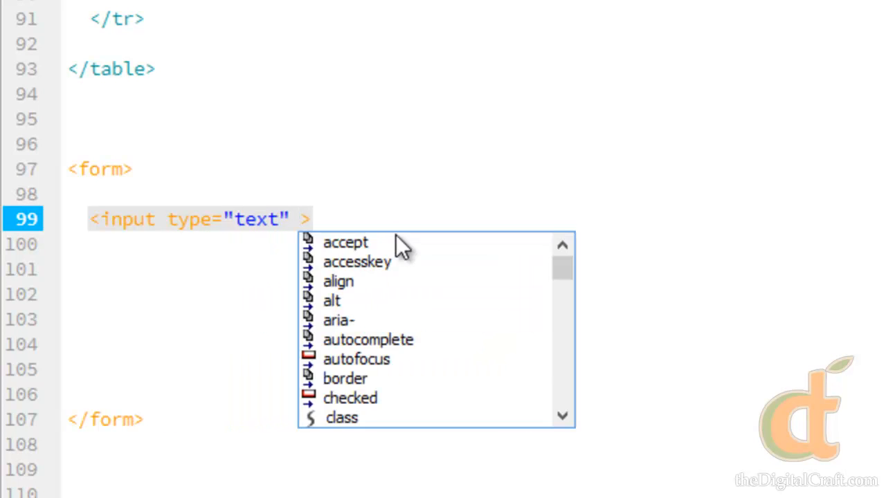
type("name=\"")
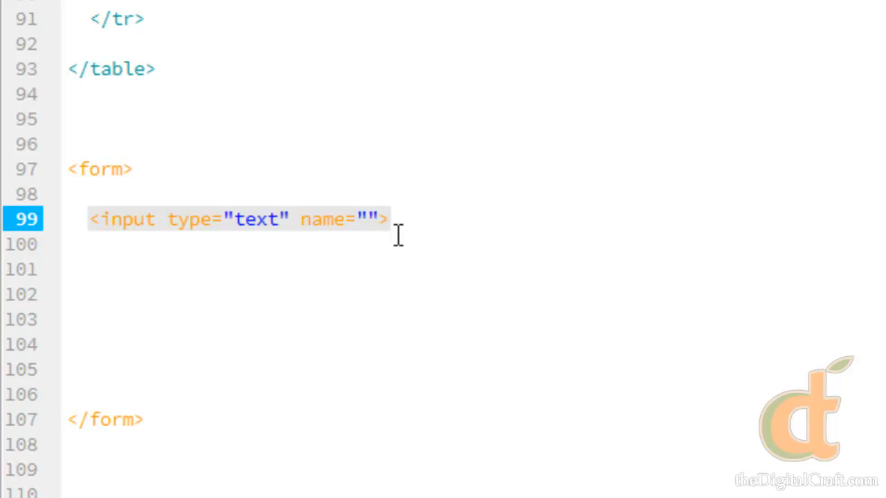
left_click(374, 219)
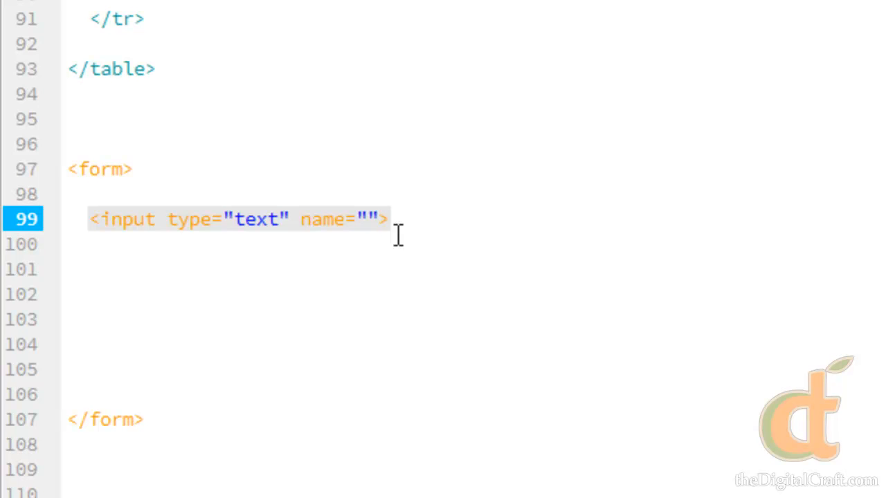
left_click(376, 219)
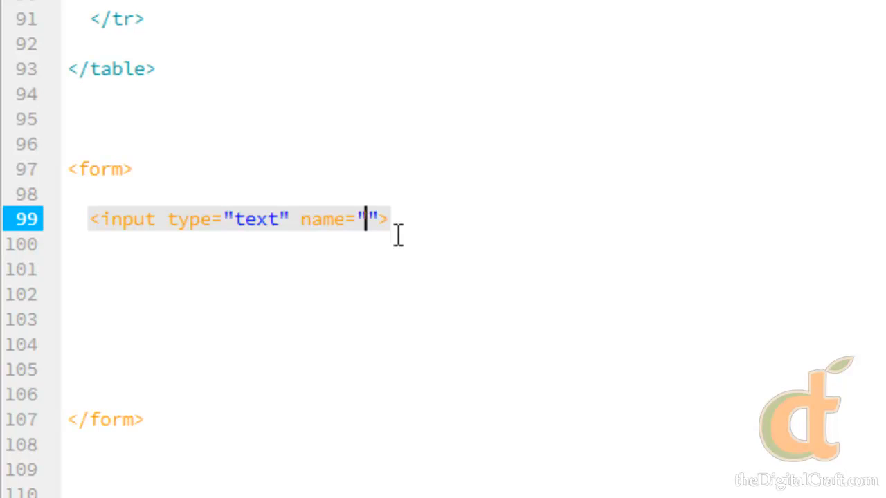
type("first_")
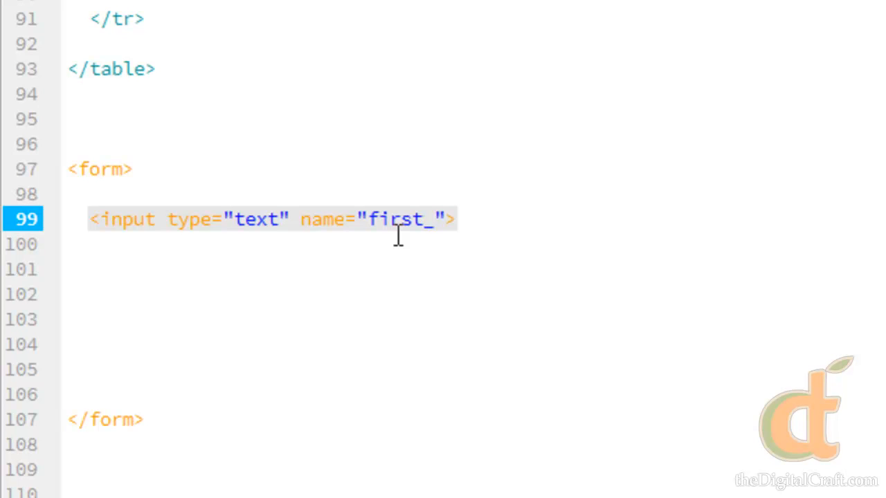
type("name")
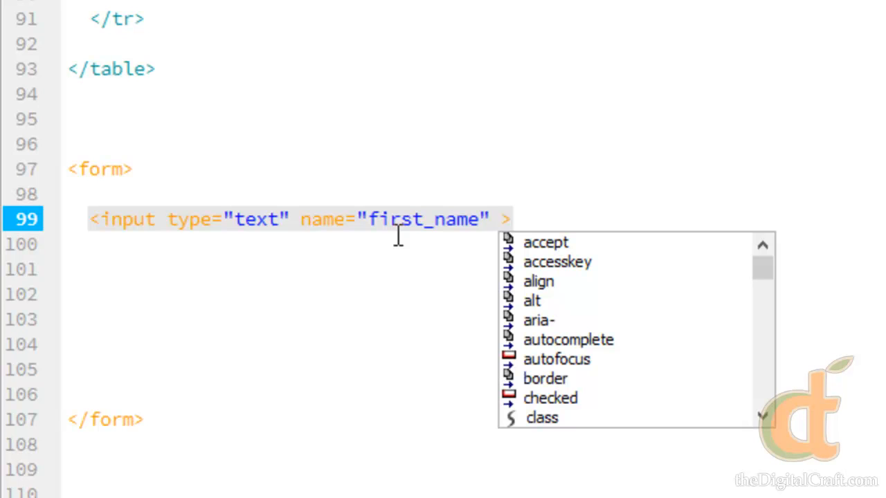
Set the first_name input's size attribute to 40, correcting the typed value
type("size")
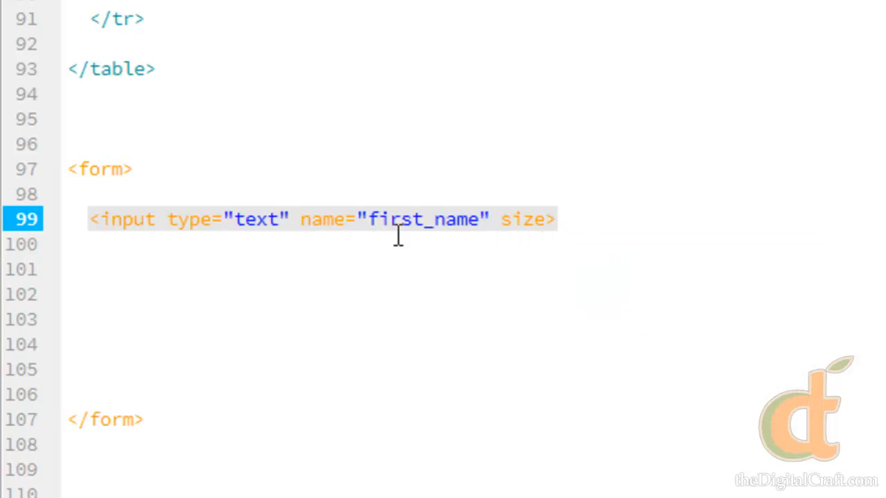
type("\"")
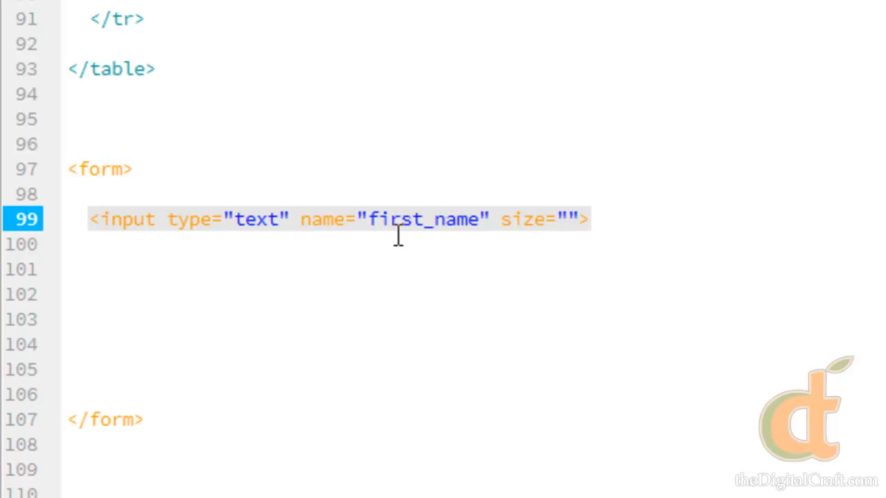
left_click(561, 218)
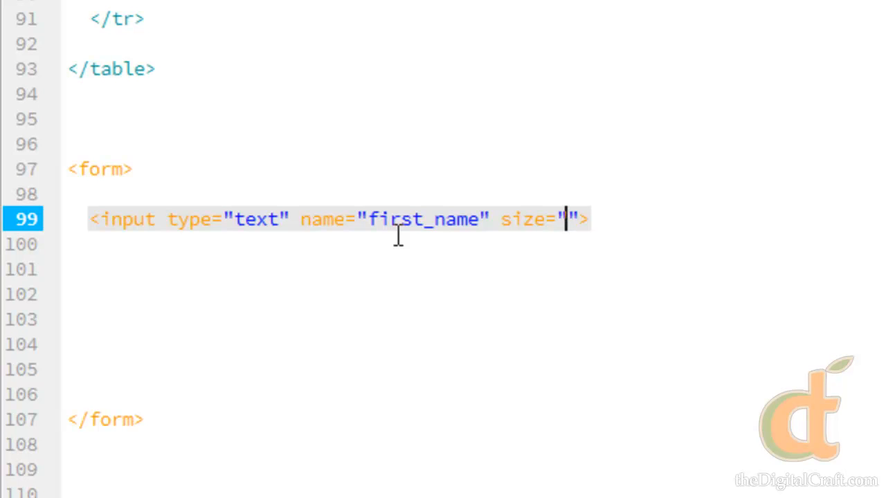
key("Backspace")
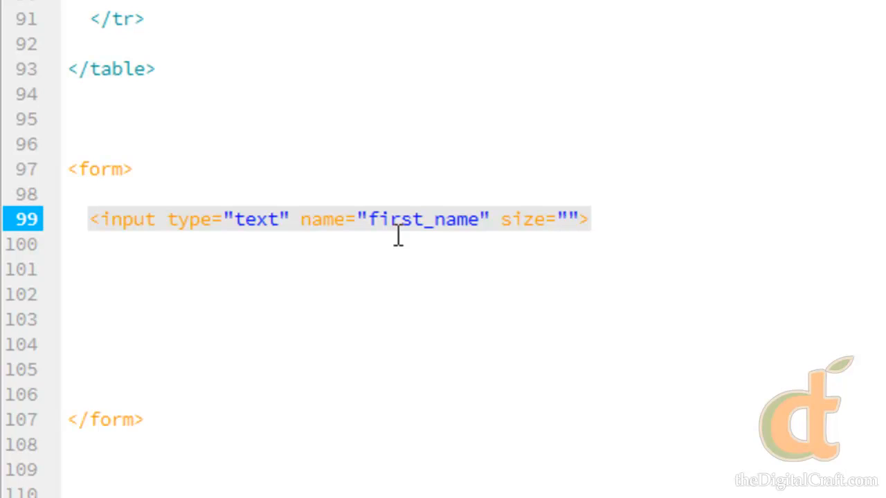
left_click(565, 218)
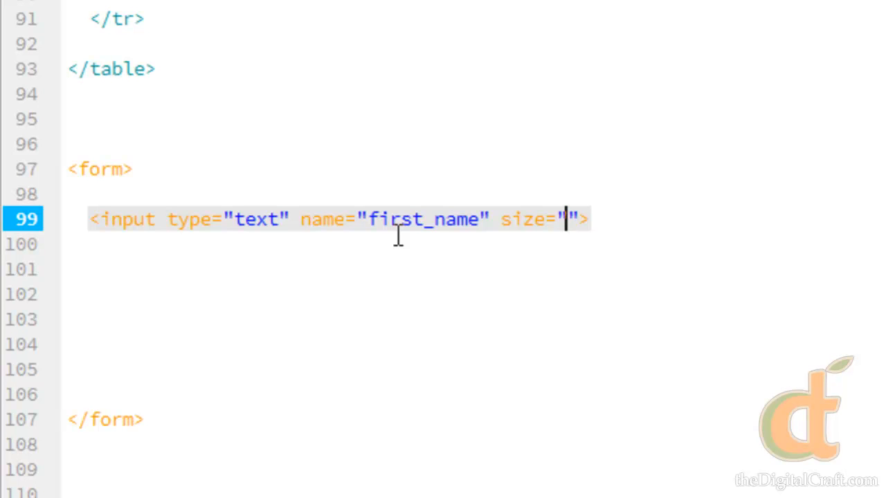
key("Backspace")
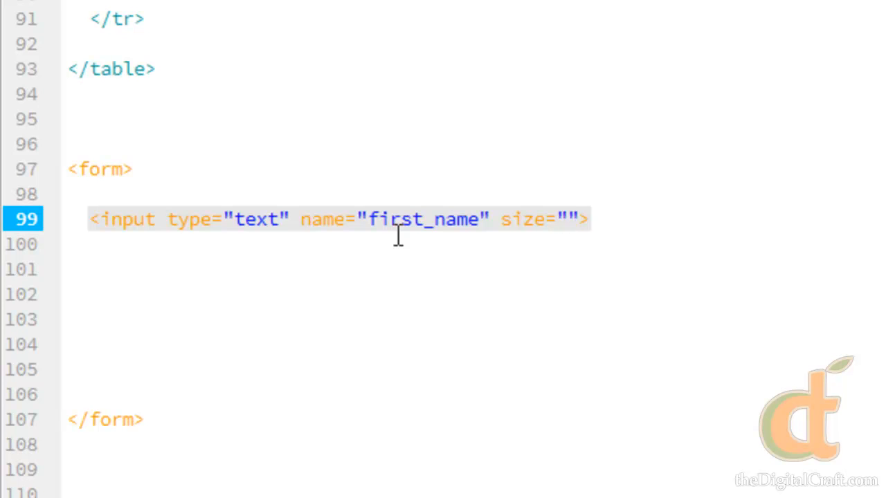
left_click(565, 219)
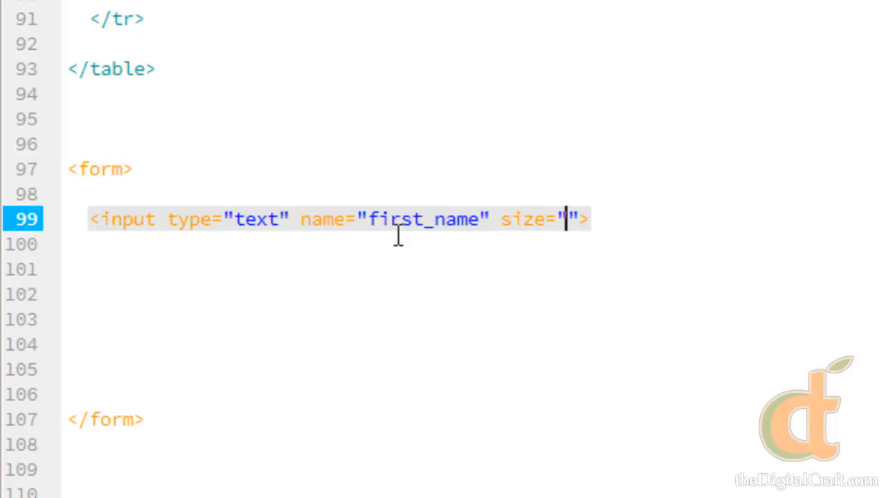
key("Backspace")
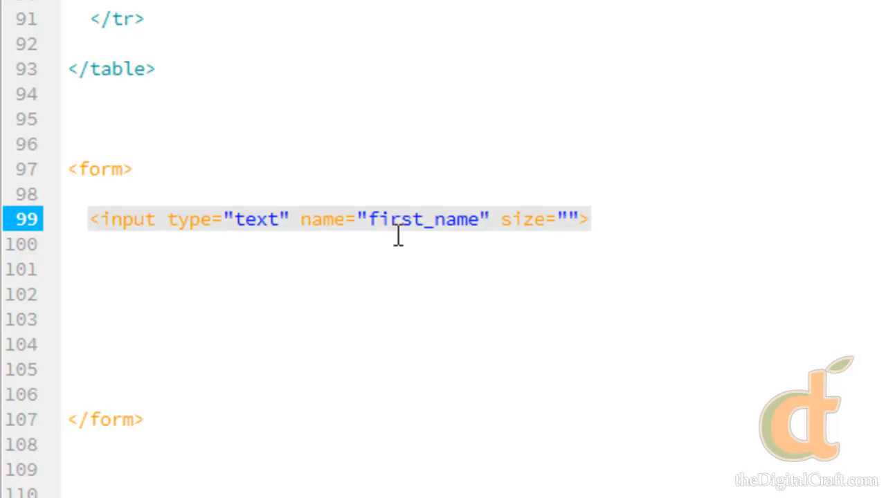
type("40")
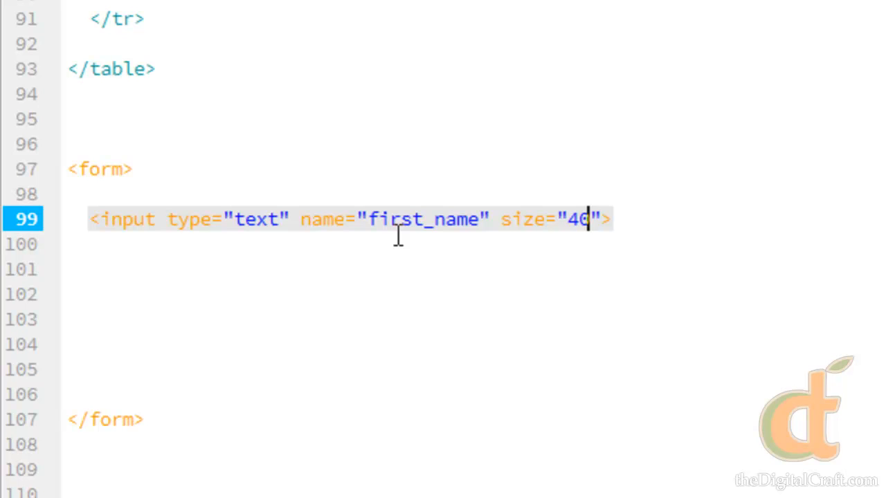
type("0")
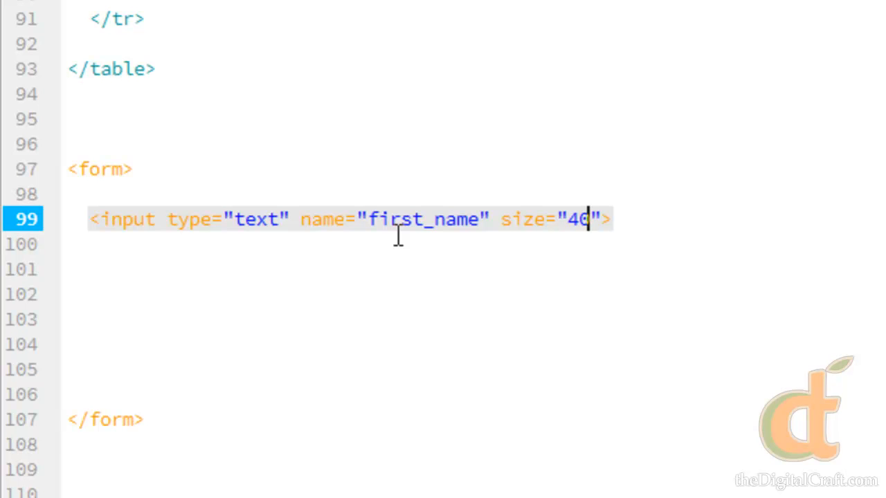
type("0")
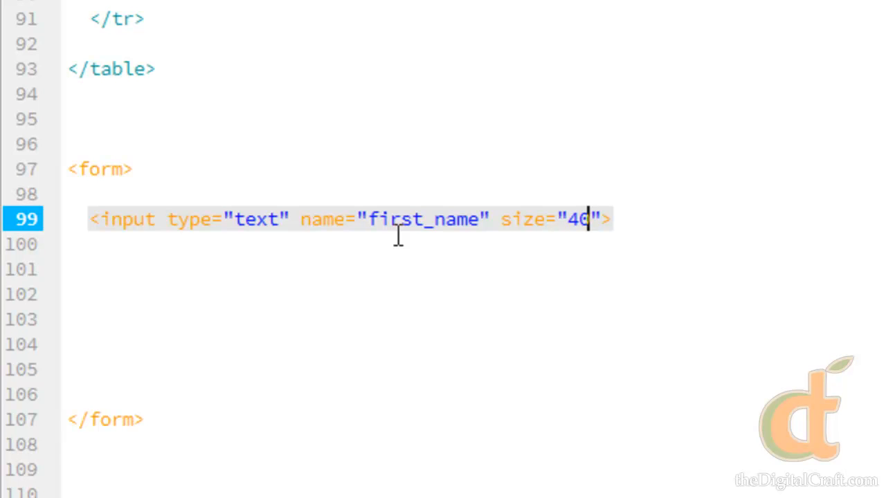
type("0")
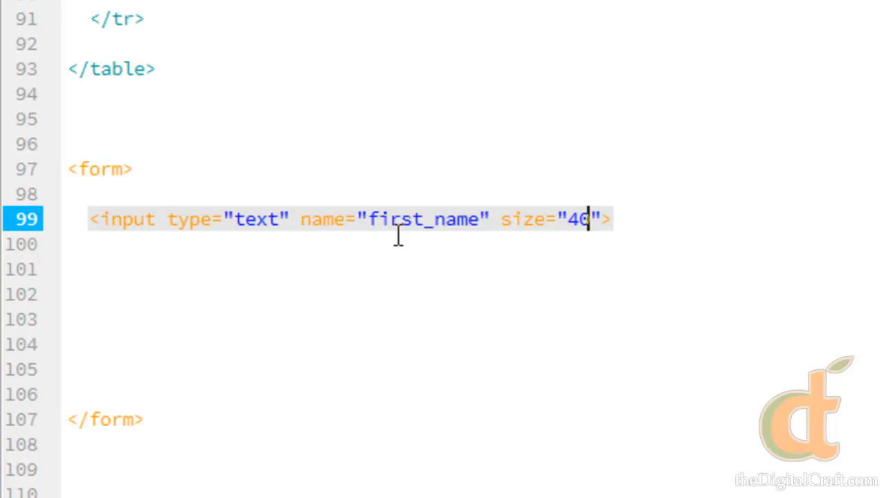
type("0")
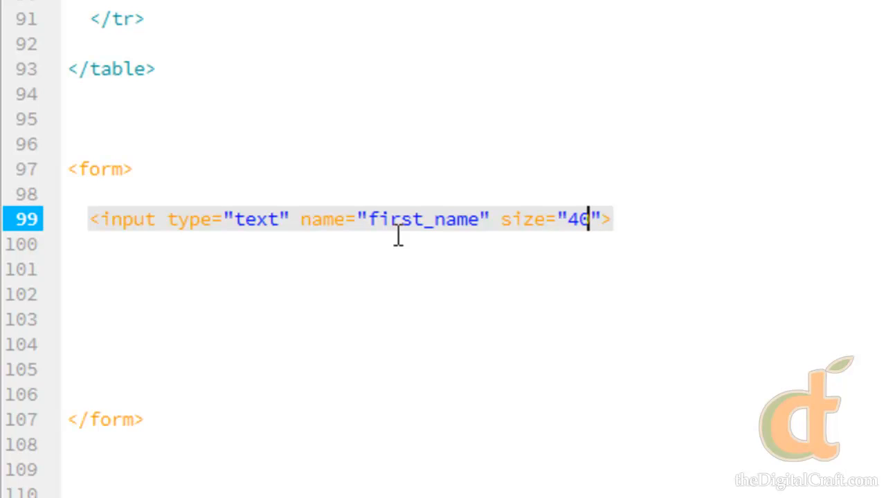
type("0")
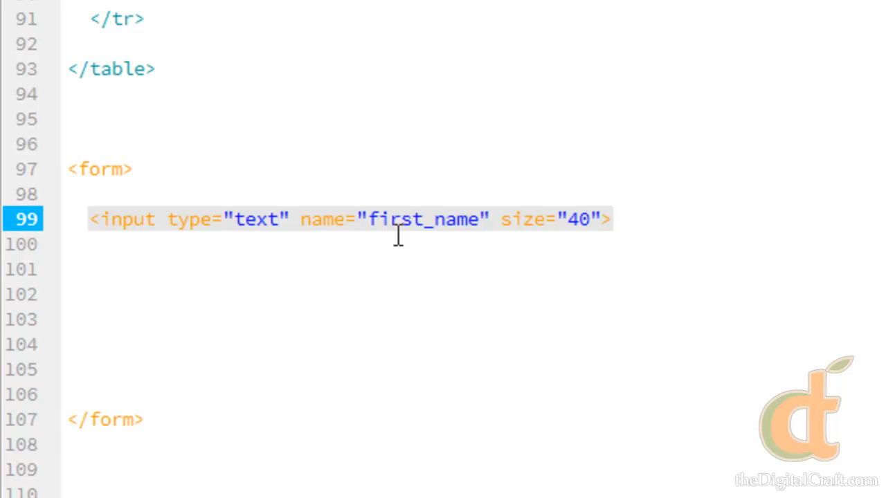
left_click(587, 218)
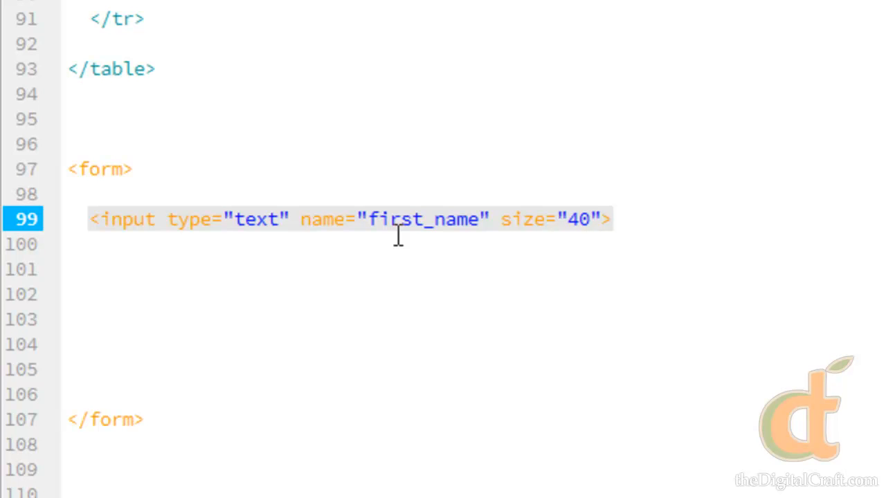
left_click(588, 218)
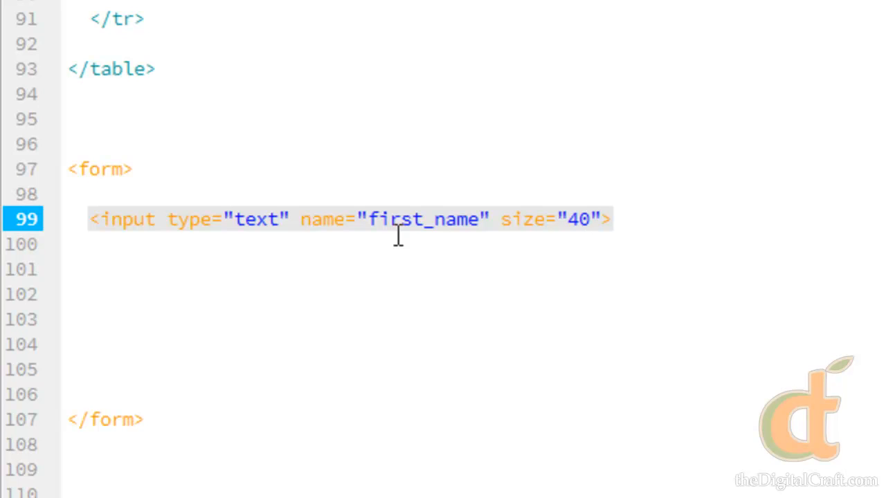
left_click(587, 219)
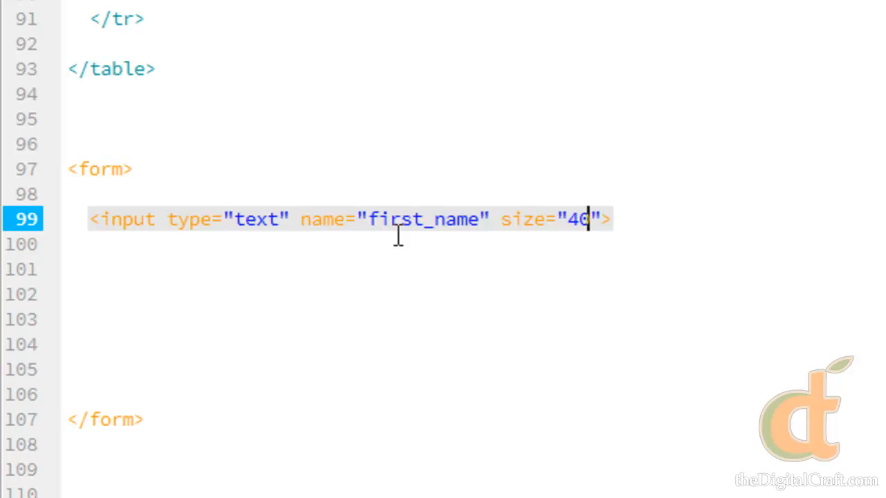
type("0")
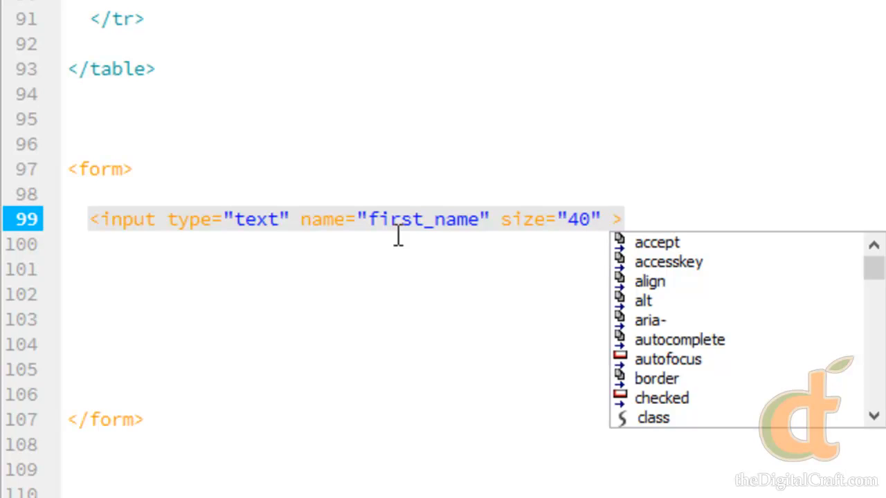
Add maxlength="40" to the input using the autocomplete suggestion
type("ma")
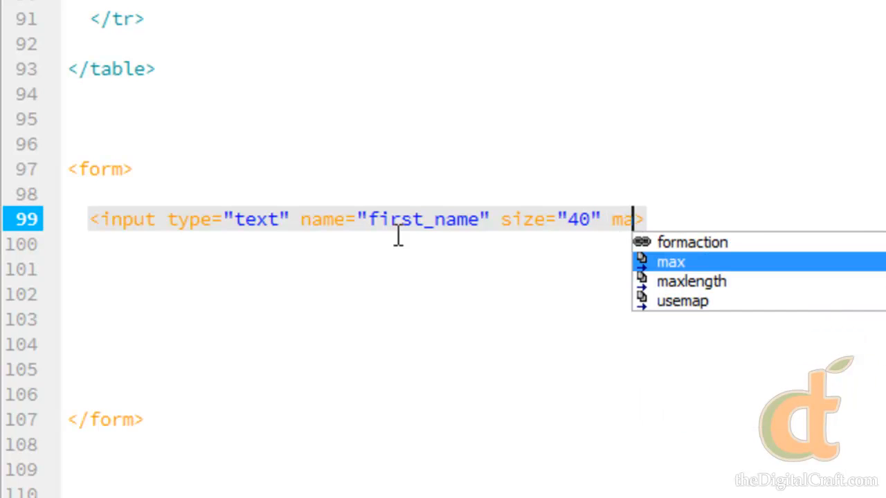
key("Down")
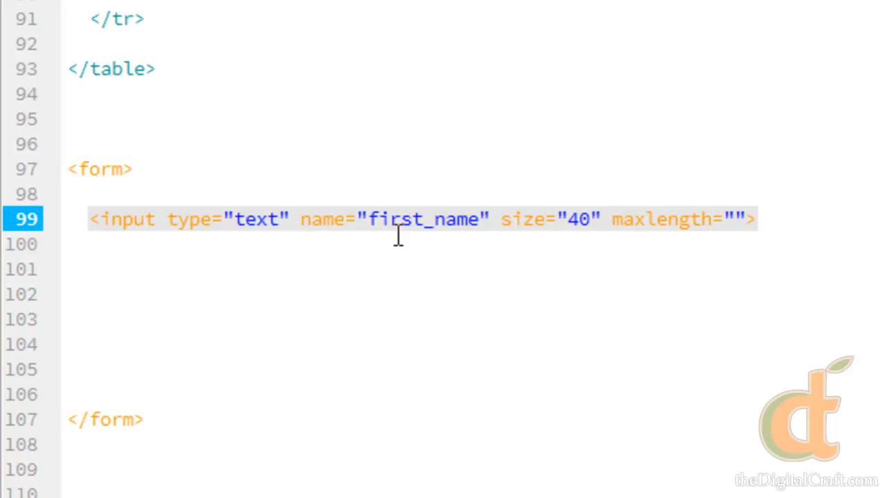
type("40")
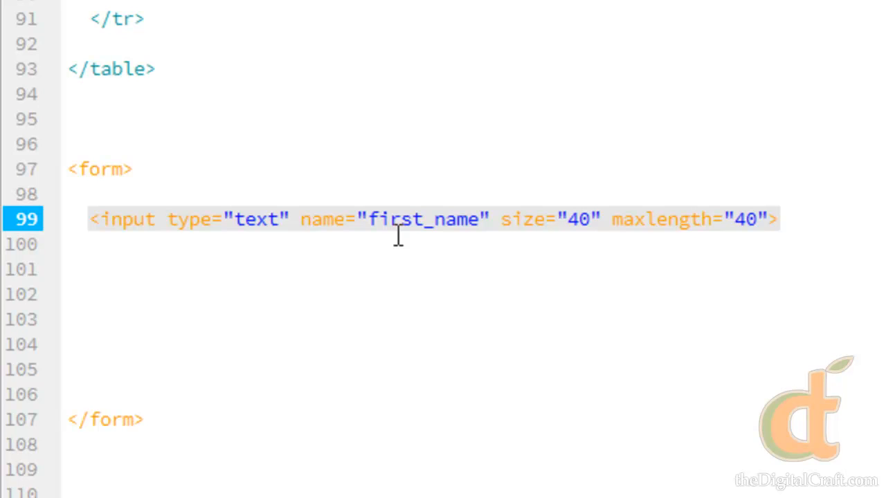
View the page in the browser and scroll through the tag table
left_click(754, 218)
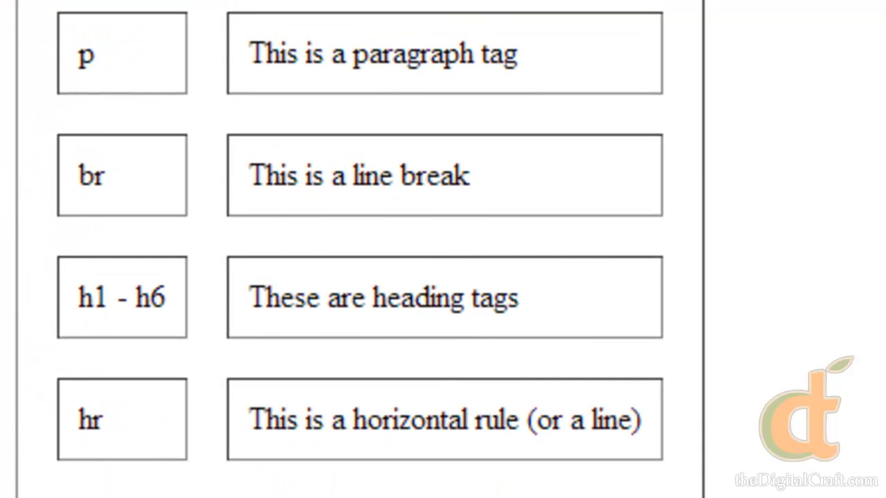
scroll("down", 3)
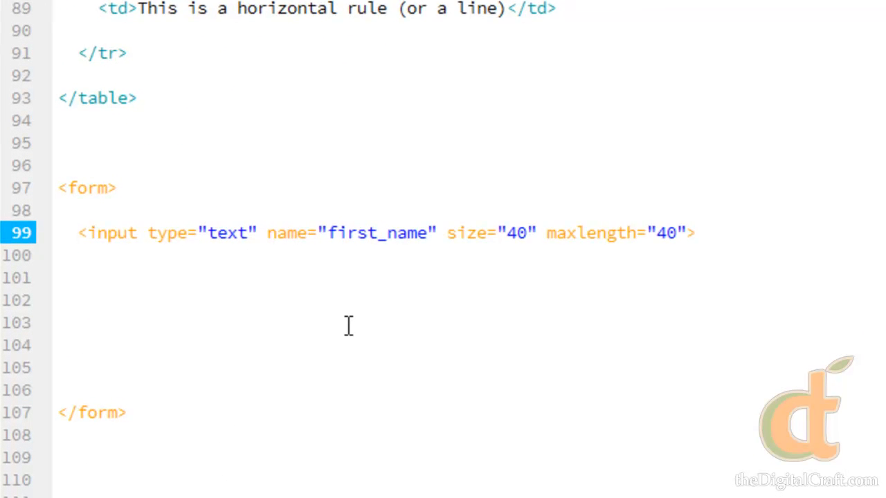
Add a <label> containing "First Name:" before the first_name input
type("albe")
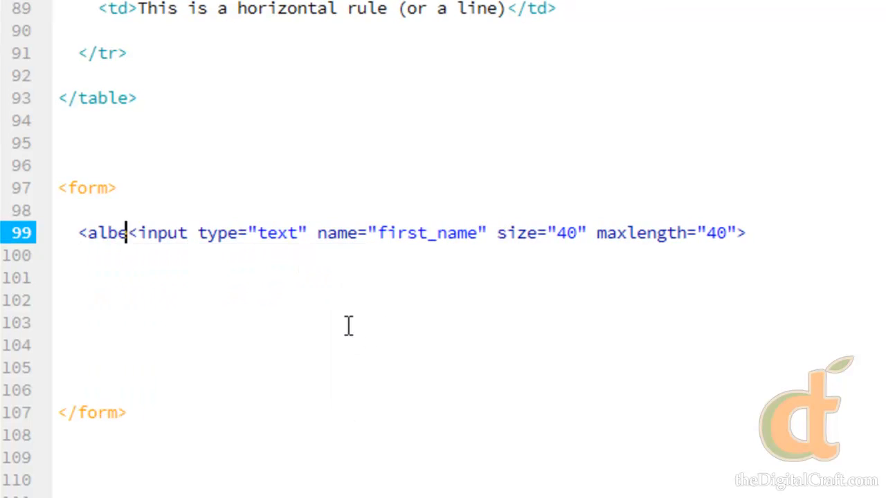
type("l")
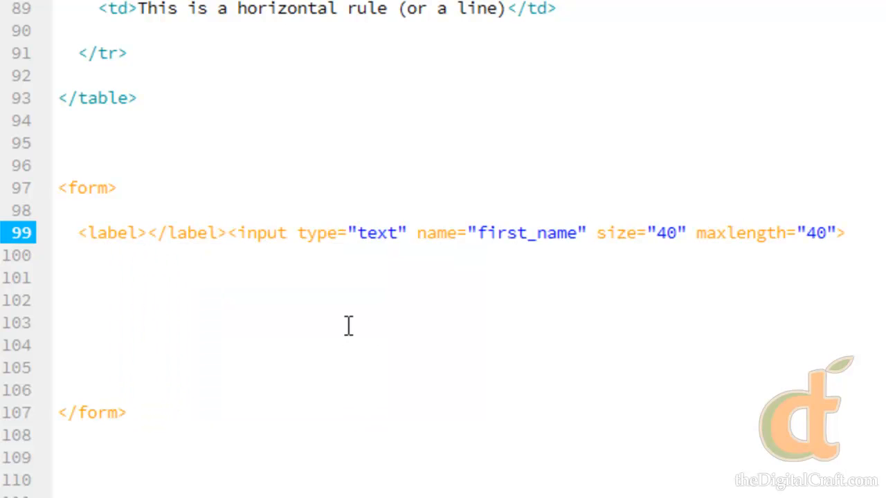
left_click(145, 232)
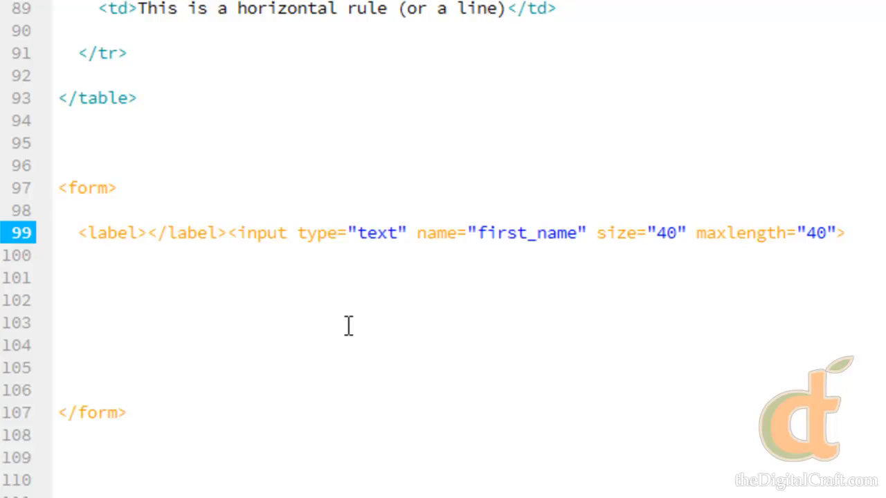
type("First Name:")
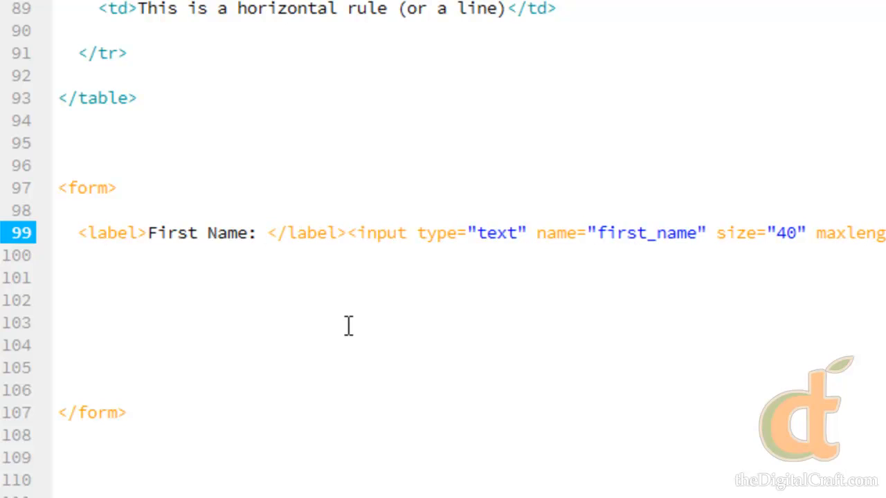
Duplicate the line and change the copied label to "Last Name:"
left_click(264, 232)
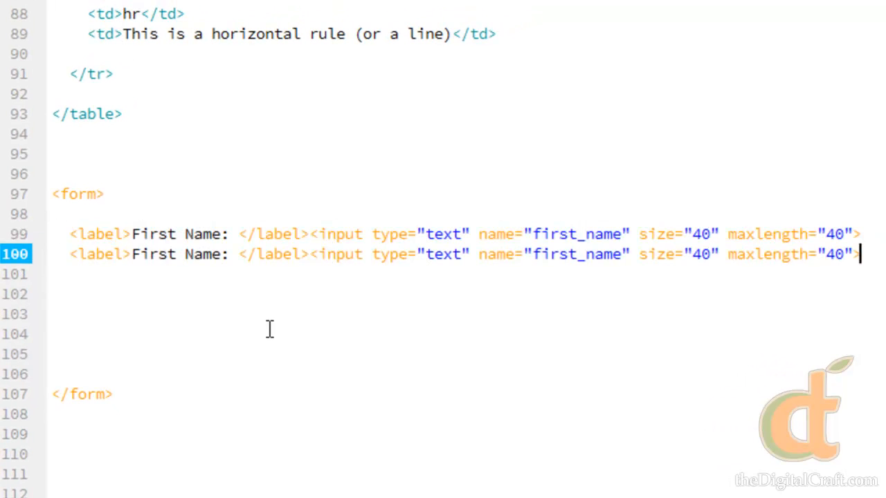
double_click(152, 255)
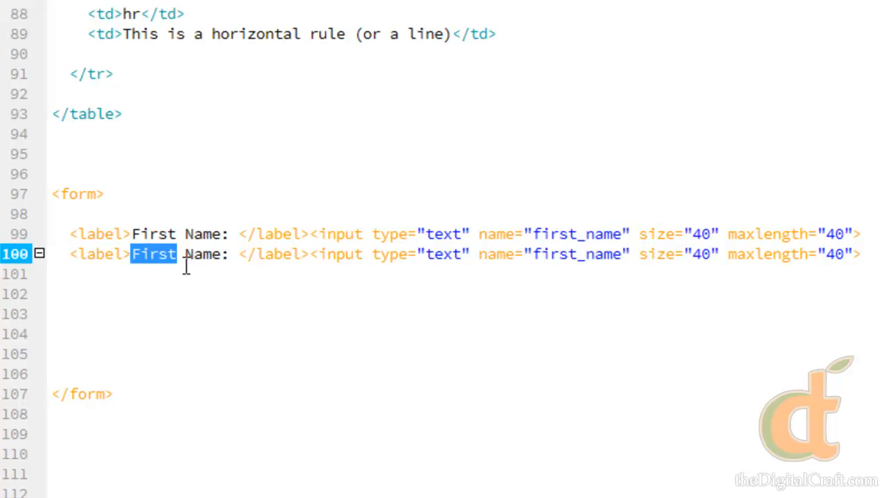
type("Last")
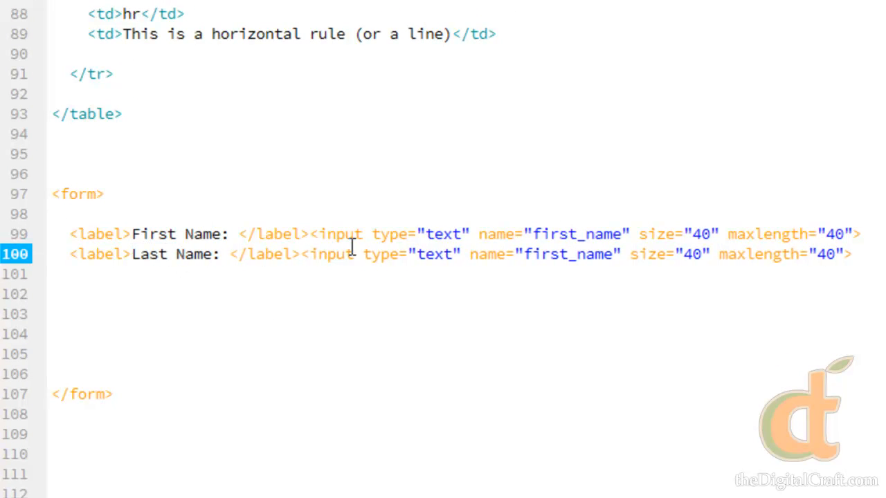
double_click(546, 254)
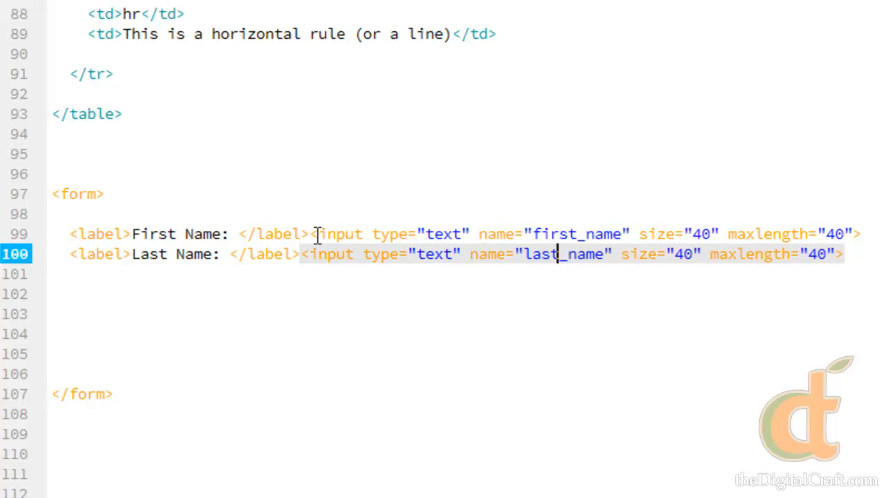
double_click(148, 255)
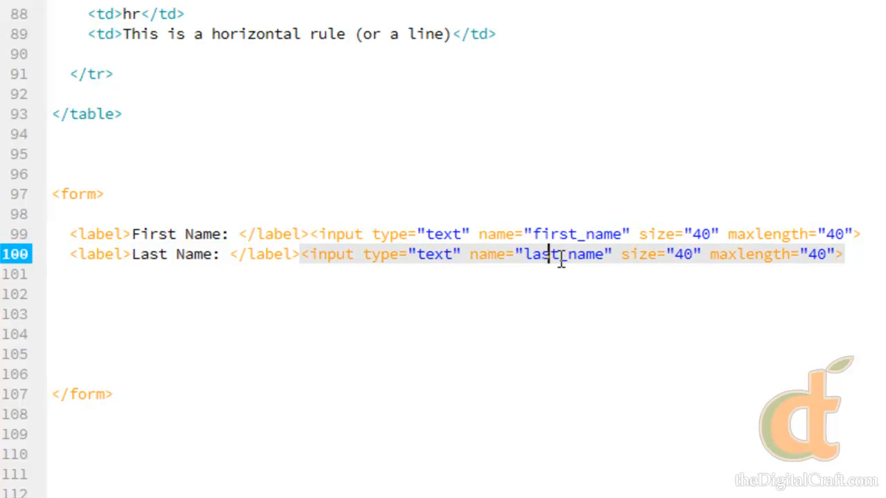
Rename the copied input to last_name, keeping size and maxlength 40
double_click(541, 254)
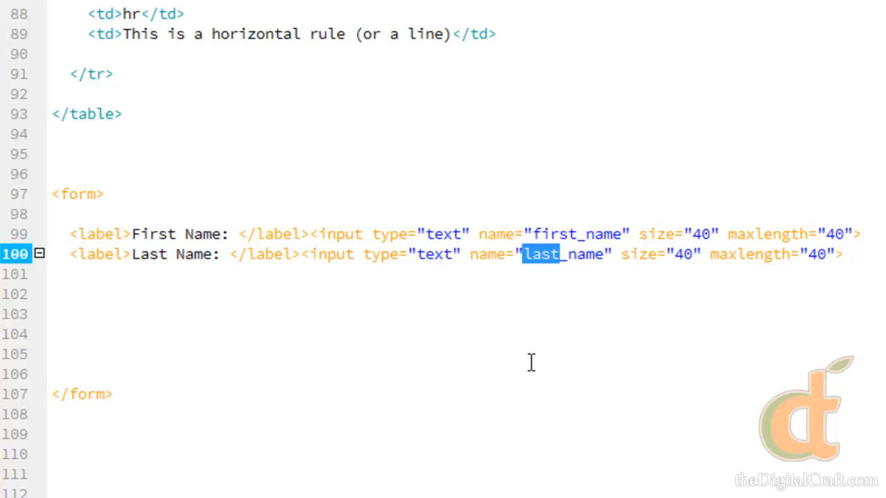
mouse_move(535, 377)
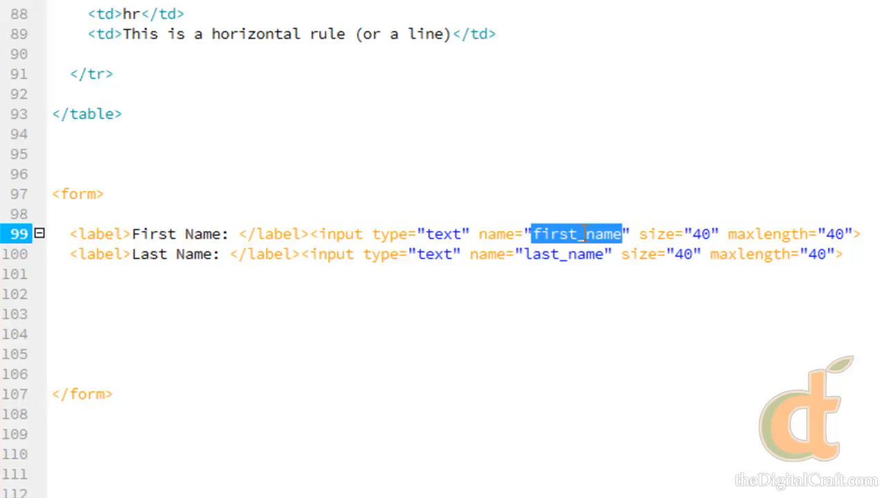
double_click(562, 255)
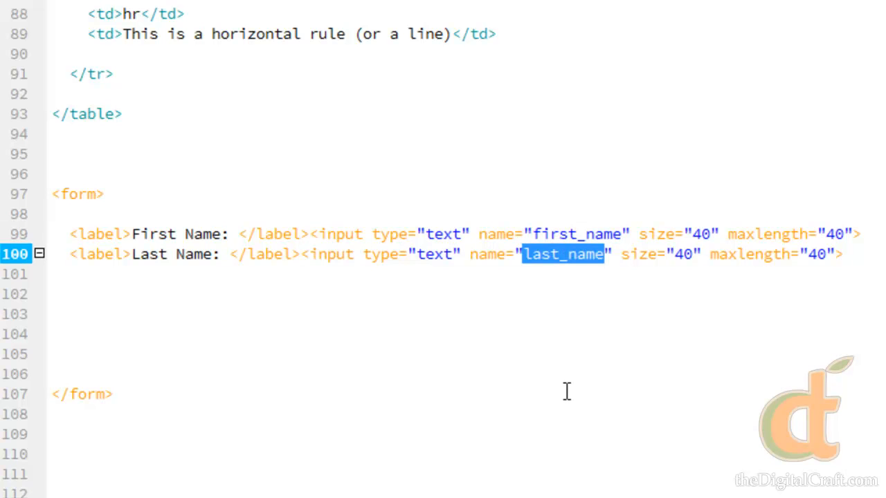
left_click(547, 262)
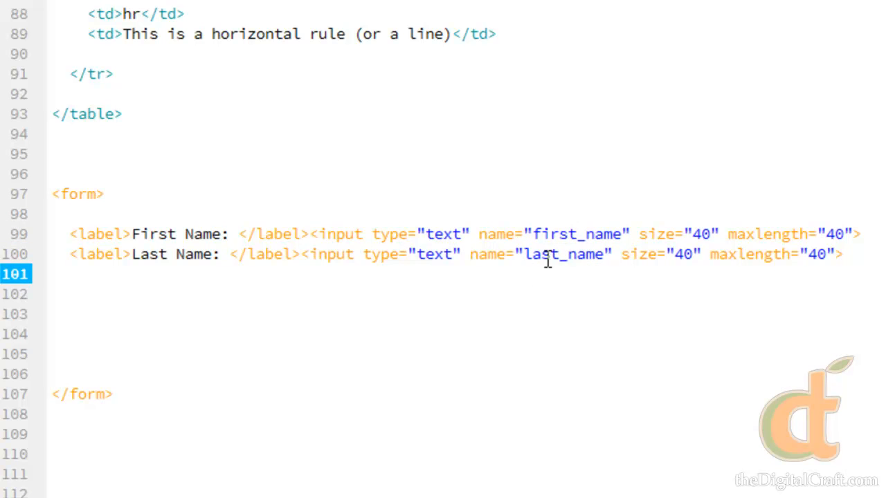
double_click(540, 255)
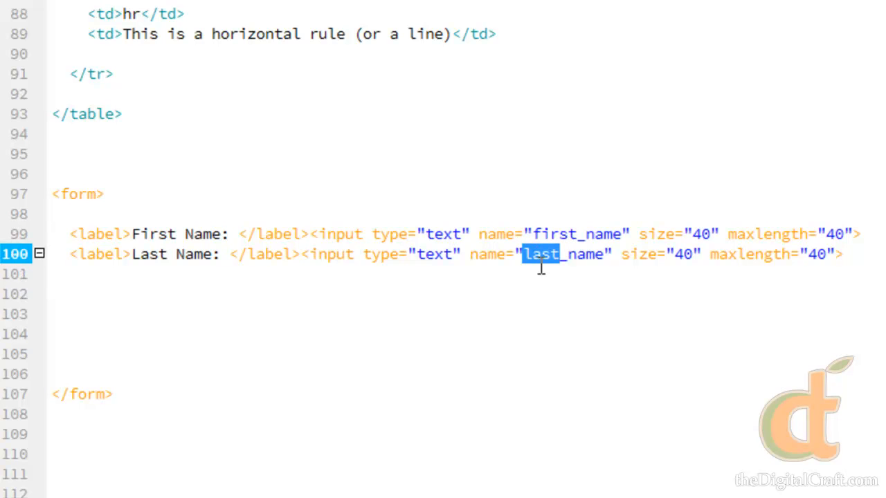
mouse_move(221, 266)
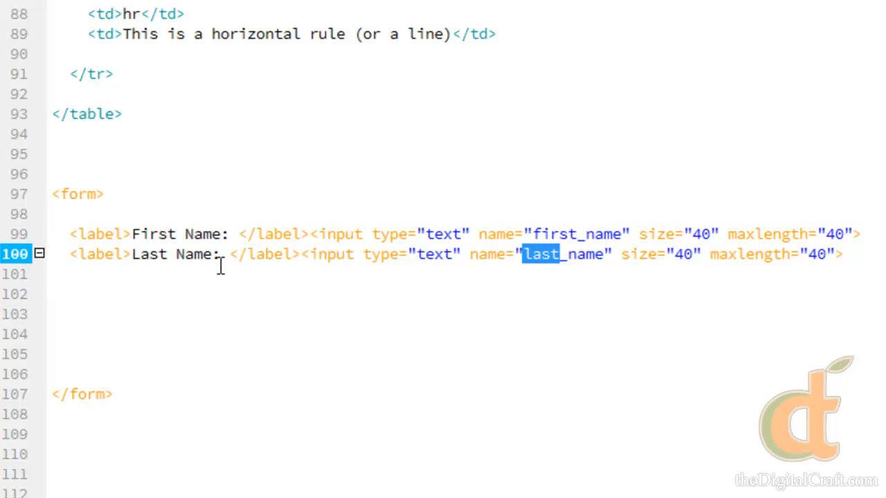
mouse_move(736, 259)
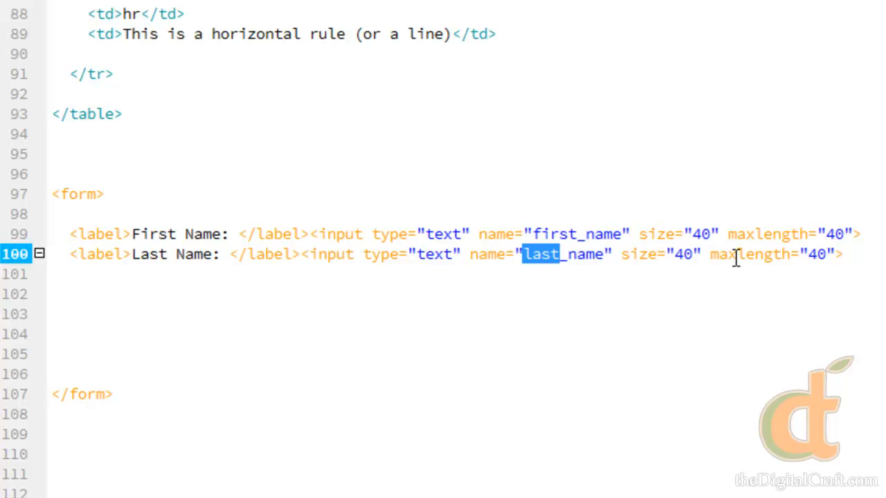
mouse_move(590, 332)
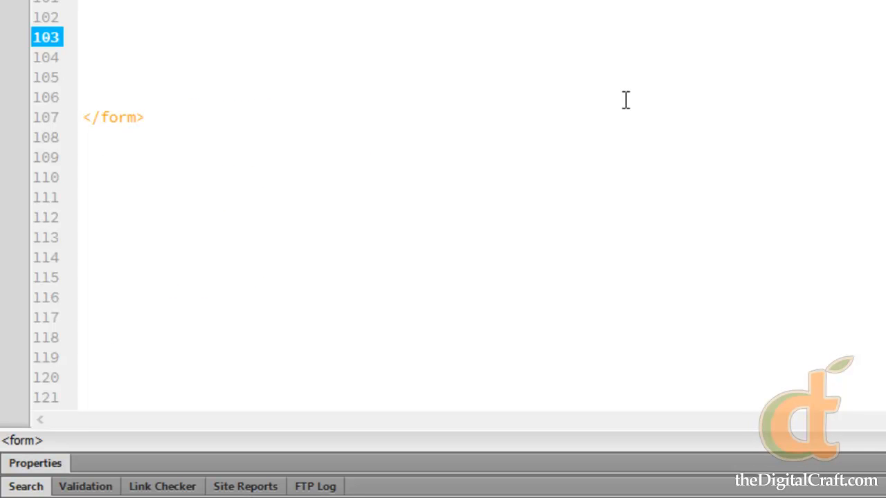
Move editing to an empty line below the two name inputs inside the form
left_click(83, 38)
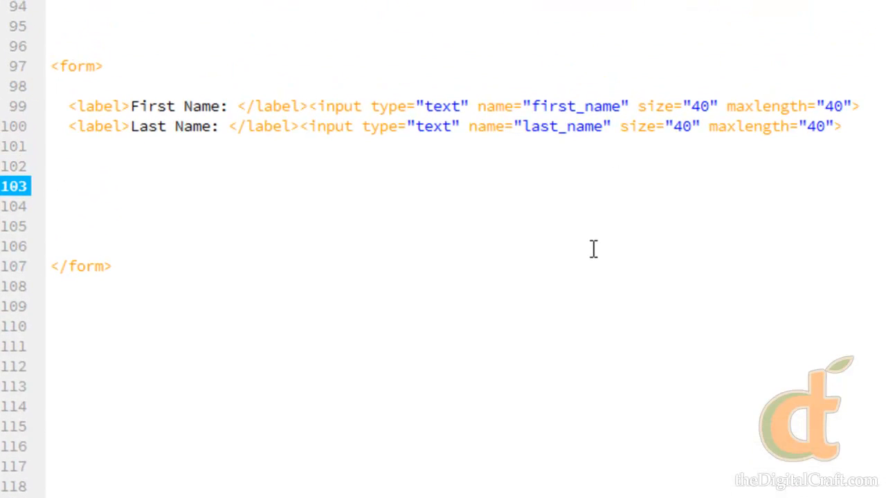
left_click(53, 186)
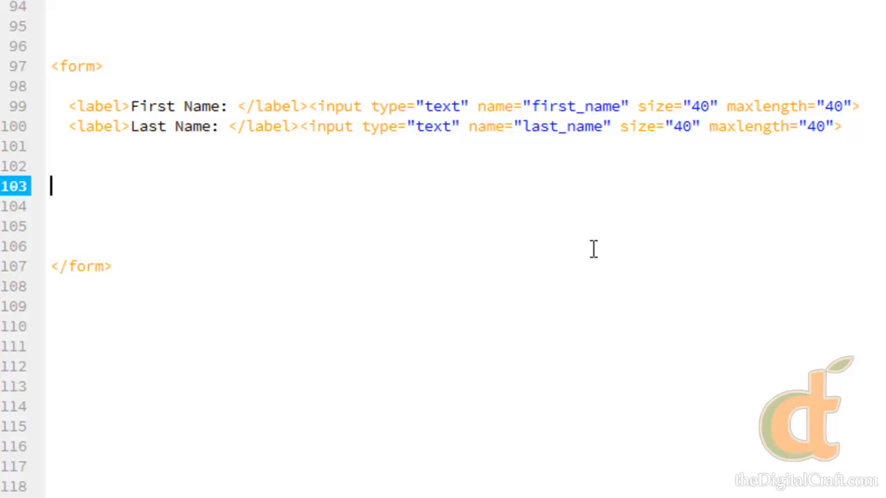
mouse_move(874, 102)
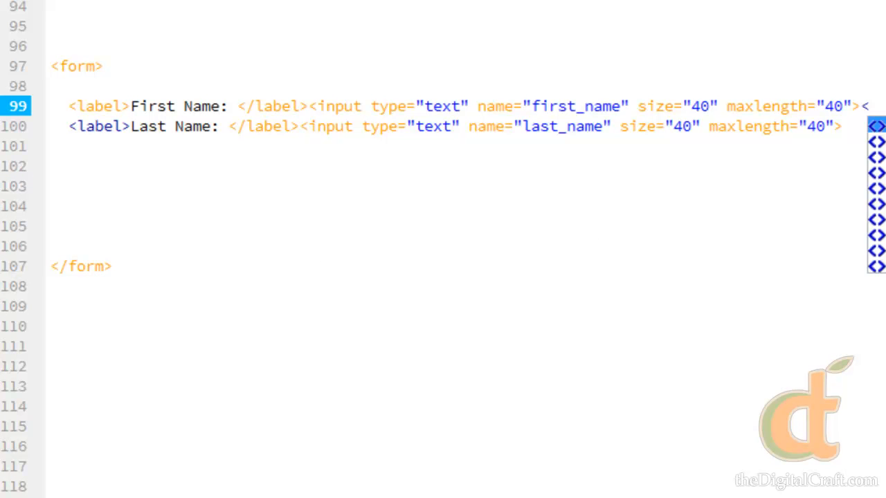
Add <br> after the first_name input and wrap both name lines in one <p> paragraph
type("<br>")
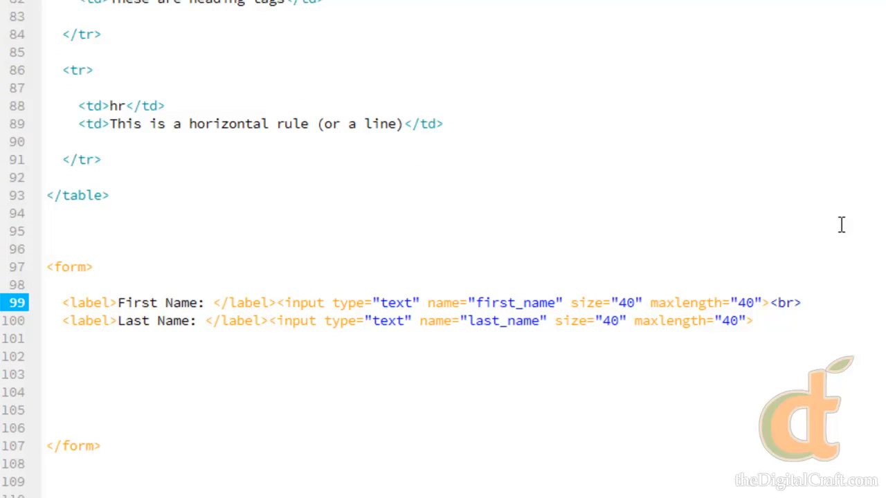
left_click(801, 302)
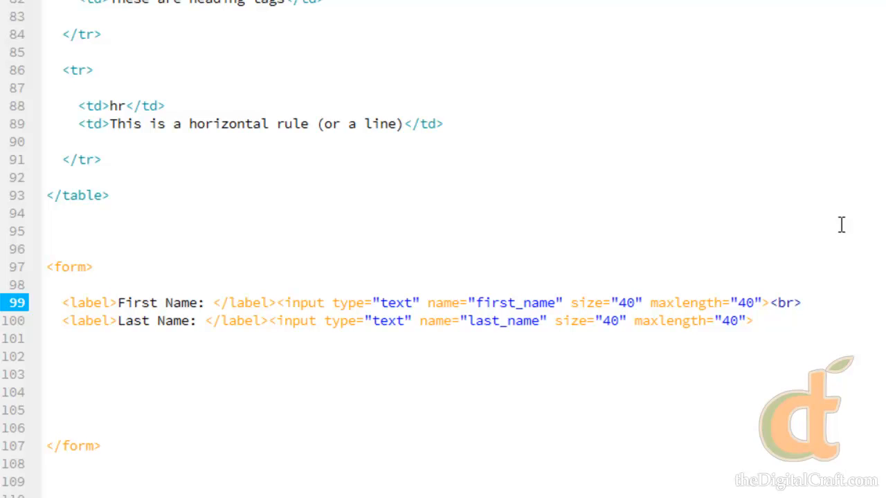
left_click(796, 301)
type("</p>")
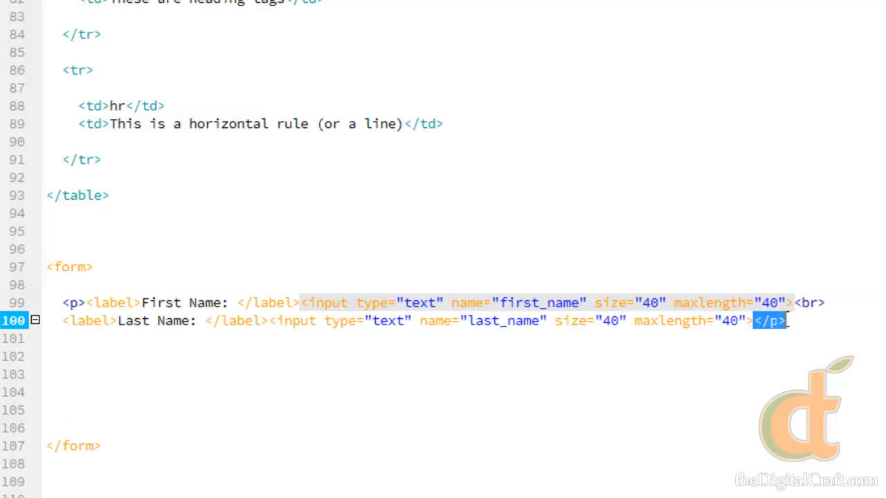
left_click(83, 302)
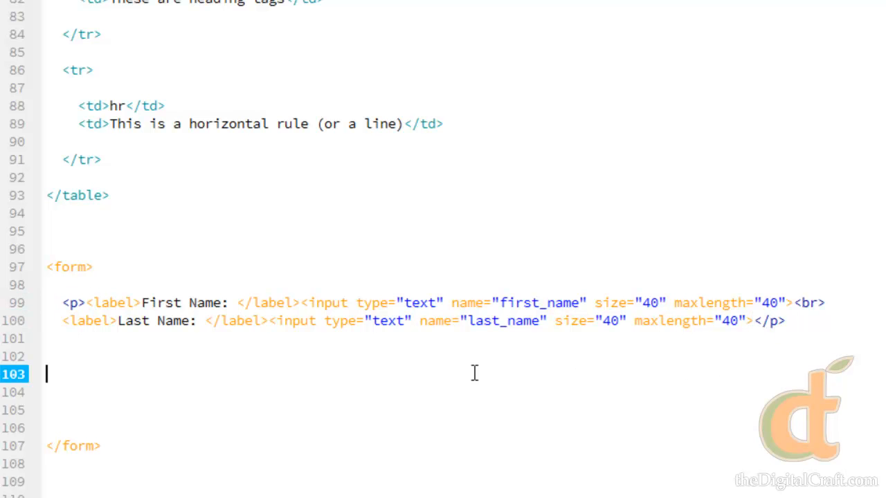
mouse_move(224, 306)
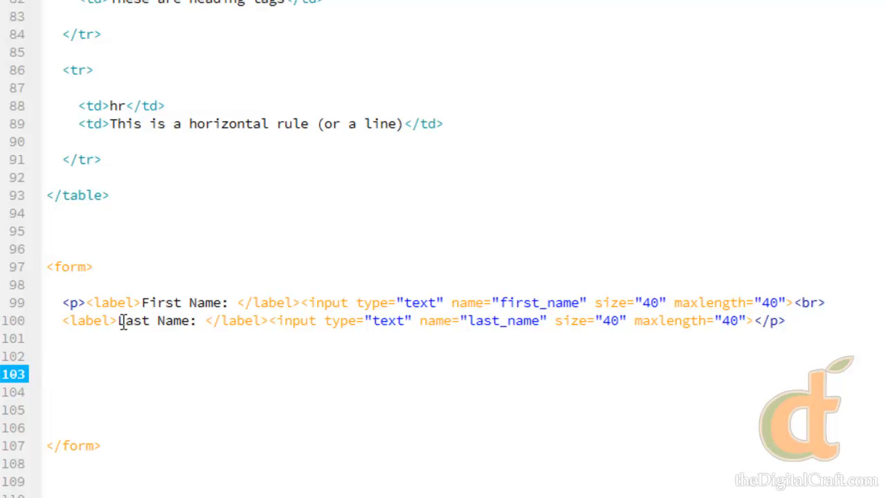
left_click(817, 321)
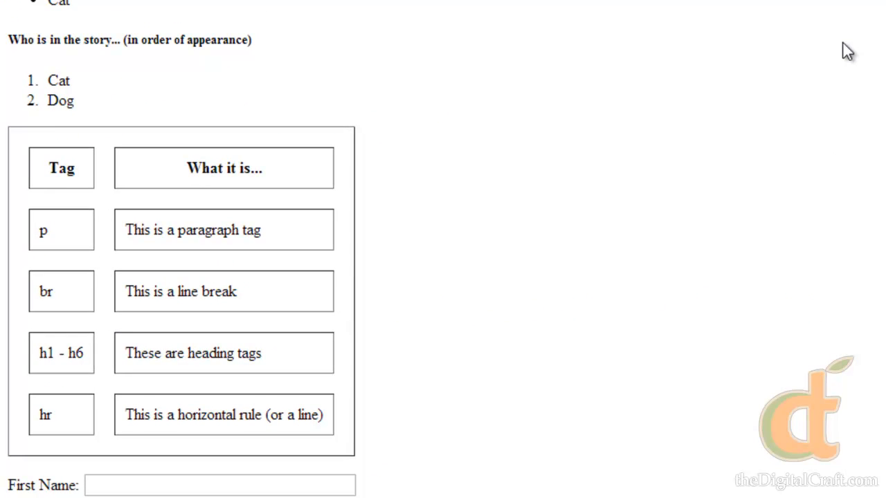
Scroll the browser preview down to the First Name field below the tag table
scroll("down", 3)
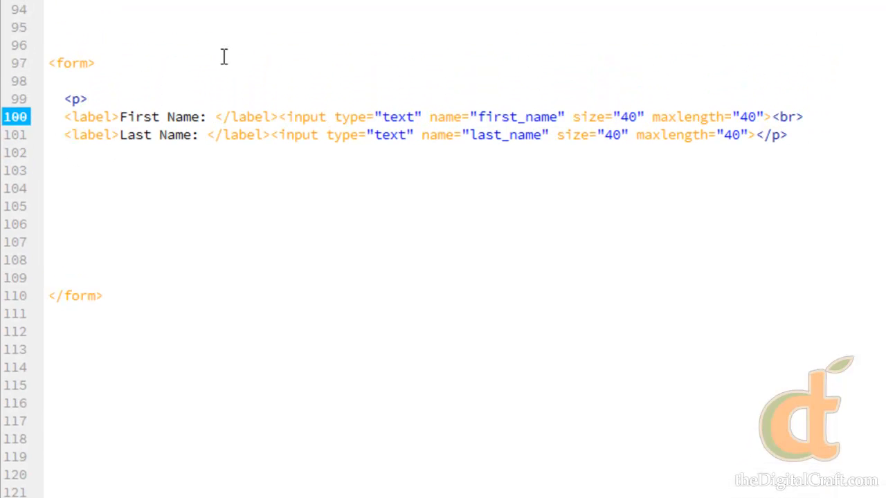
Put <p> and </p> on their own lines and indent the two label lines between them
left_click(755, 135)
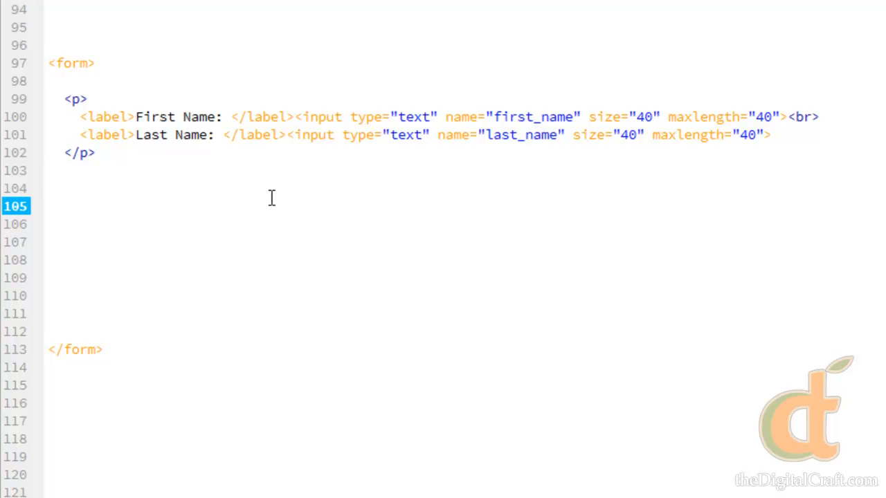
left_click(62, 205)
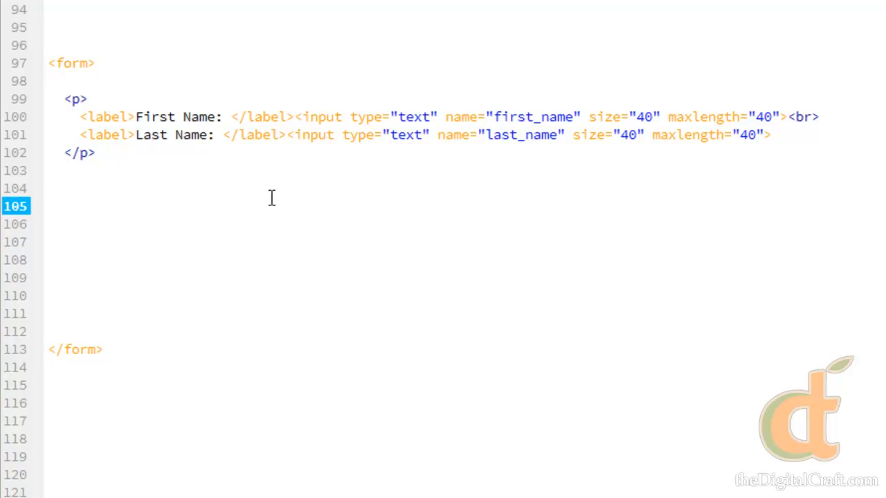
left_click(63, 205)
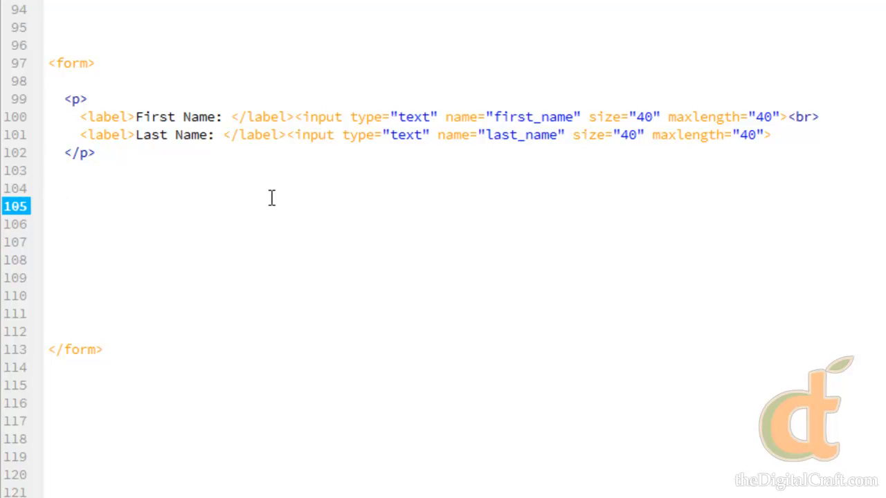
left_click(62, 205)
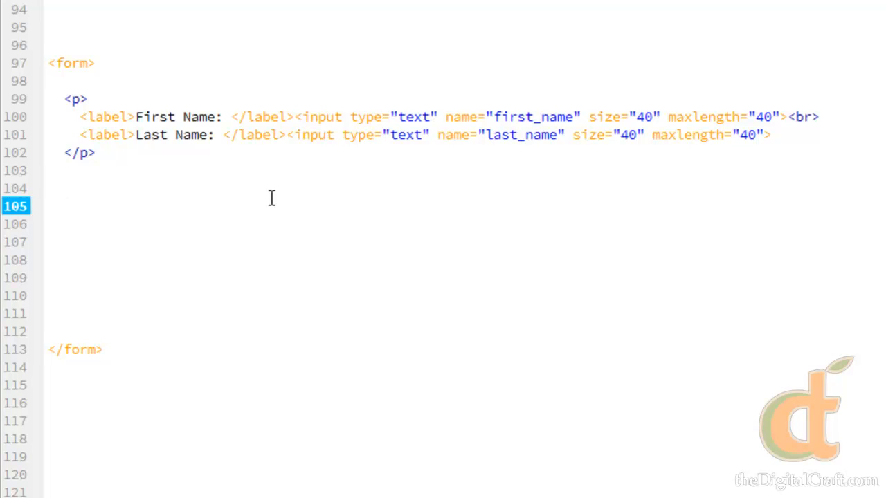
Write <select name="eyes"> with its closing </select> inside the form
type("<")
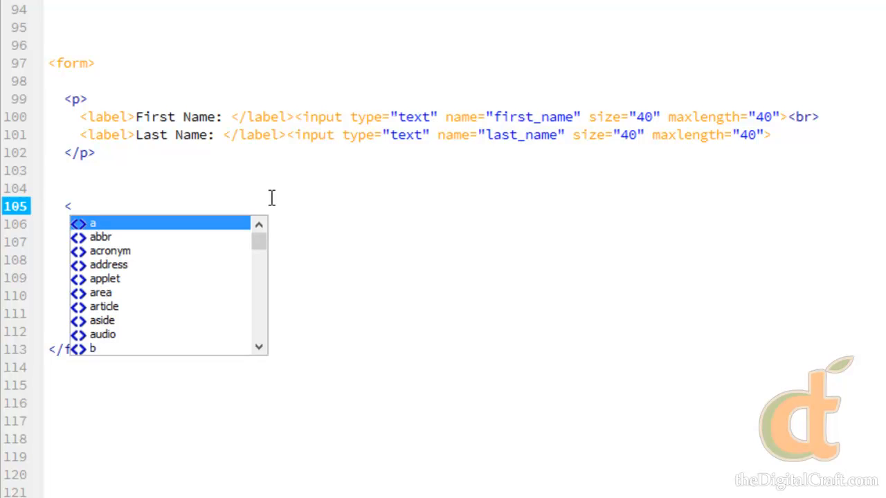
type("select")
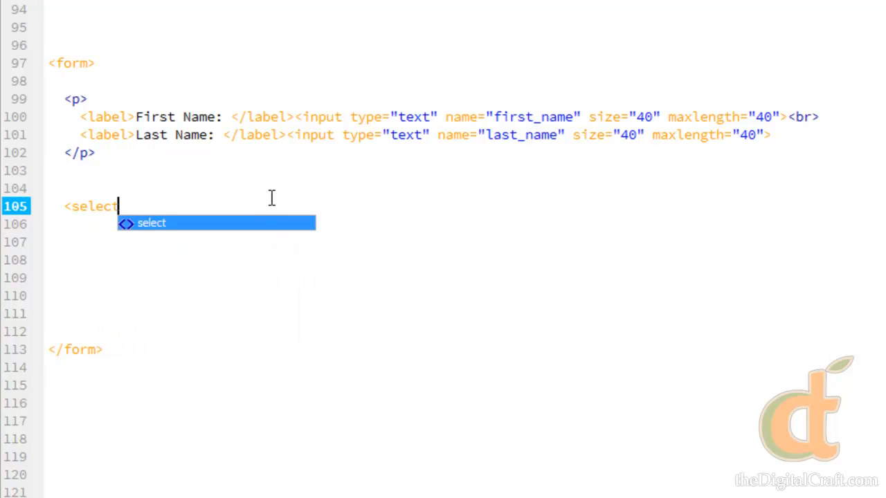
key("space")
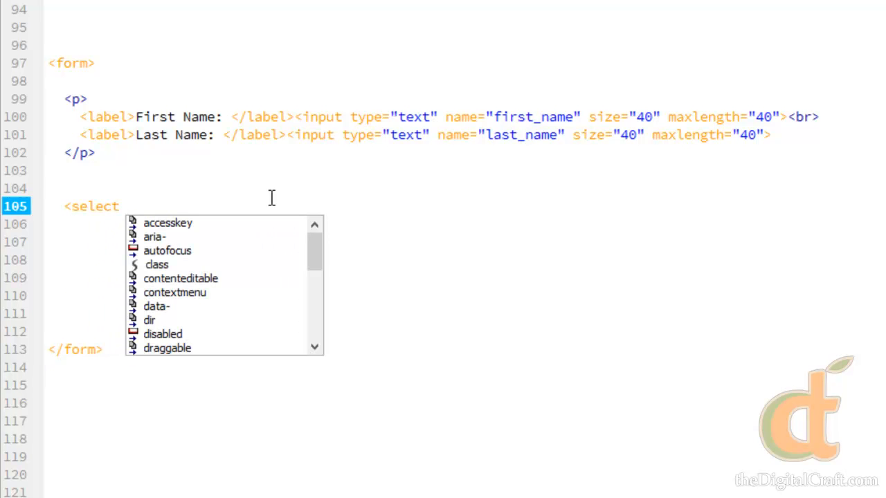
type("name=\"\"")
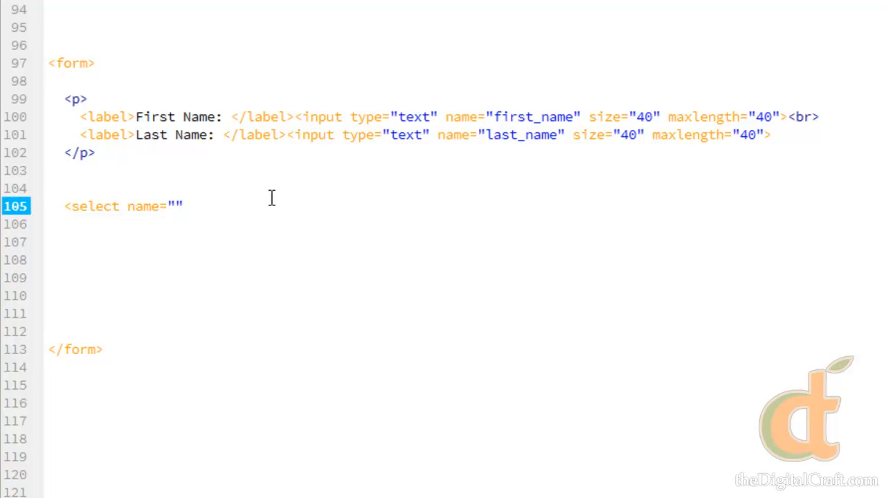
type("eyes")
left_click(465, 296)
type("</select>")
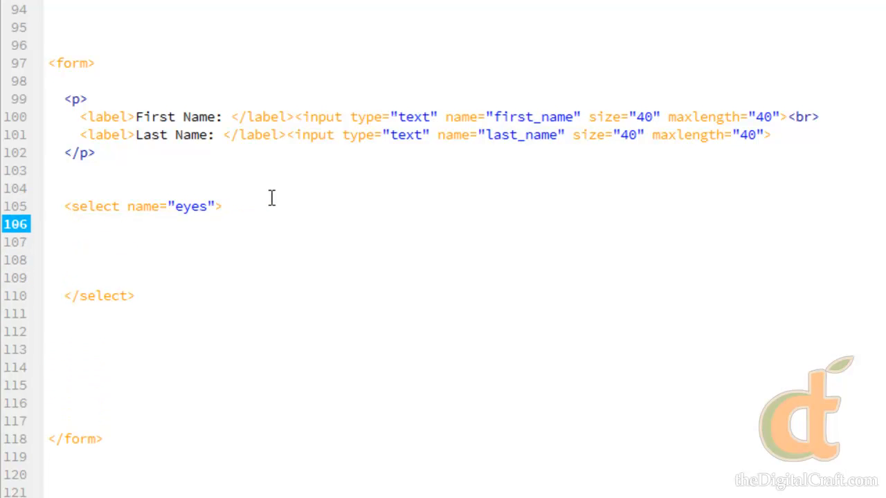
left_click(62, 224)
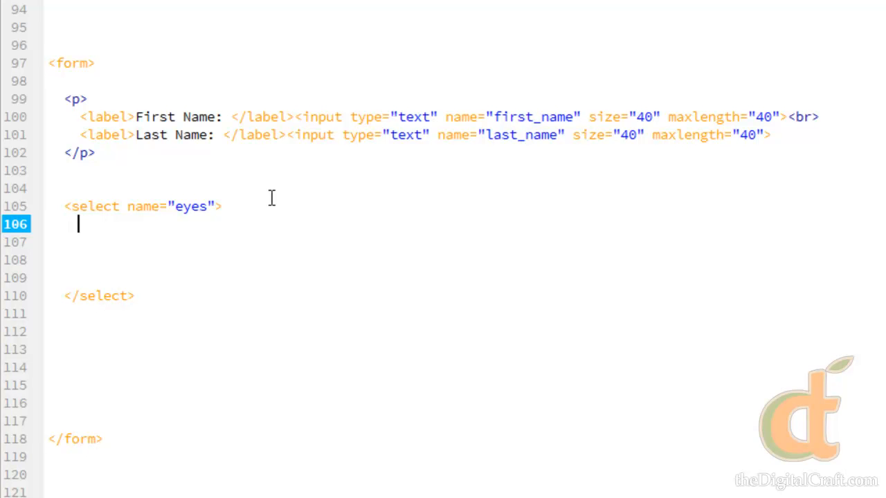
Write the first <option>Blue</option> inside the eyes select
type("<op")
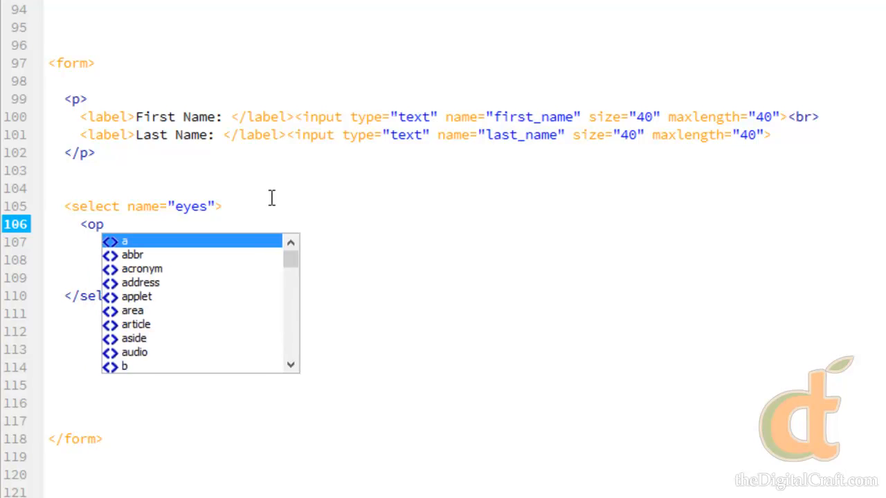
type("tion></option>")
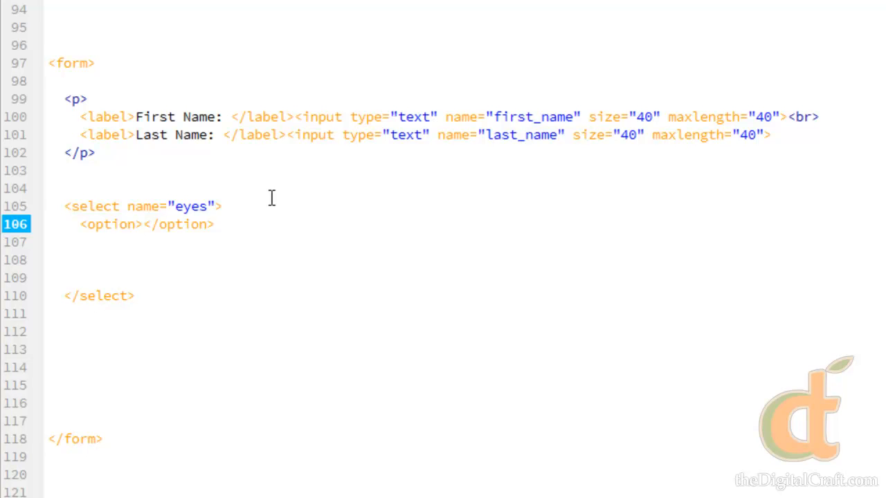
left_click(141, 224)
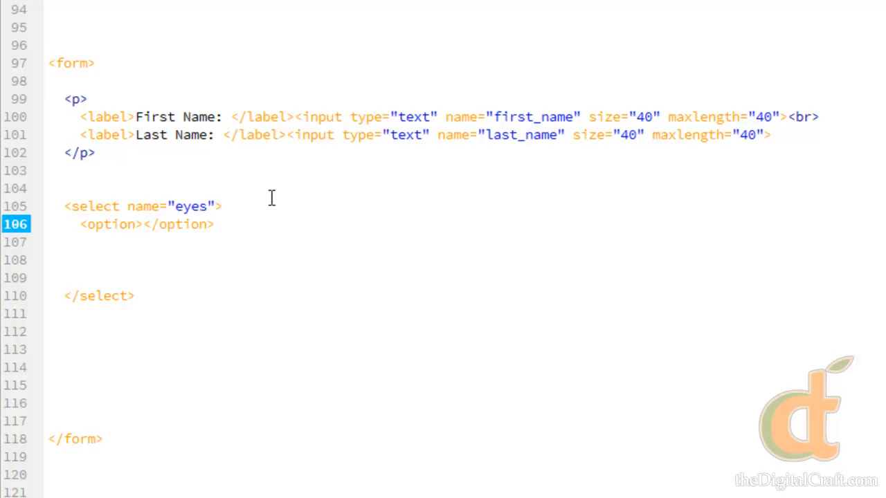
type("Blue")
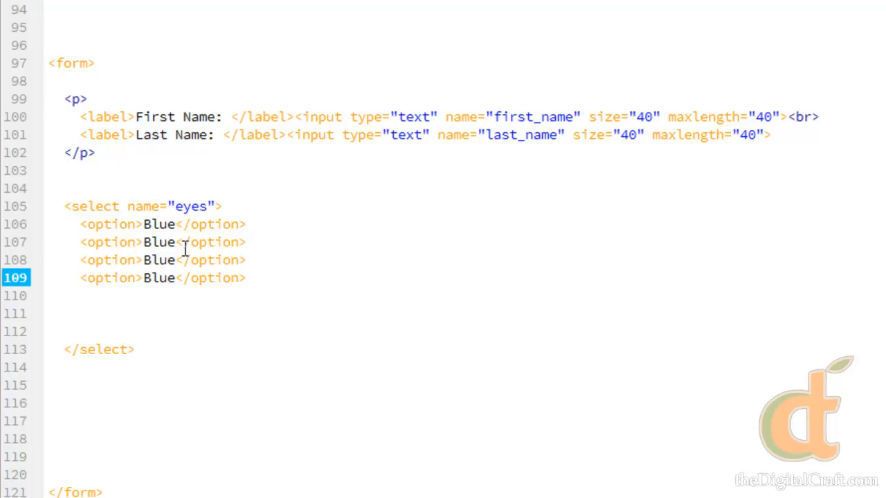
mouse_move(271, 256)
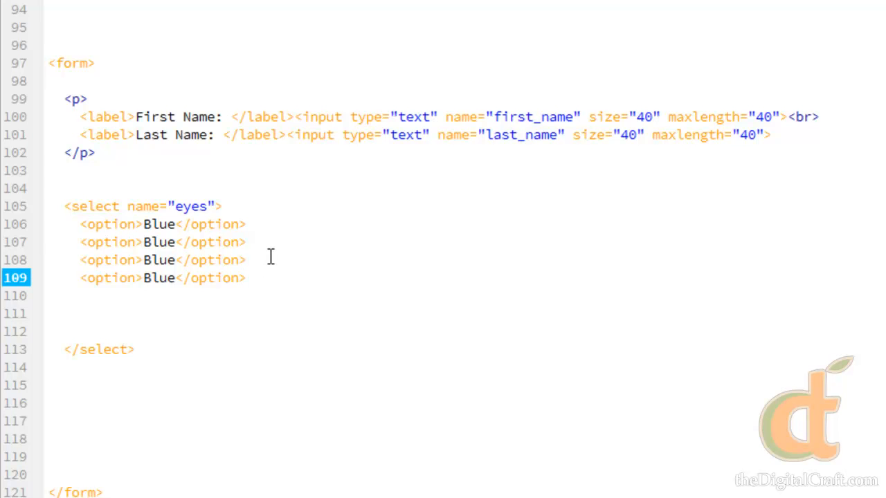
mouse_move(19, 302)
type("G")
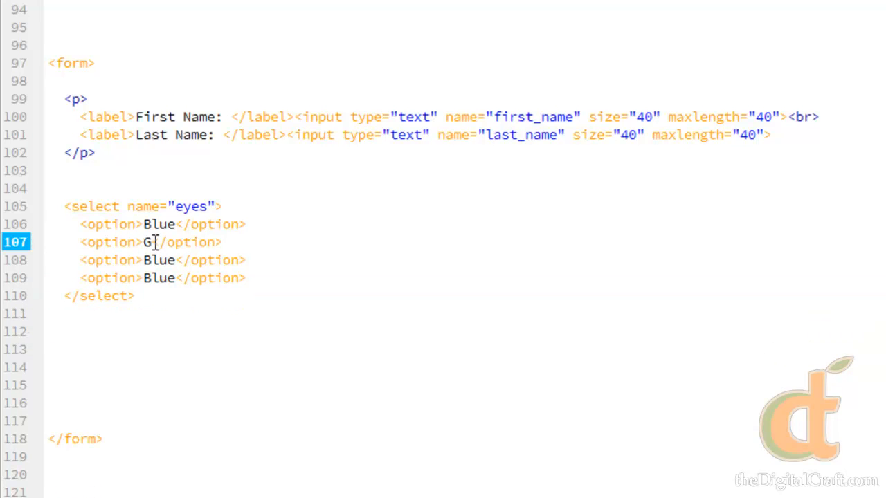
Edit the copied options to read Green, Brown and None
type("reen")
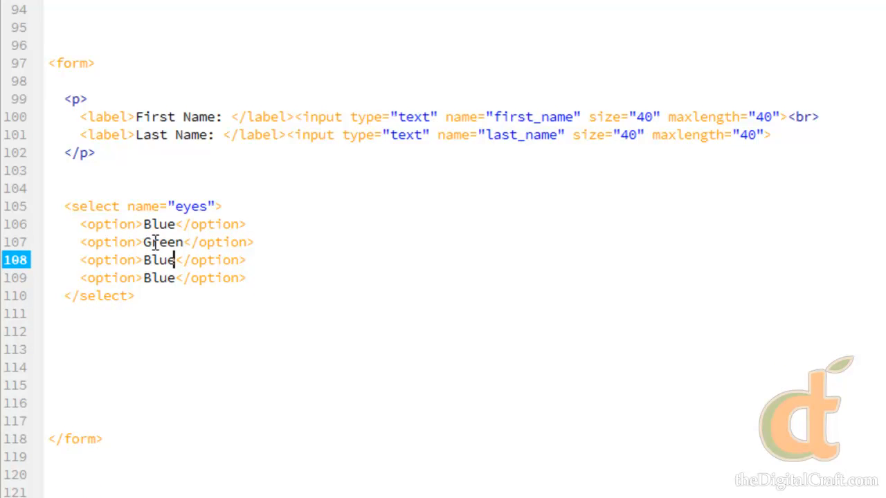
double_click(158, 260)
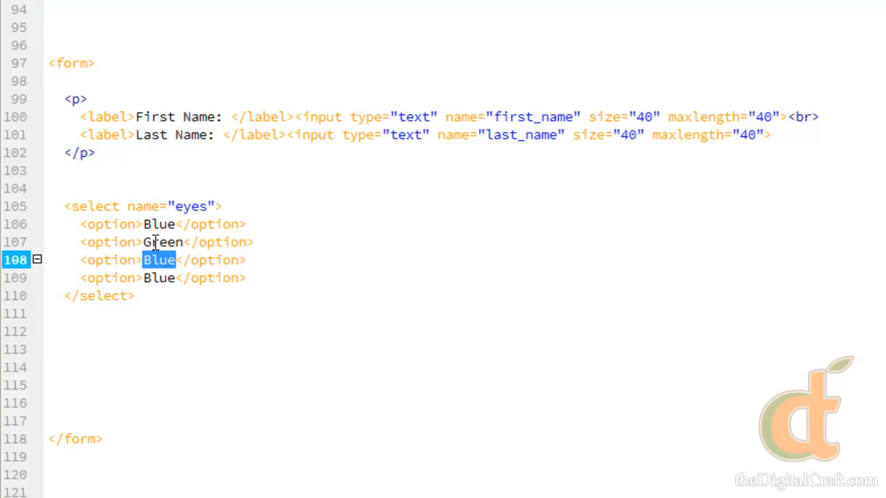
type("Brown")
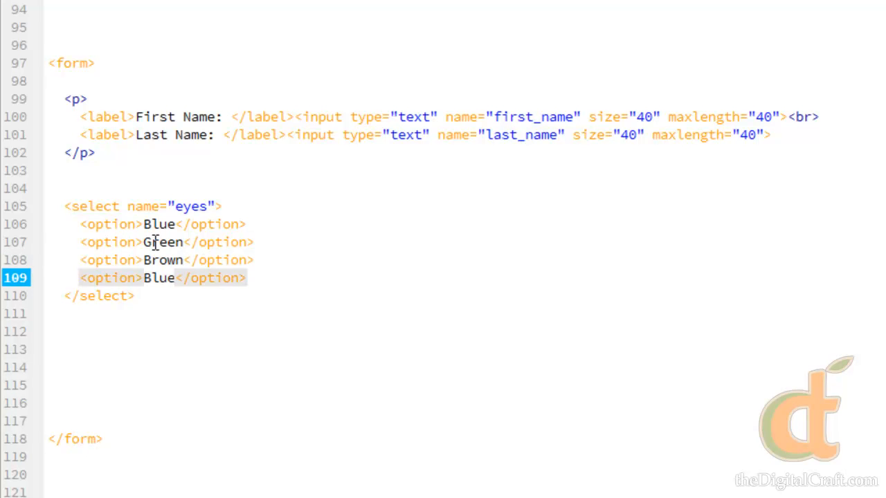
double_click(159, 277)
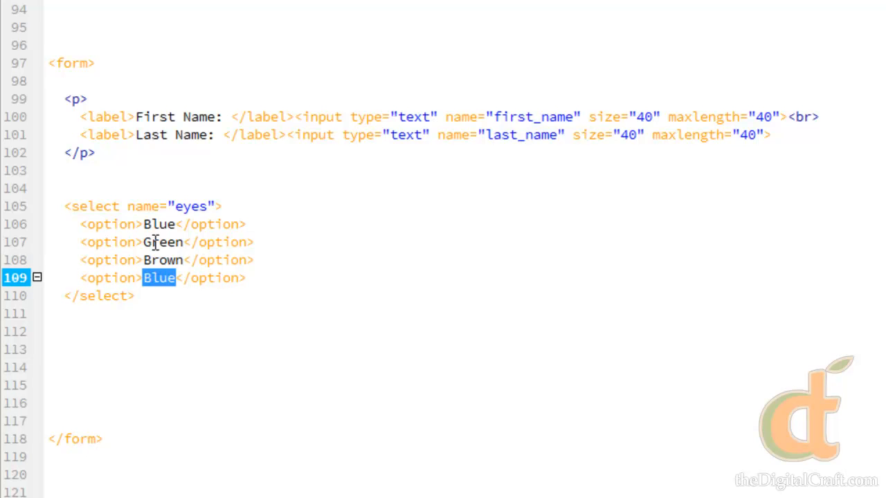
type("None")
left_click(163, 225)
type(" value=\"\"")
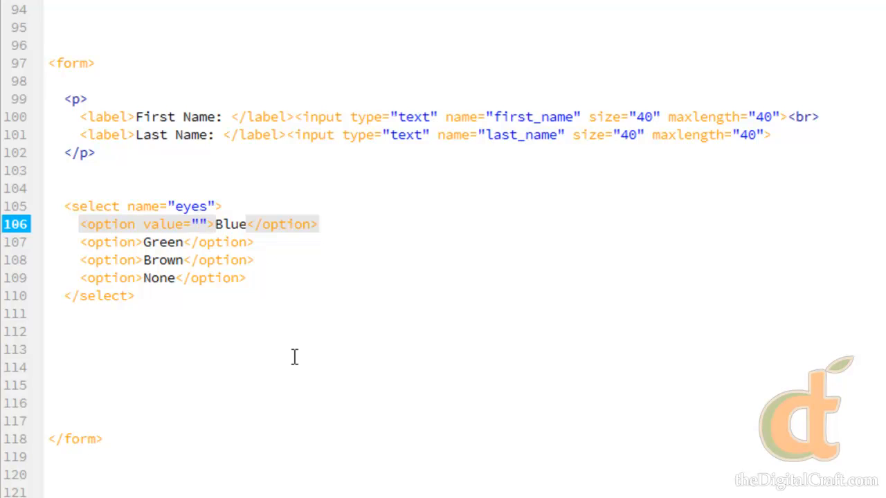
Give the Blue option value="blue", removing the stray 1
left_click(200, 224)
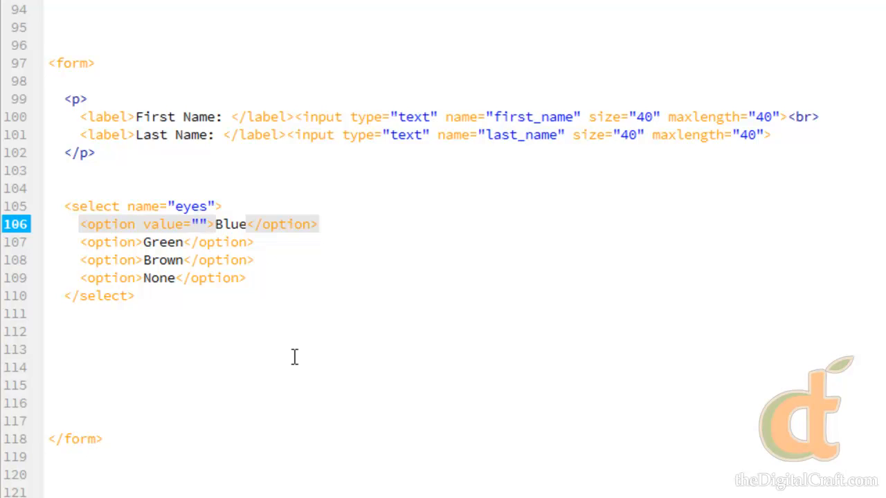
left_click(199, 225)
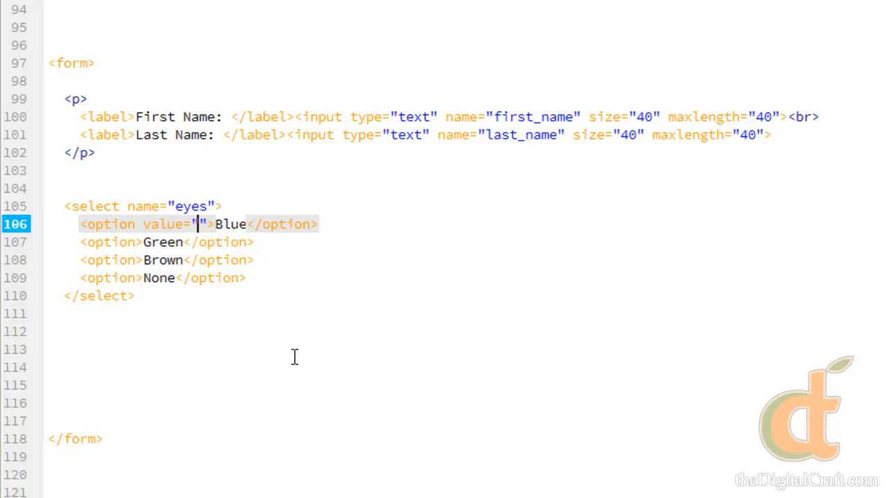
type("\"")
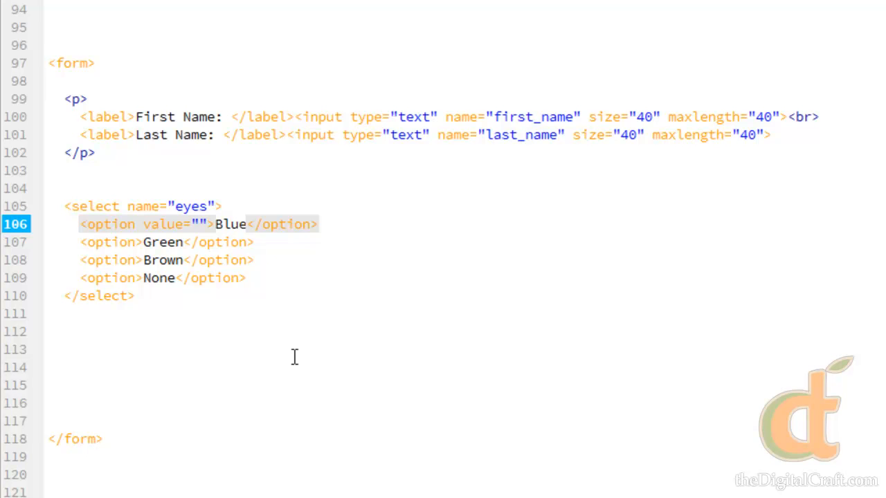
type("1")
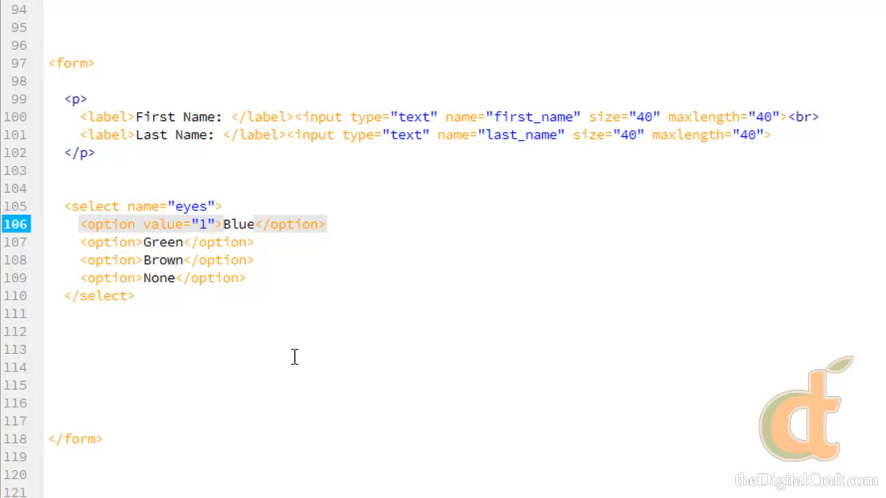
left_click(206, 224)
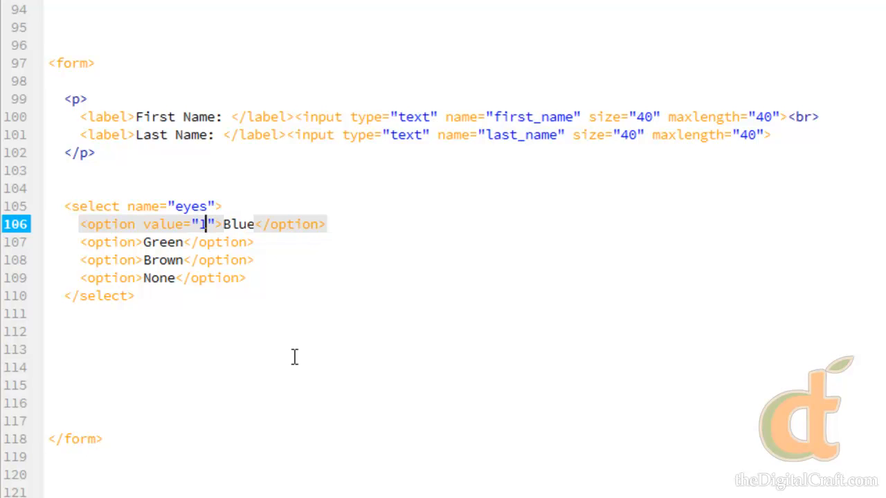
key("Backspace")
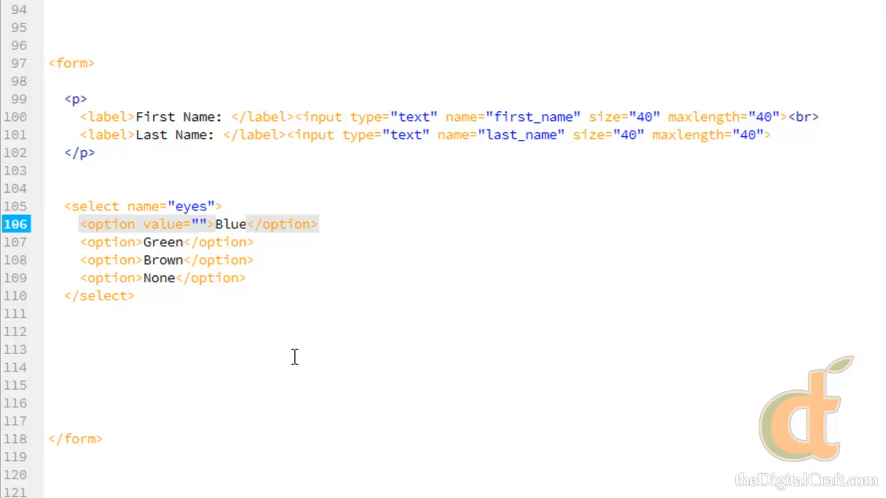
type("blue")
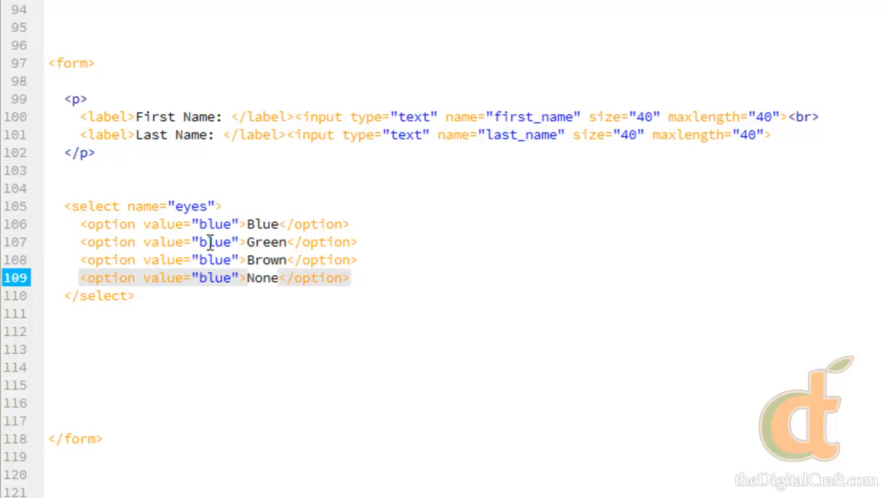
Give the remaining options the values grean and none
type("grean")
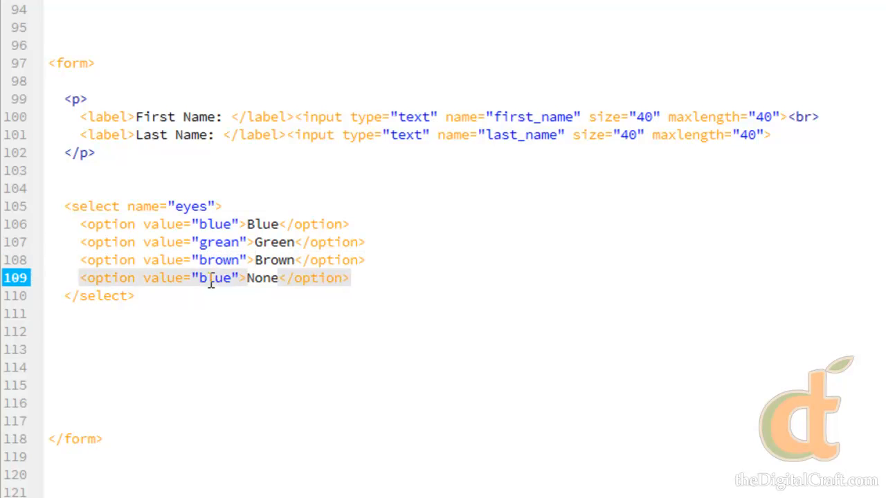
type("none")
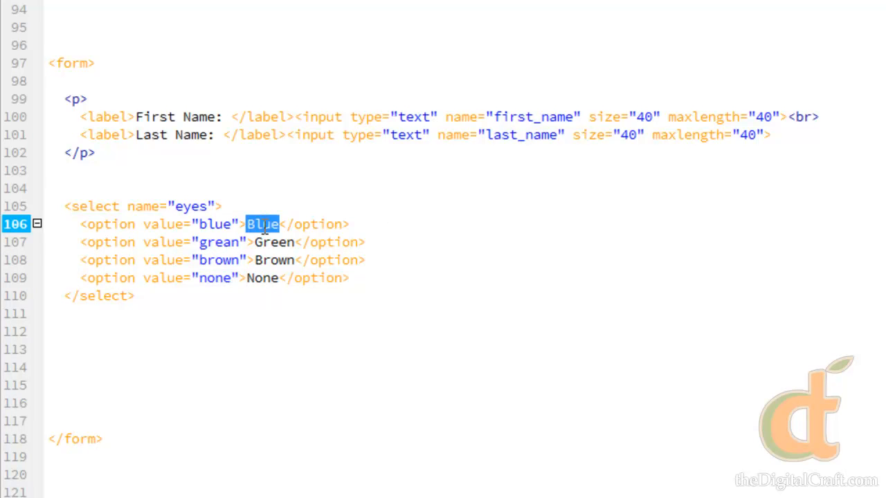
mouse_move(275, 308)
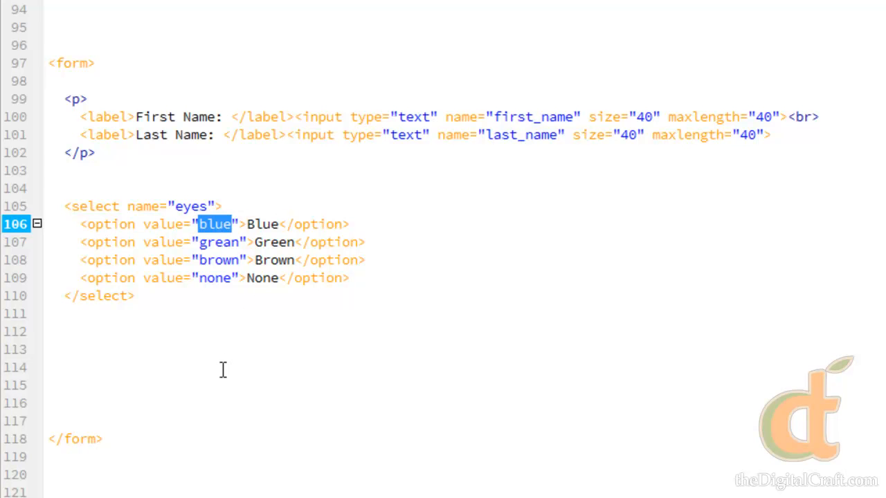
mouse_move(235, 232)
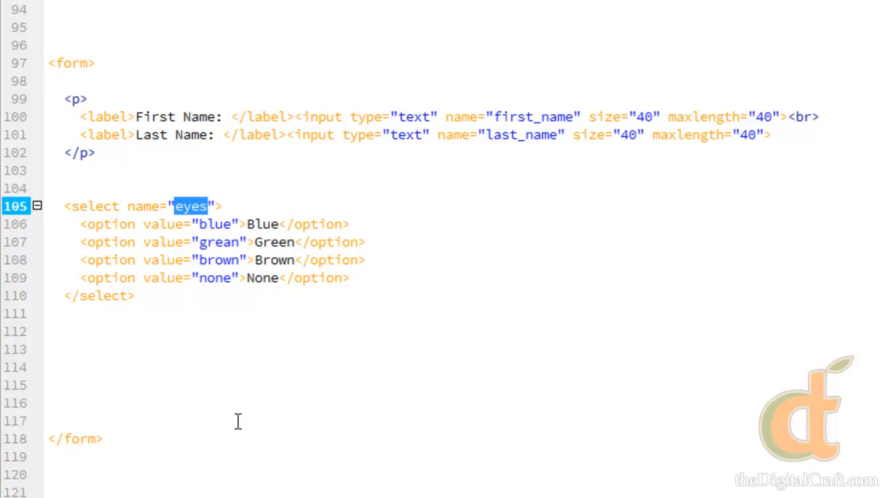
mouse_move(233, 402)
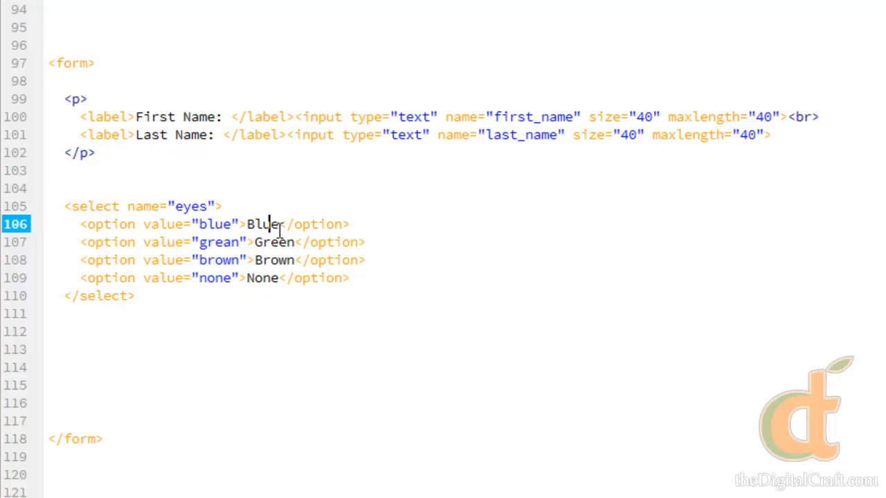
Append ' Eyes' to the option texts so they read Blue Eyes, Brown Eyes and so on
type("\" \"")
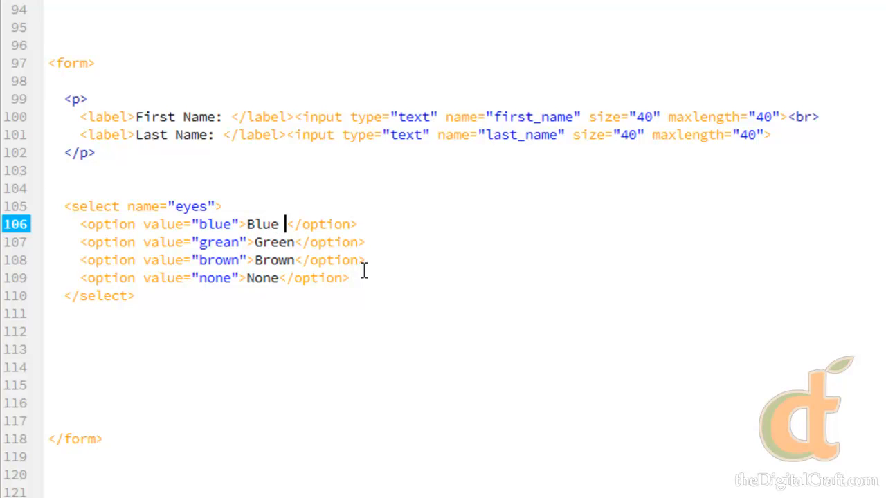
type("Eyes")
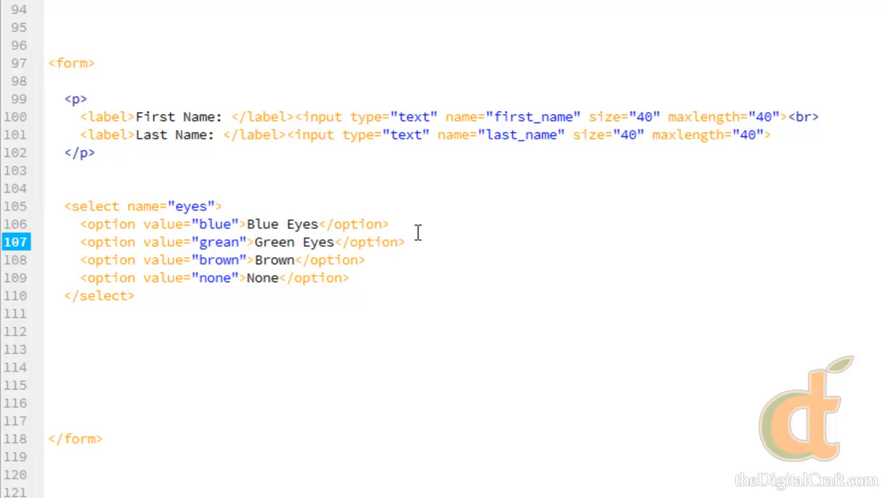
left_click(299, 260)
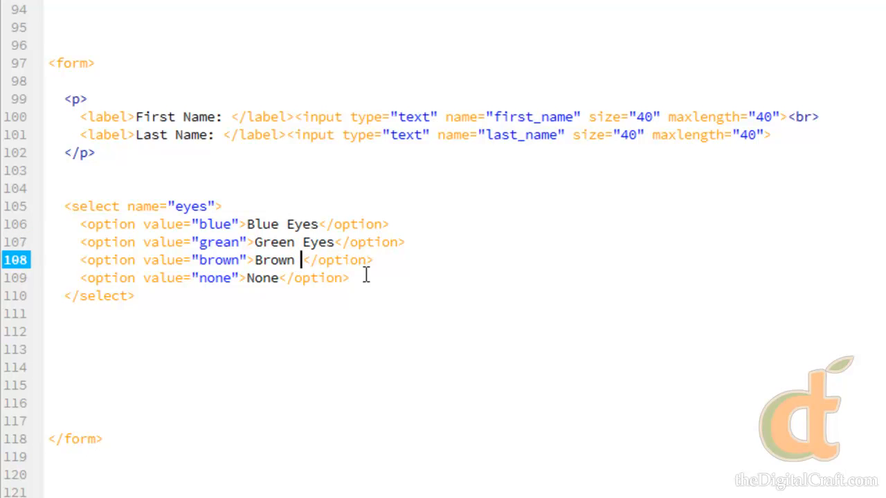
type("Eyes")
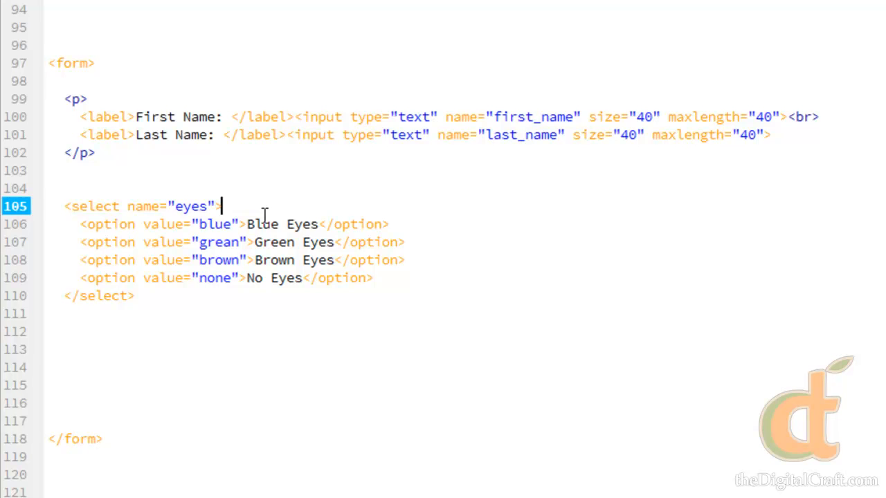
double_click(282, 225)
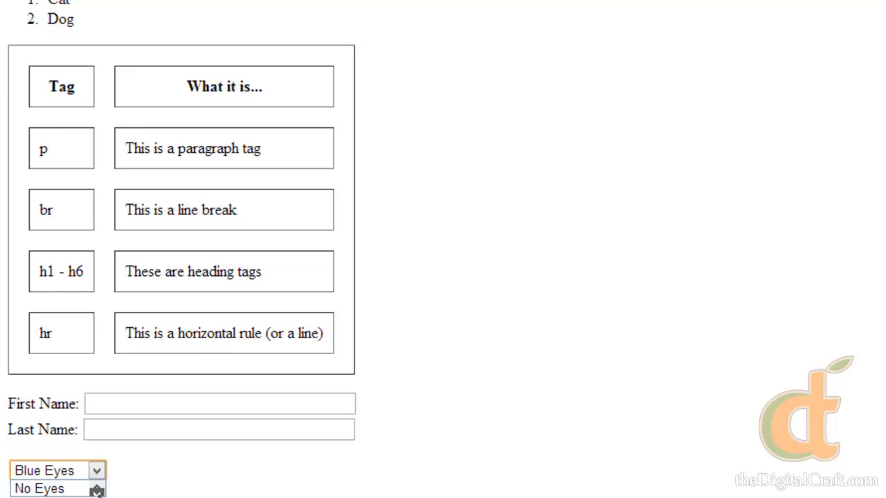
Return from the browser preview to the eyes select code
left_click(58, 471)
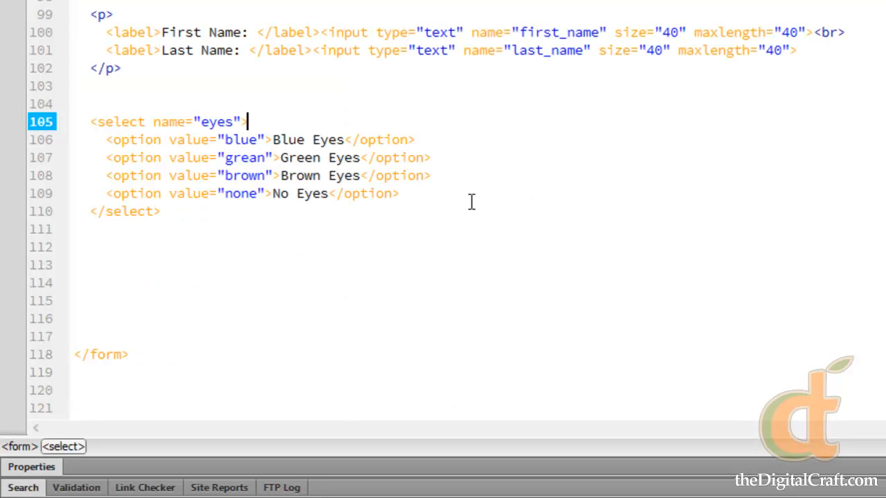
Add <label>Eye Color: </label> on a new line above the eyes select
left_click(430, 158)
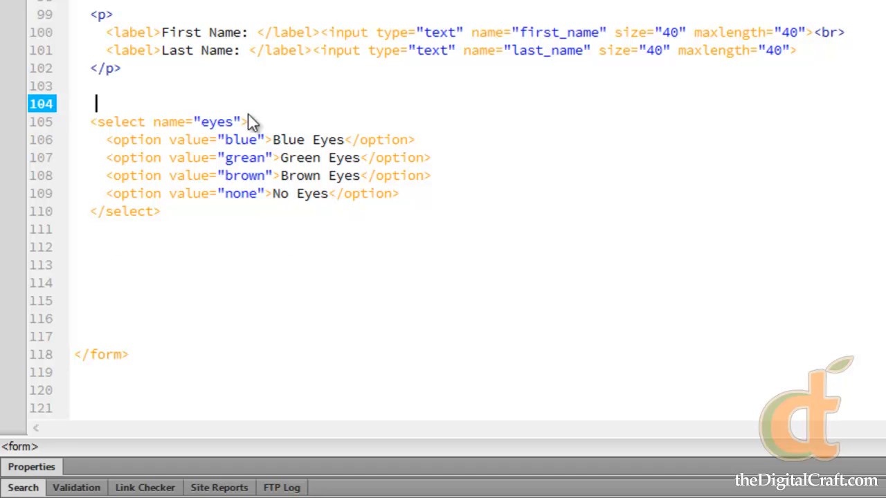
type("<label")
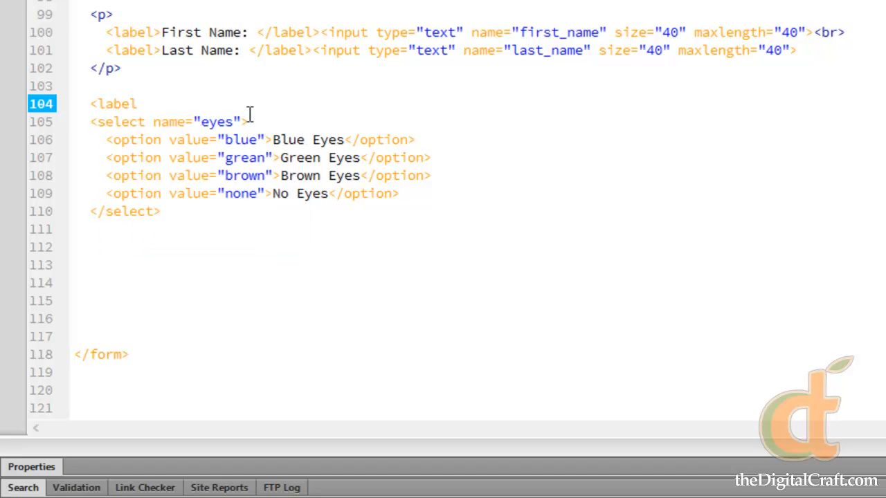
type("></label>")
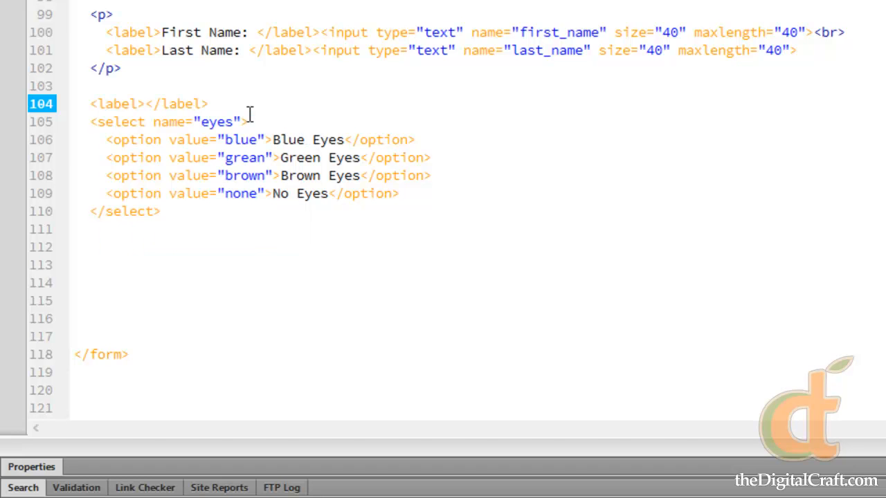
type("E")
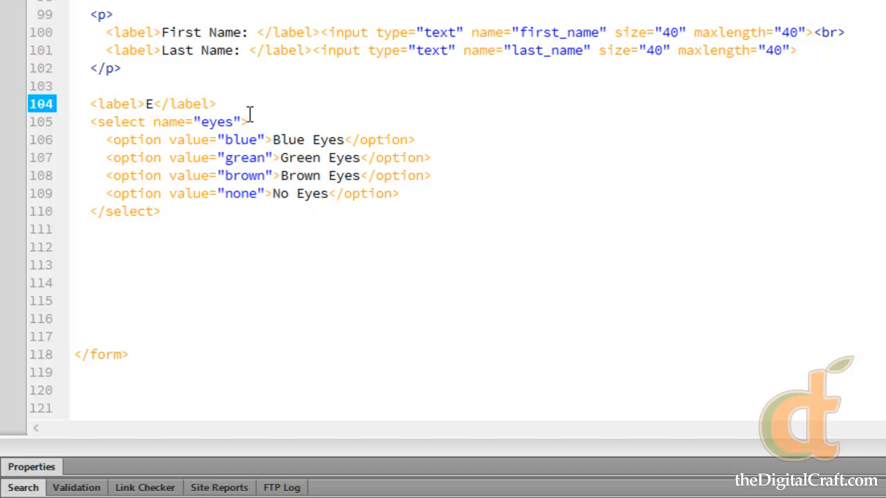
type("ye Color:")
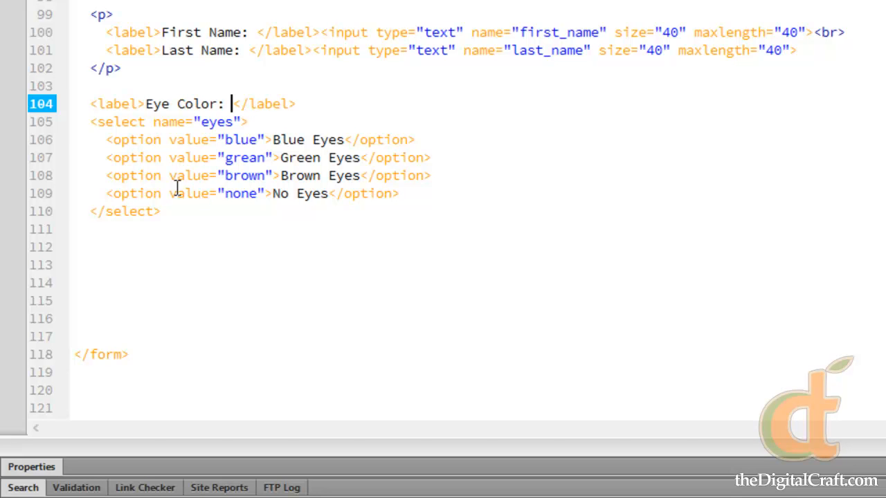
Wrap the label and select in their own indented <p> paragraph
left_click_drag(232, 102, 163, 211)
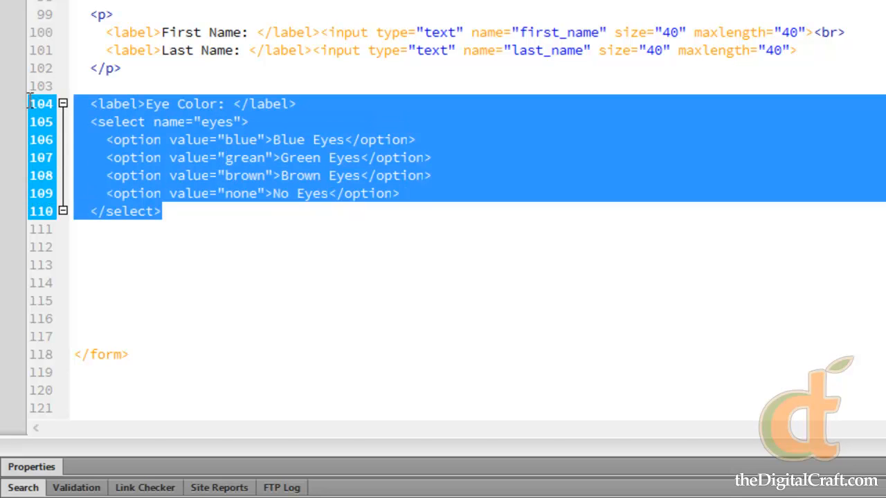
left_click(154, 81)
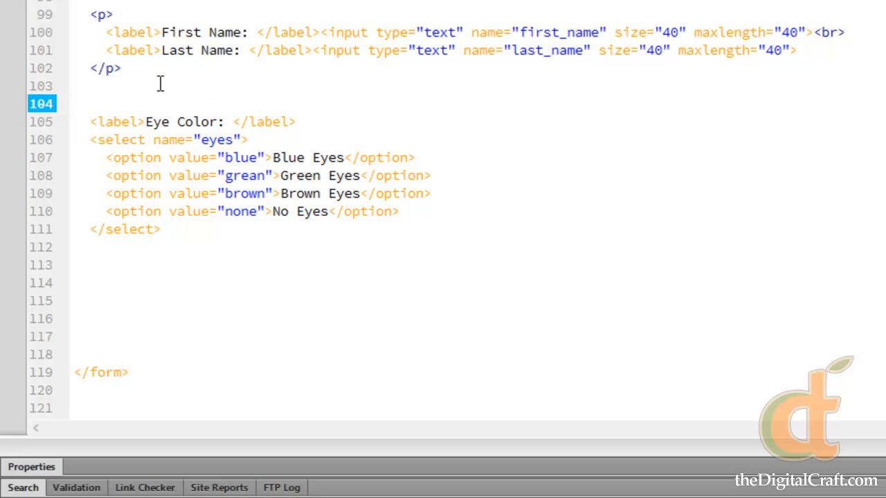
type("<p>")
left_click(477, 246)
type("</p>")
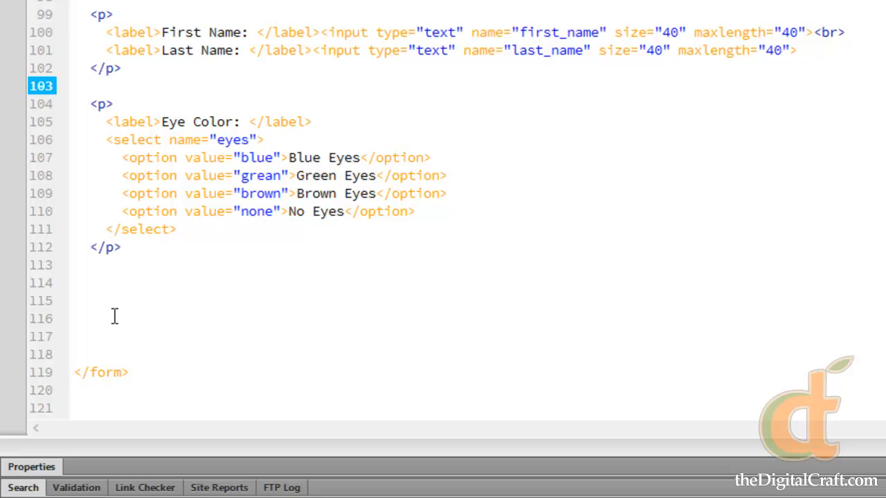
left_click(88, 85)
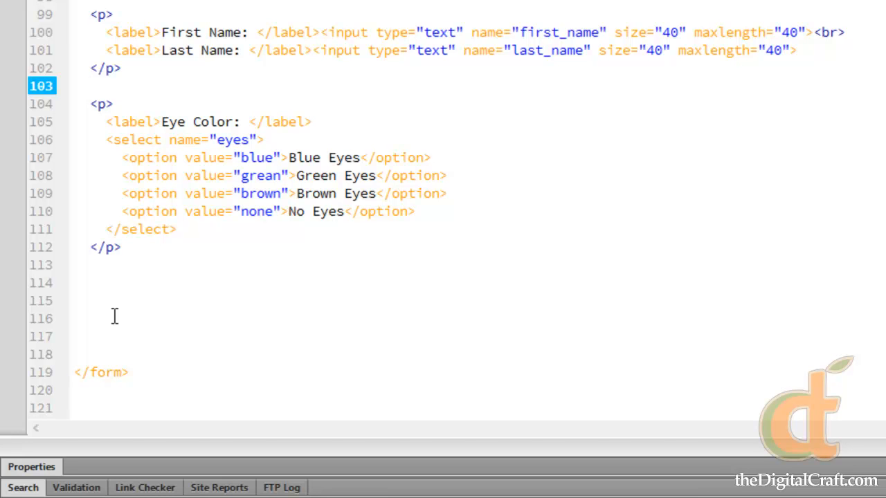
left_click(89, 85)
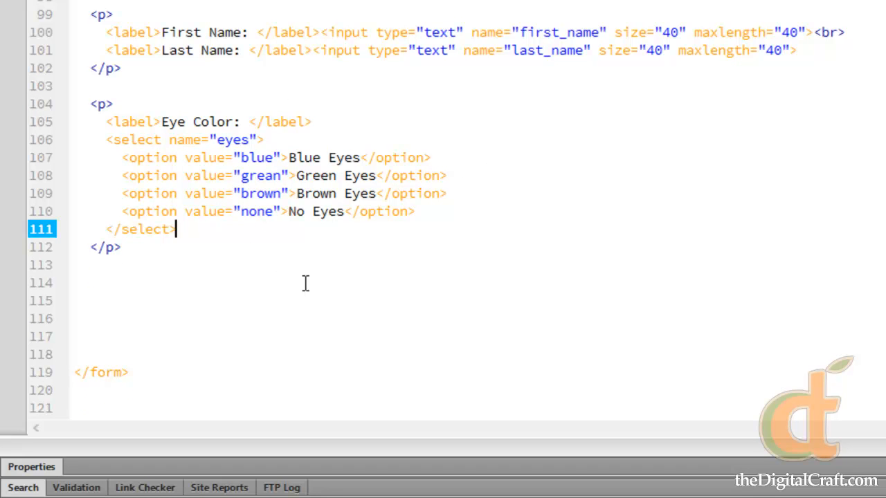
mouse_move(455, 233)
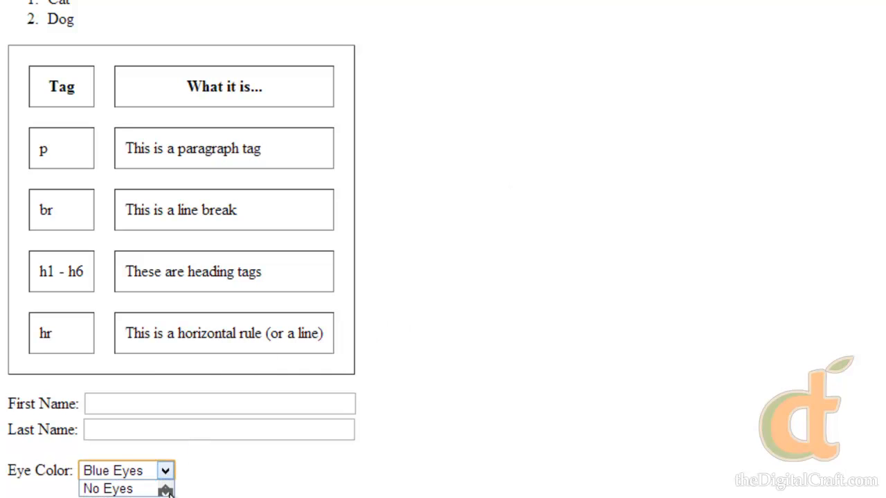
Open the Eye Color dropdown in the browser and pick an option
left_click(124, 471)
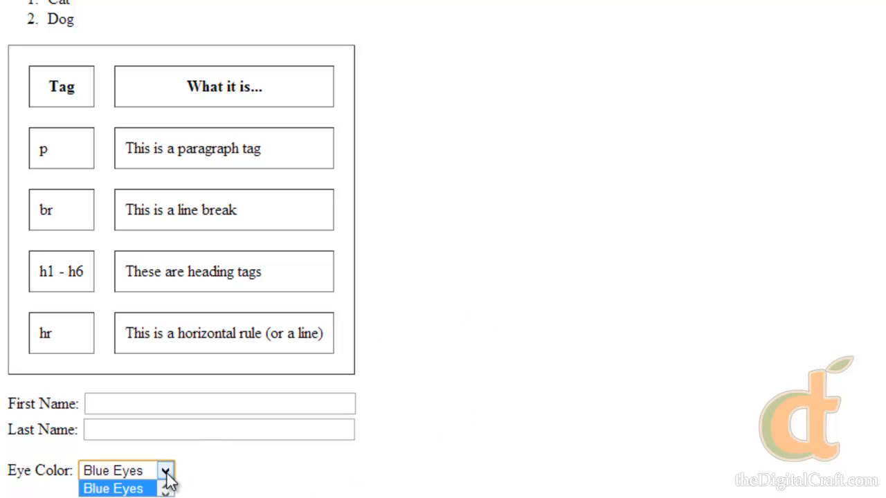
left_click(114, 487)
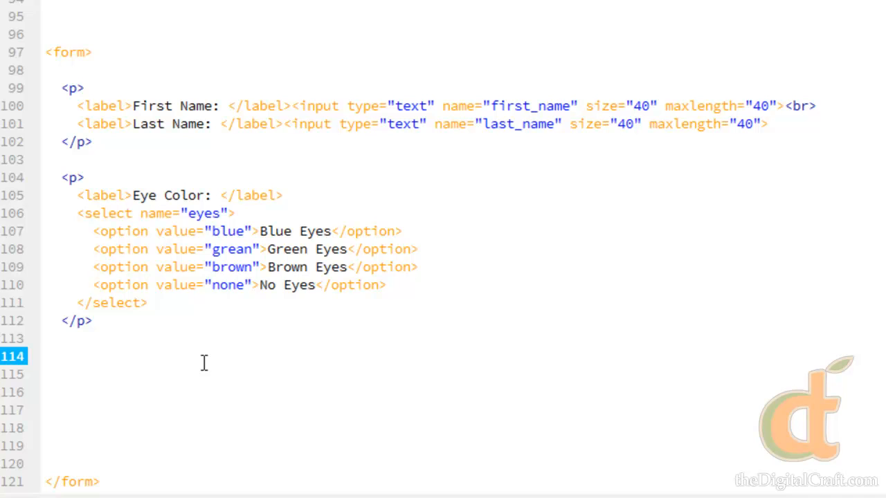
Add a <textarea> element on a new line below the eye colour paragraph
left_click(46, 355)
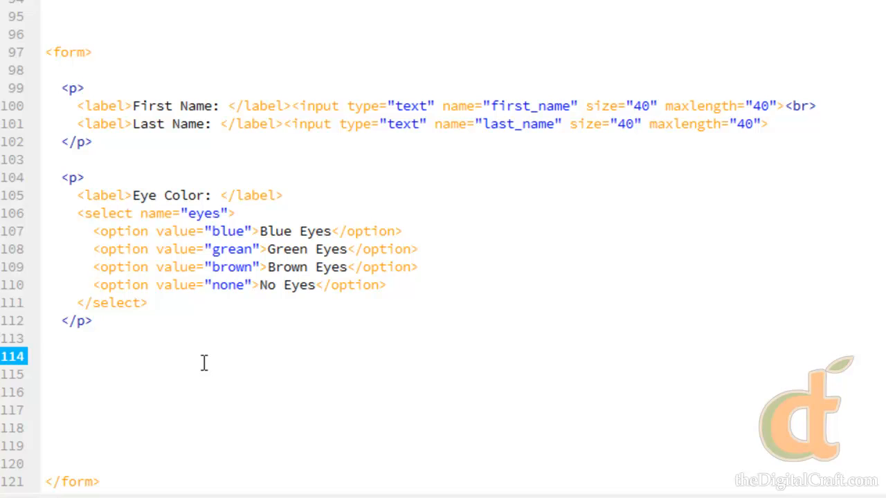
type("te")
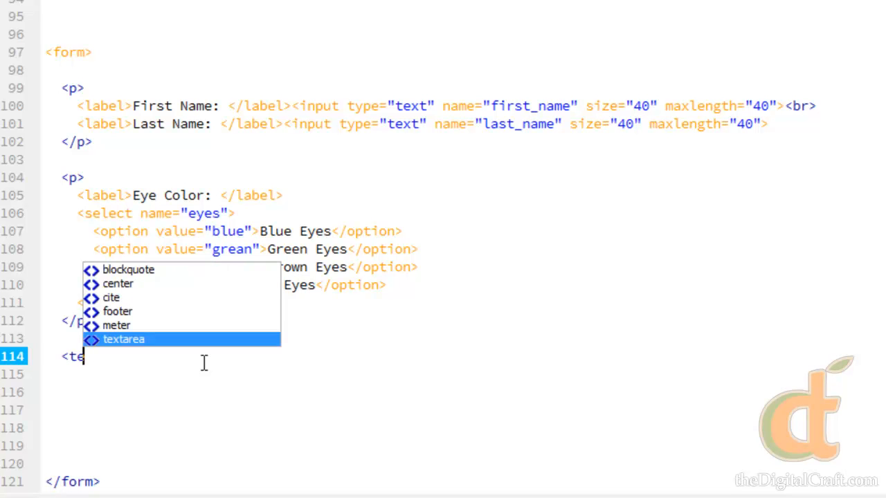
type("e")
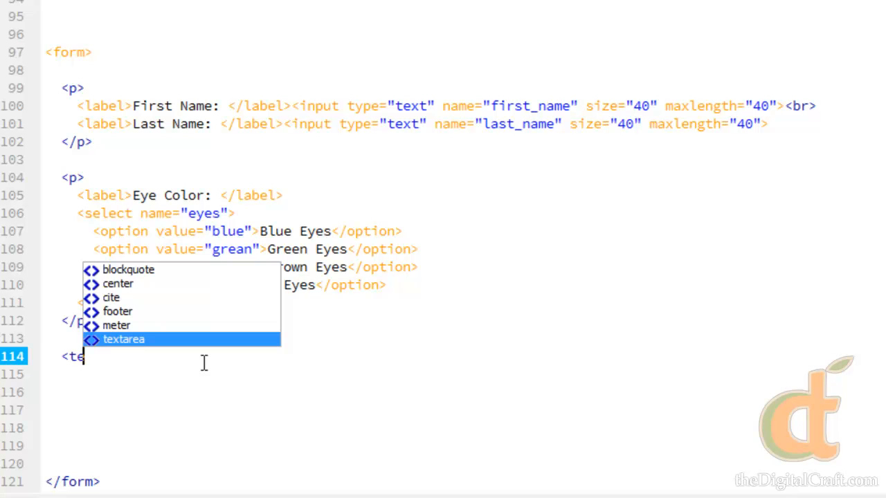
type("e")
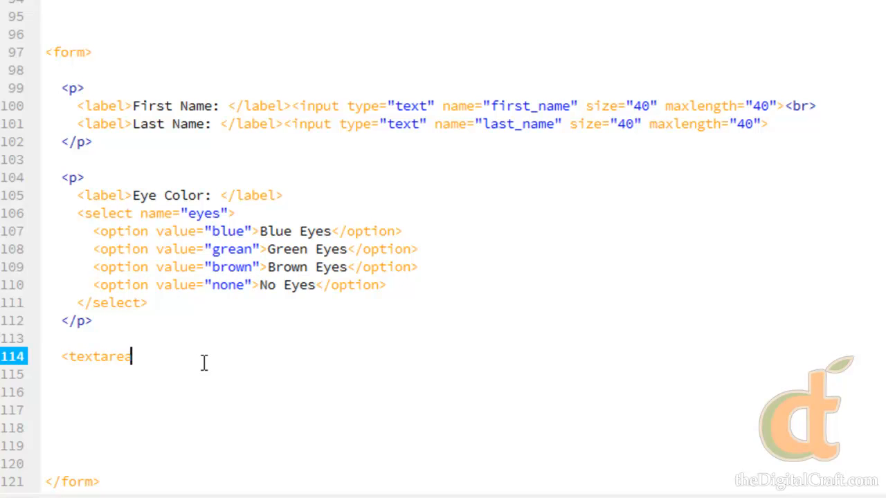
type("a")
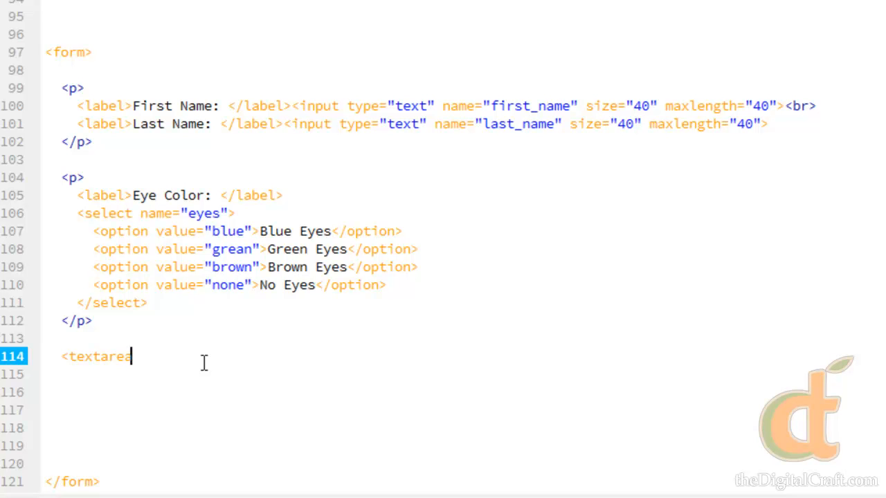
type("area>")
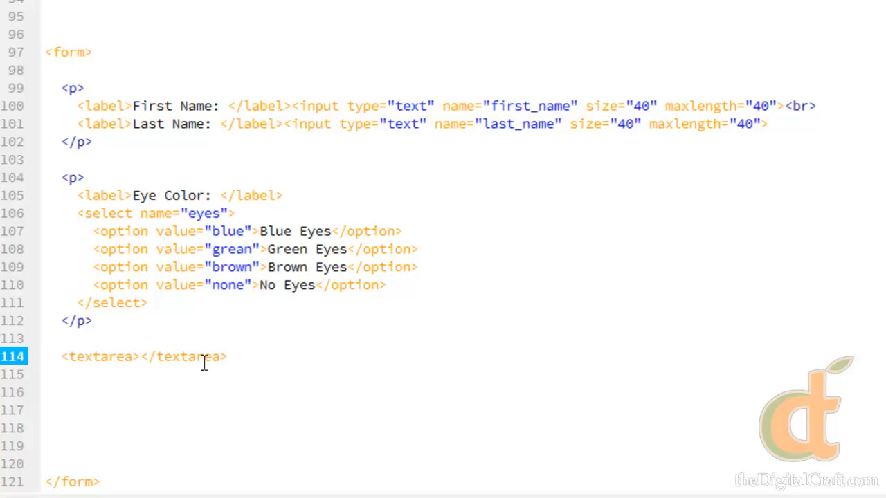
Give the textarea name="comments" and cols="40"
left_click(138, 357)
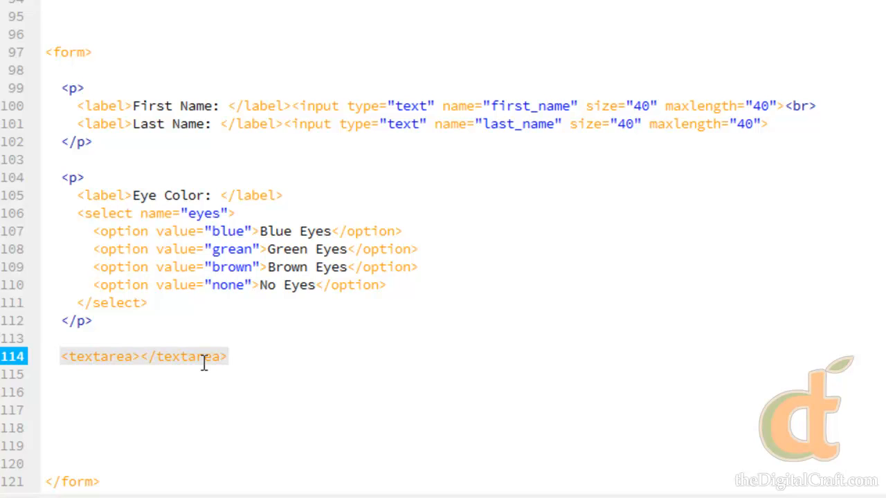
type("\" \"")
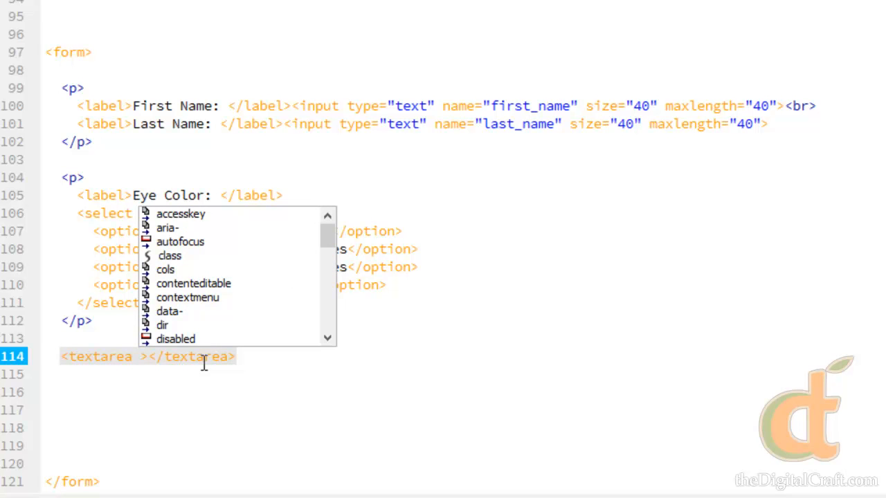
left_click(139, 357)
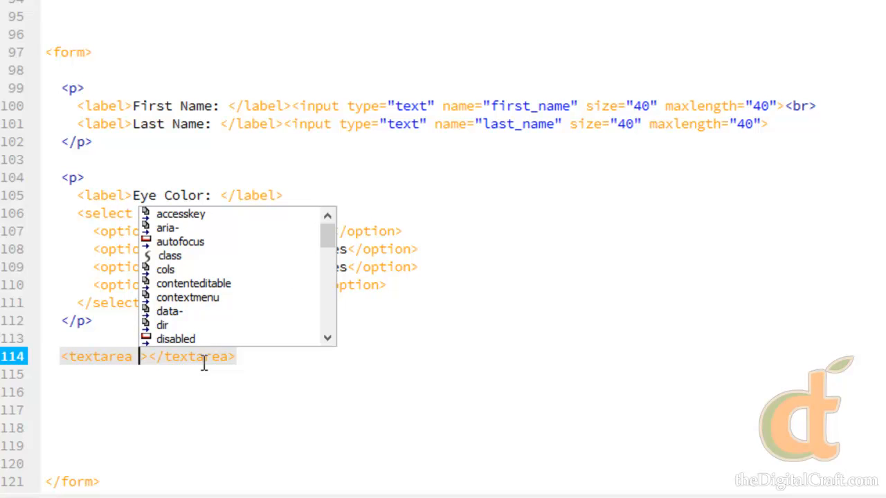
type("name=\"")
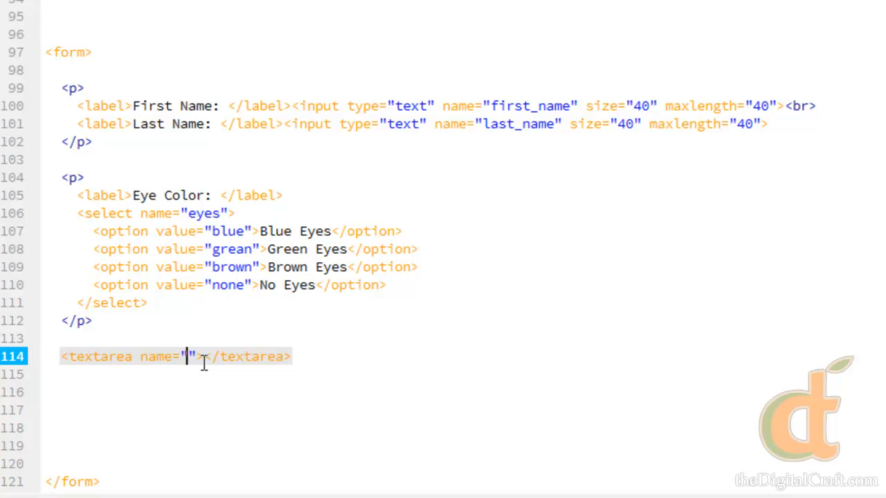
type("comments")
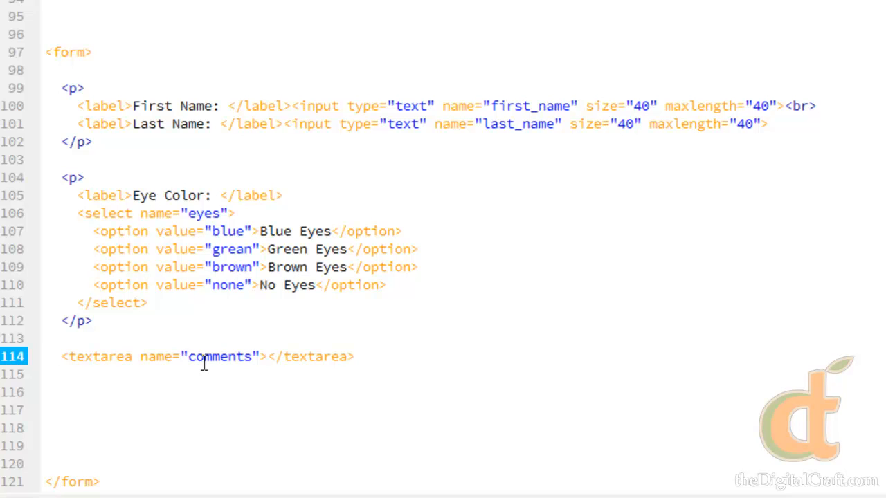
type("\" \"")
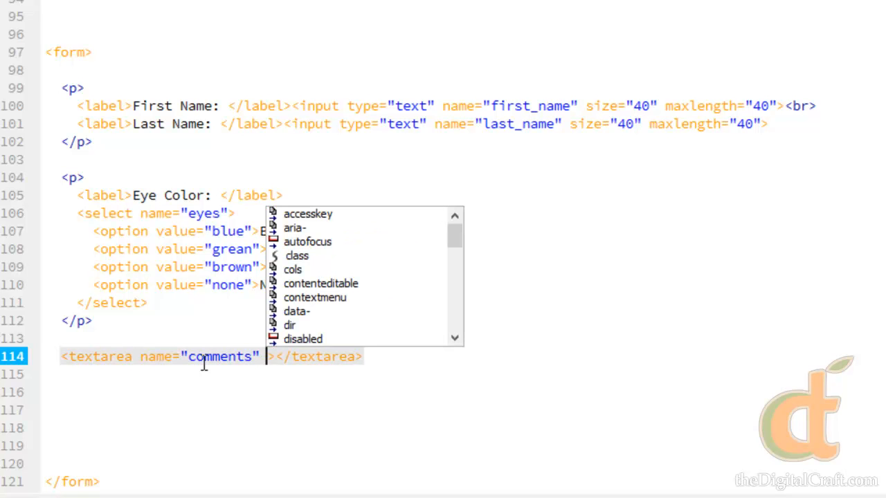
type("cao")
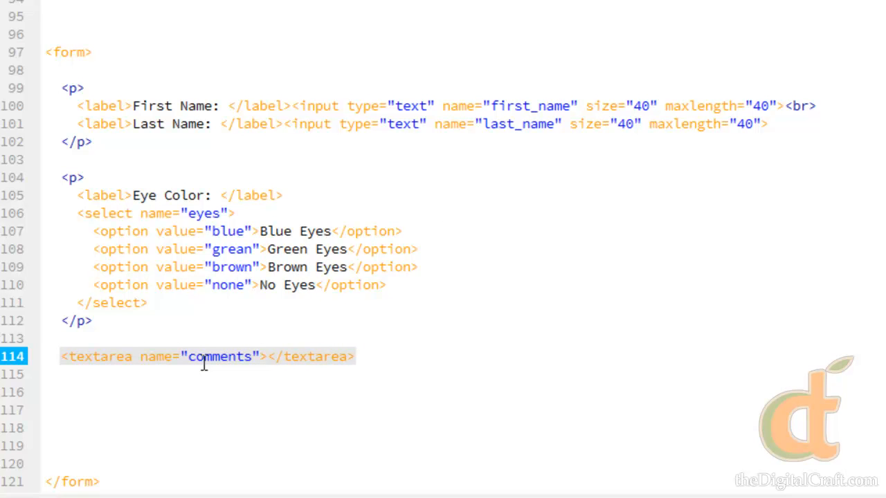
type("cols=\"")
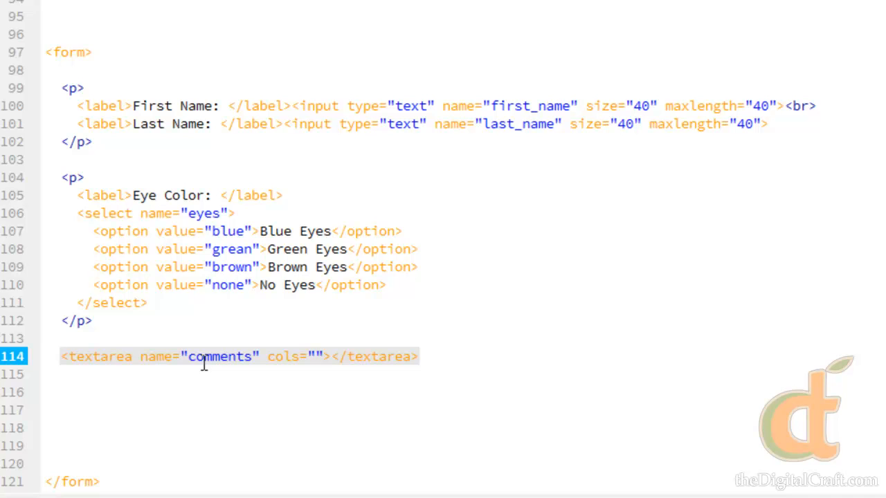
left_click(316, 357)
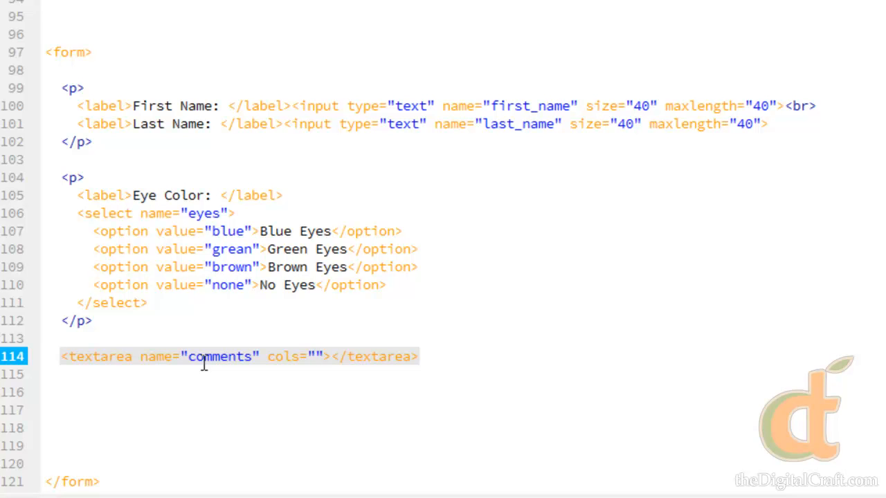
left_click(313, 357)
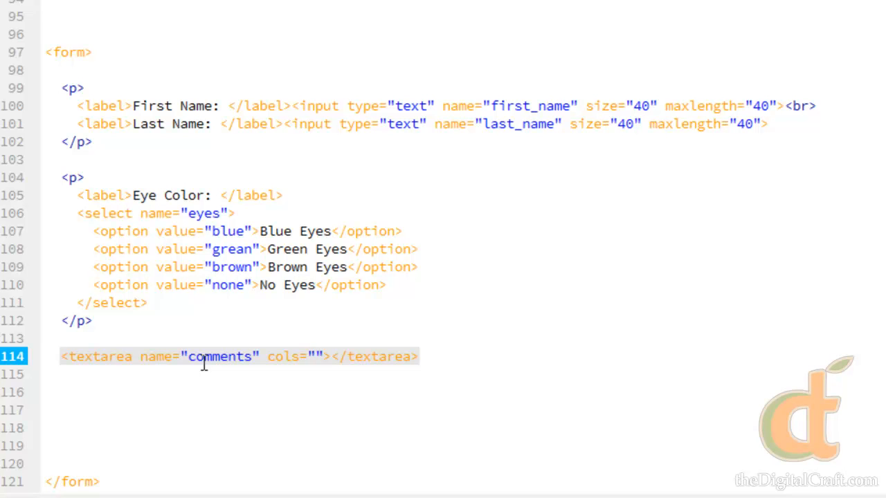
type("40")
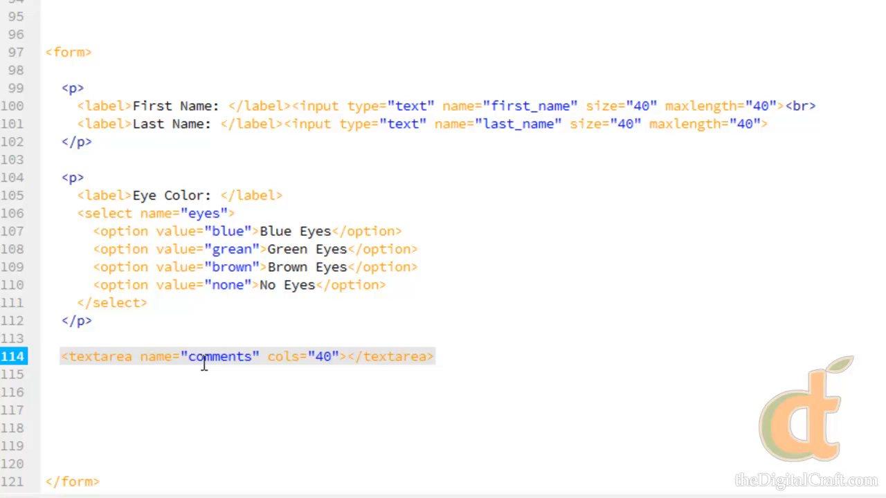
Add rows="10" to the textarea and preview the page
left_click(331, 357)
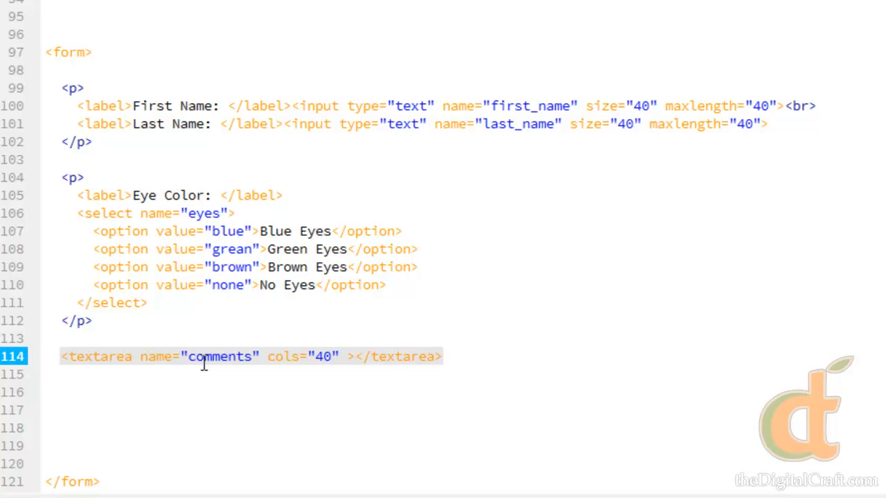
type("rows=\"")
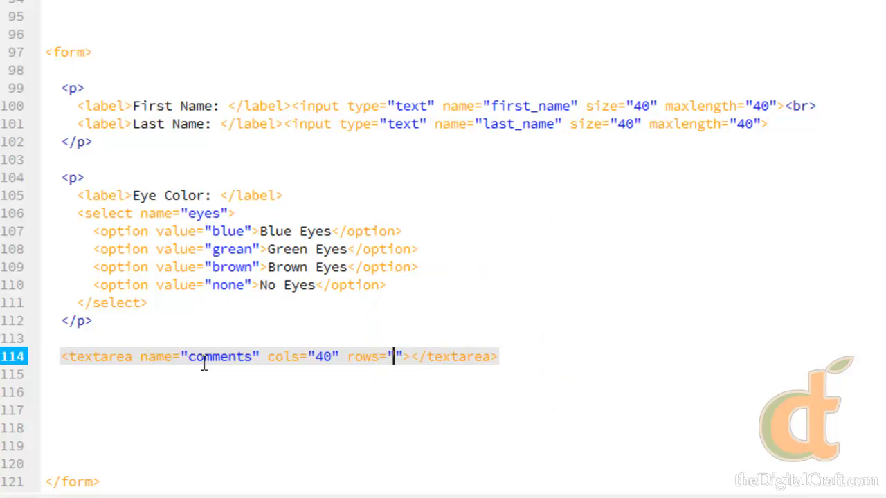
key("Backspace")
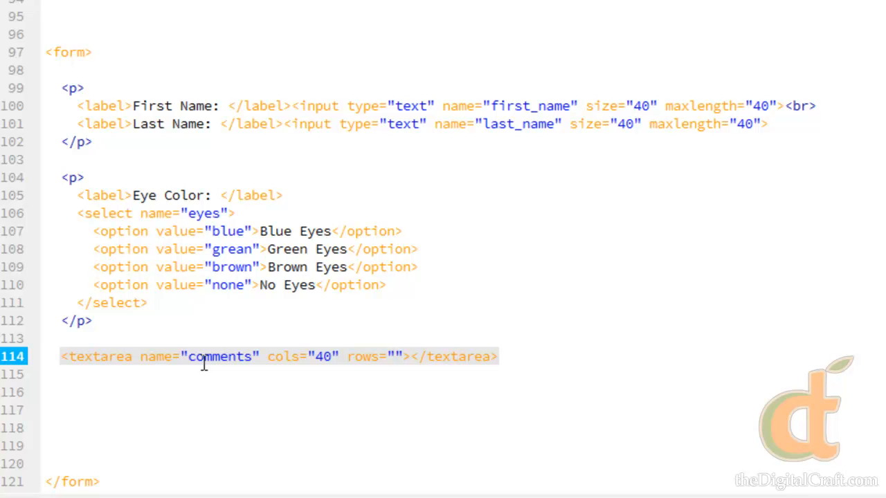
type("1")
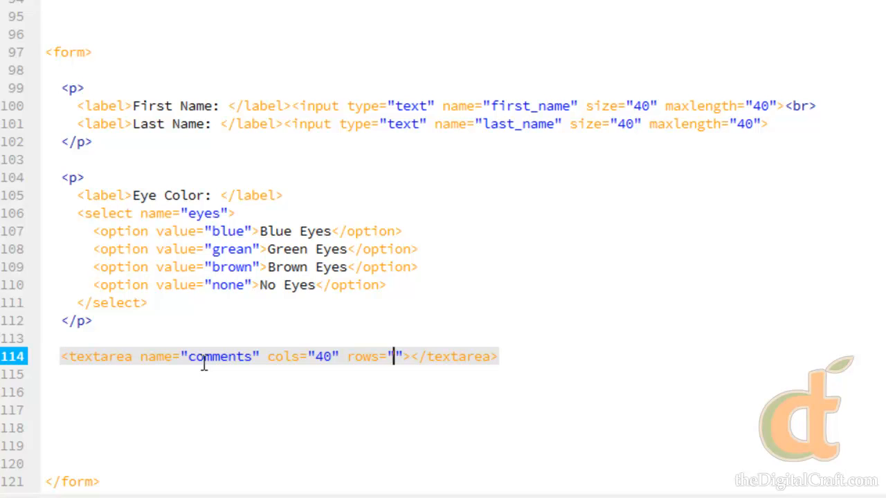
key("Backspace")
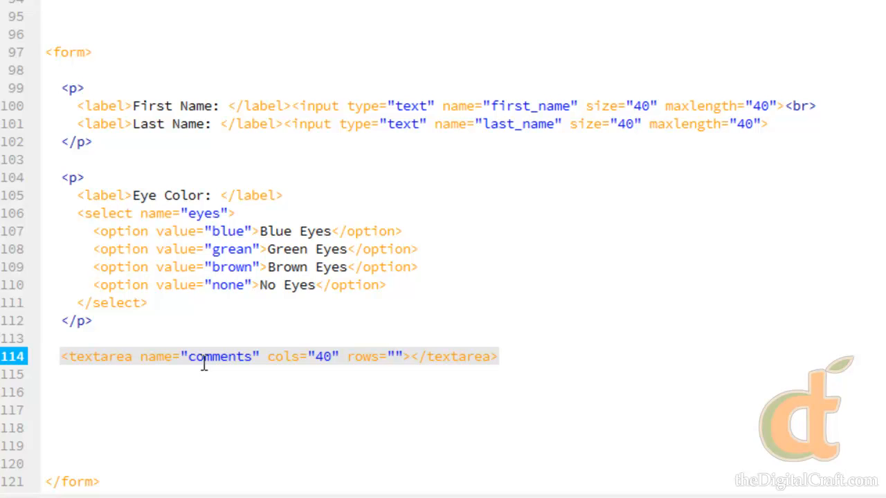
type("10")
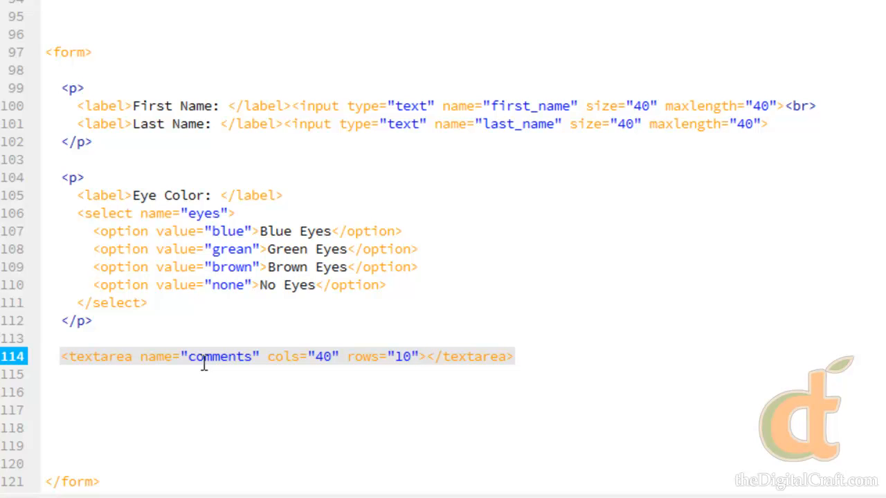
left_click(418, 358)
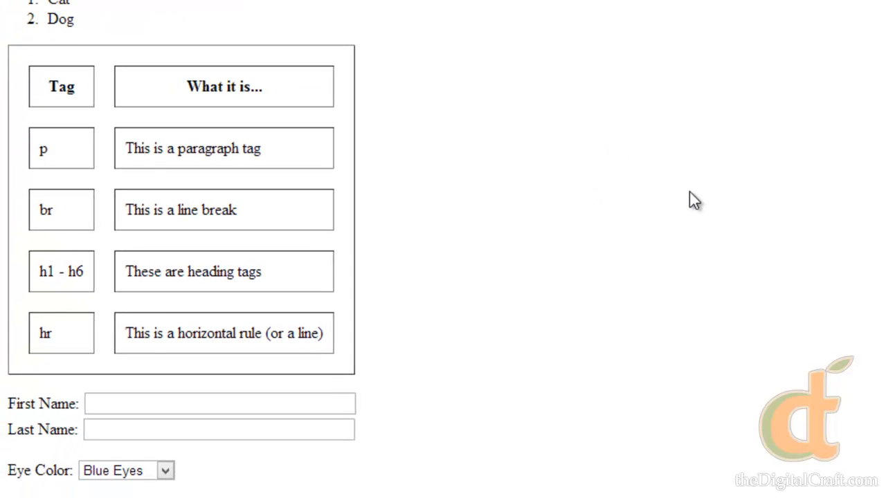
Scroll to the comment box in the browser and type test text asdfasdfasfasdf into it
scroll("down", 3)
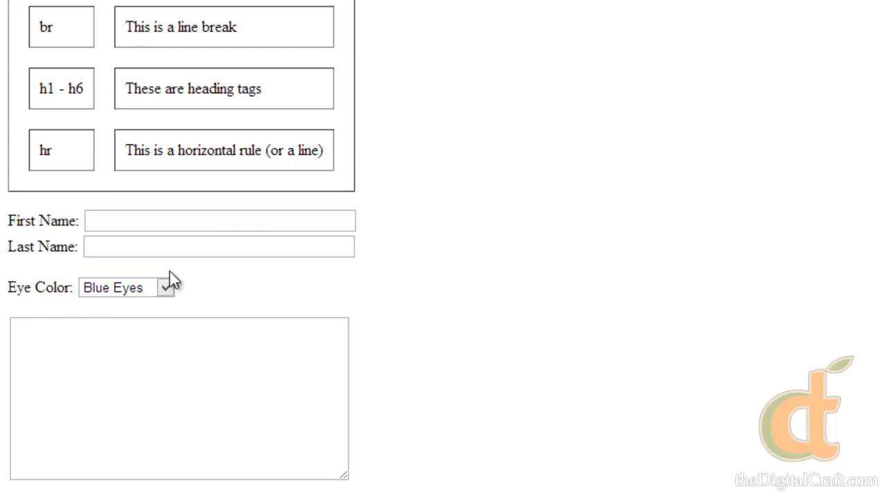
left_click(127, 287)
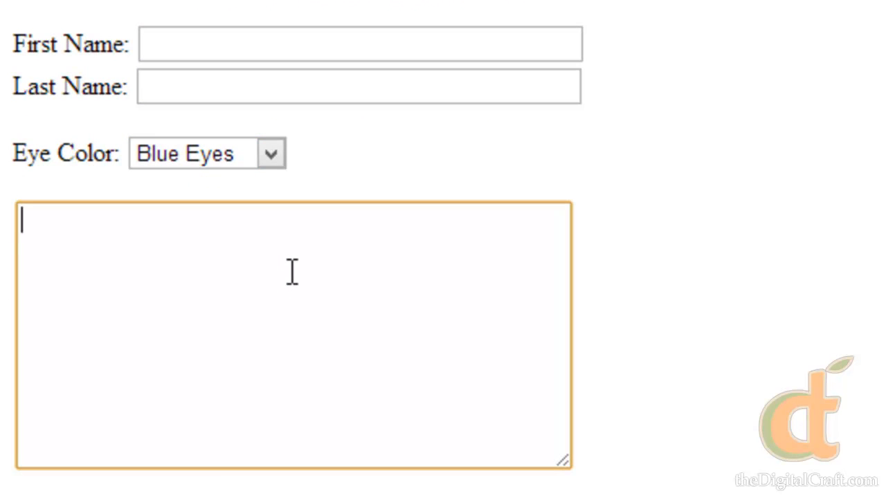
mouse_move(252, 317)
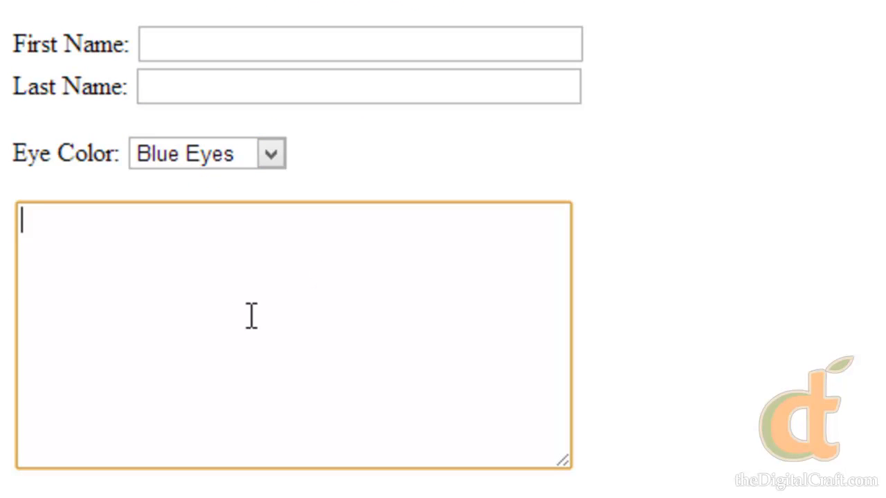
type("asdfasdfasf")
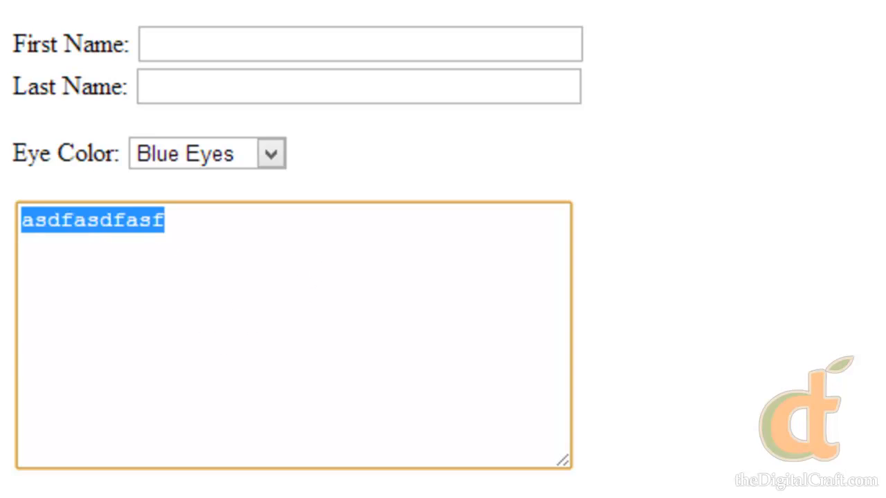
type("asdf")
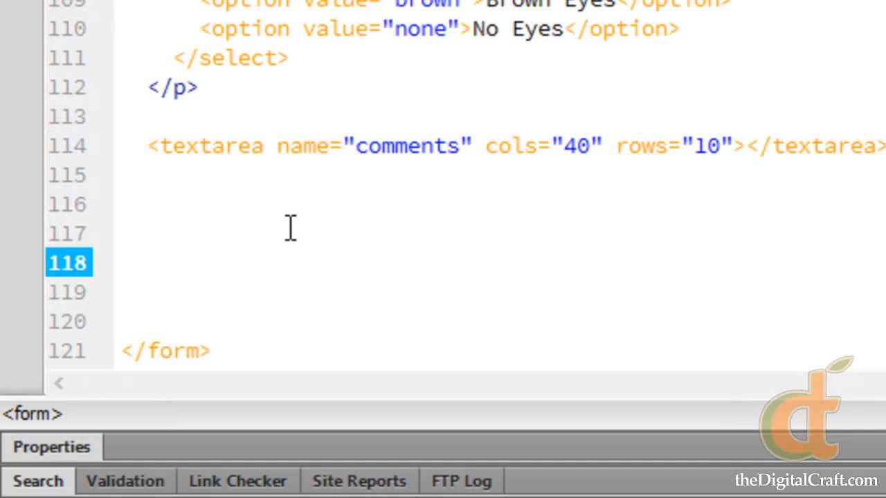
Start a new line below the textarea and begin typing <i for the next element
left_click(124, 175)
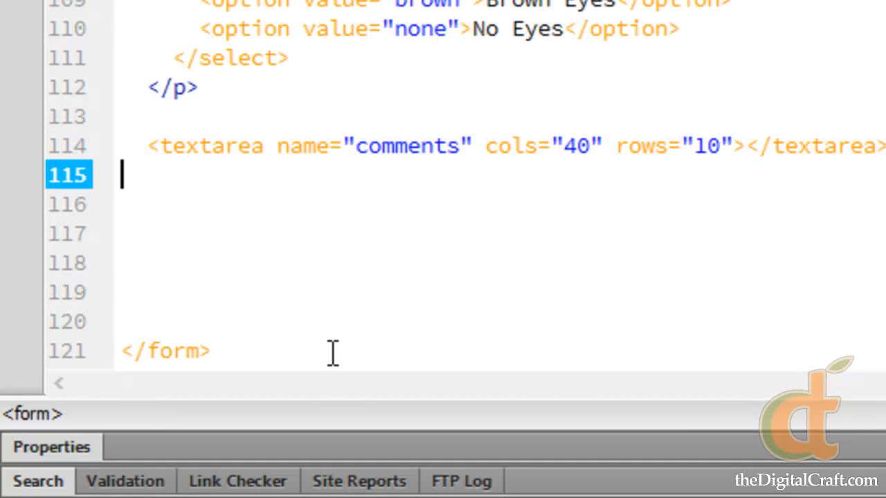
key("enter")
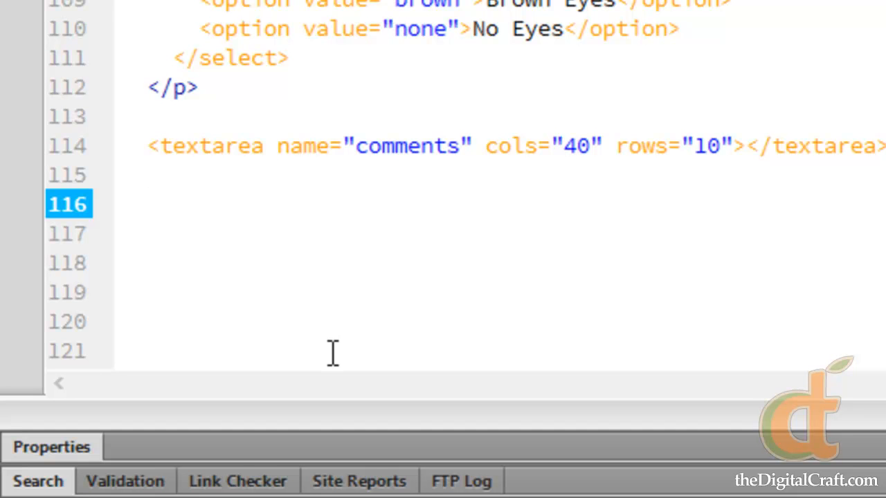
left_click(145, 203)
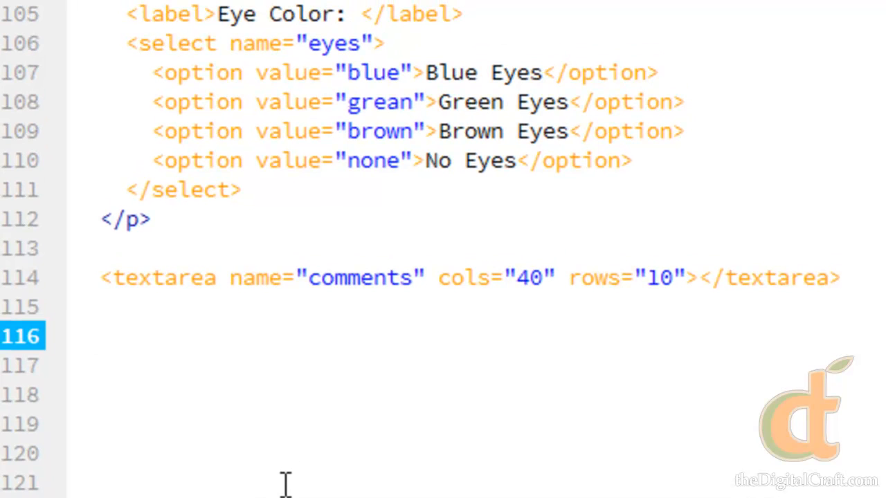
left_click(97, 336)
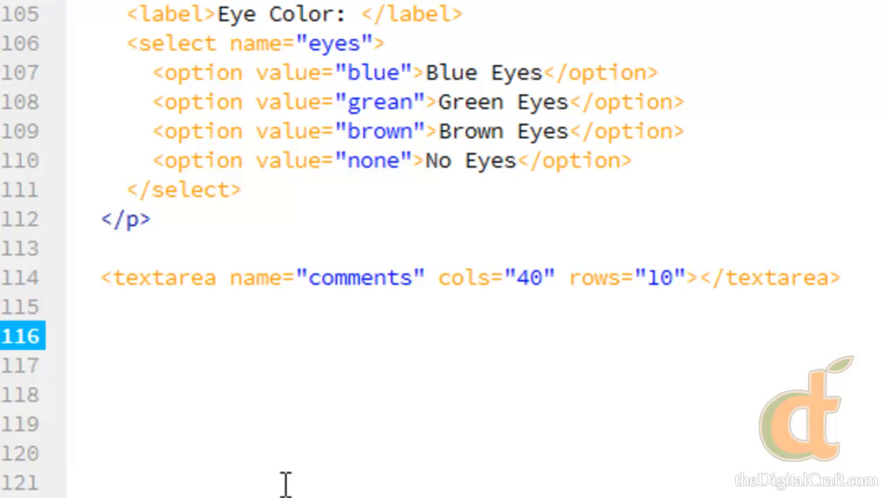
type("<i")
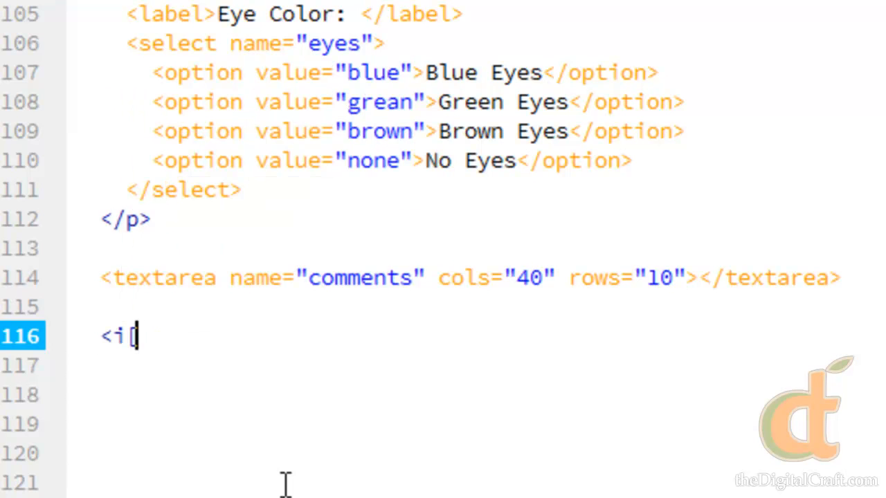
Write <input type="submit" name="submit" value="Send this form!"> on the line below the textarea
type("npu")
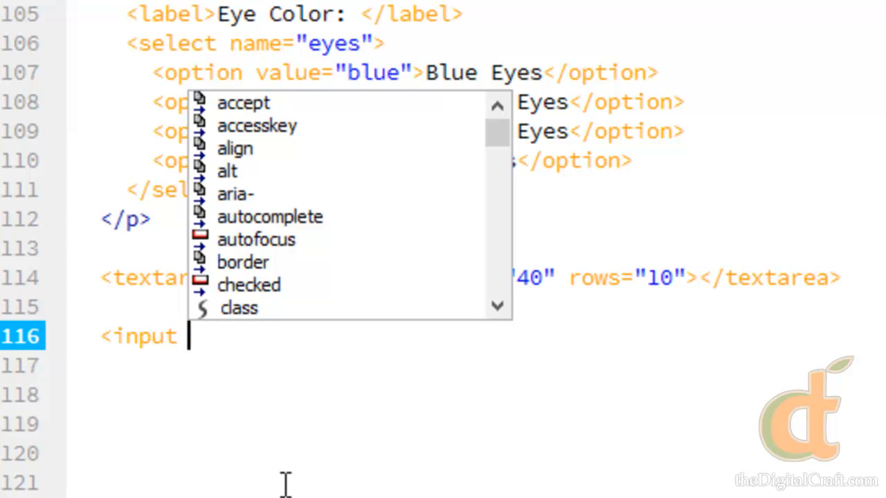
type("type=\"")
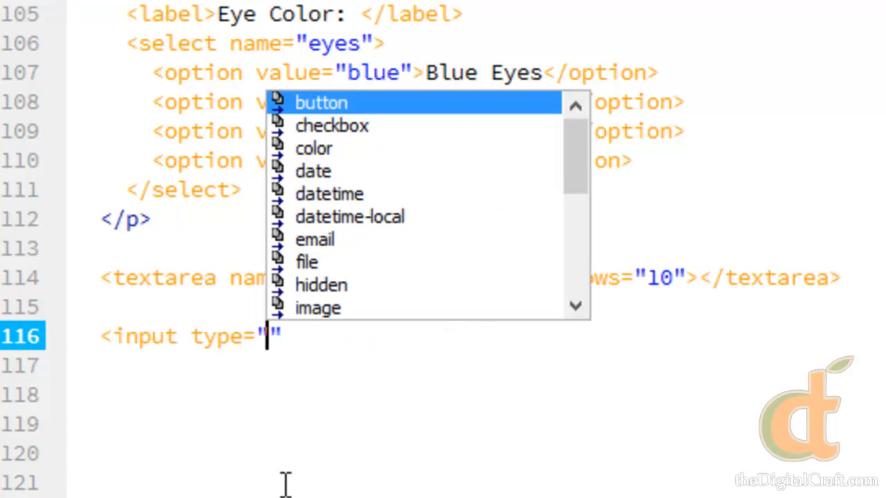
type("submit")
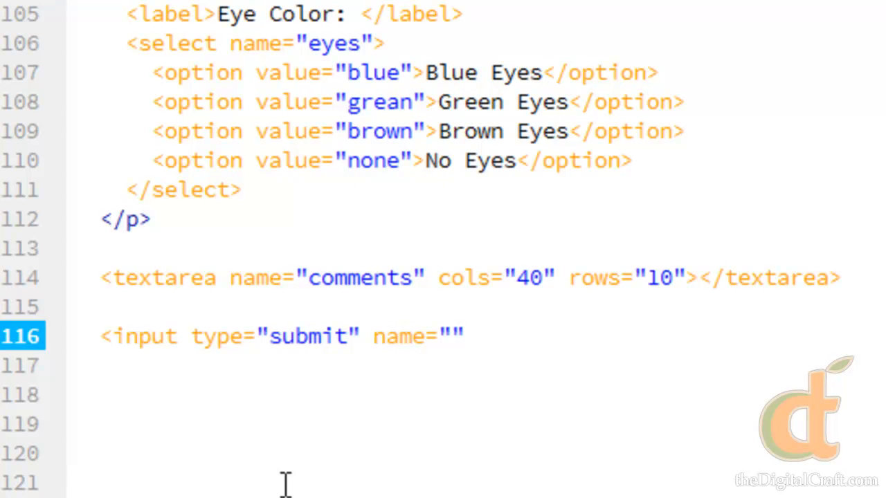
type("subi")
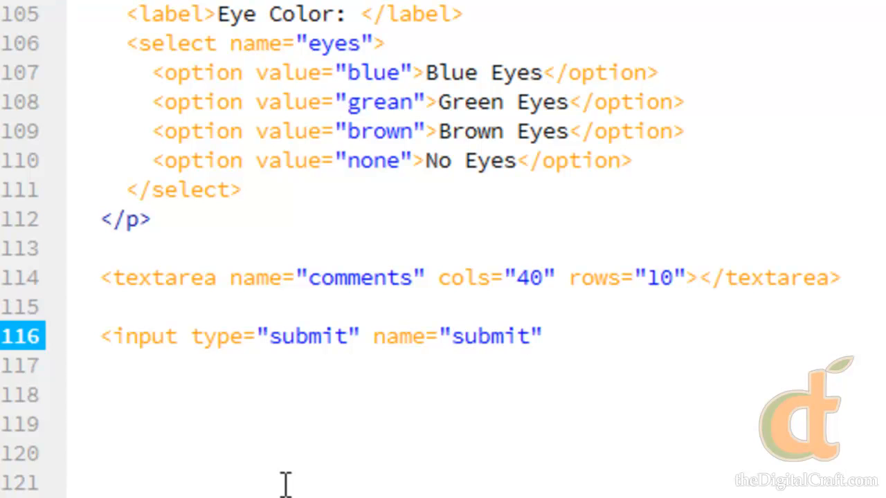
type("value=\"\"")
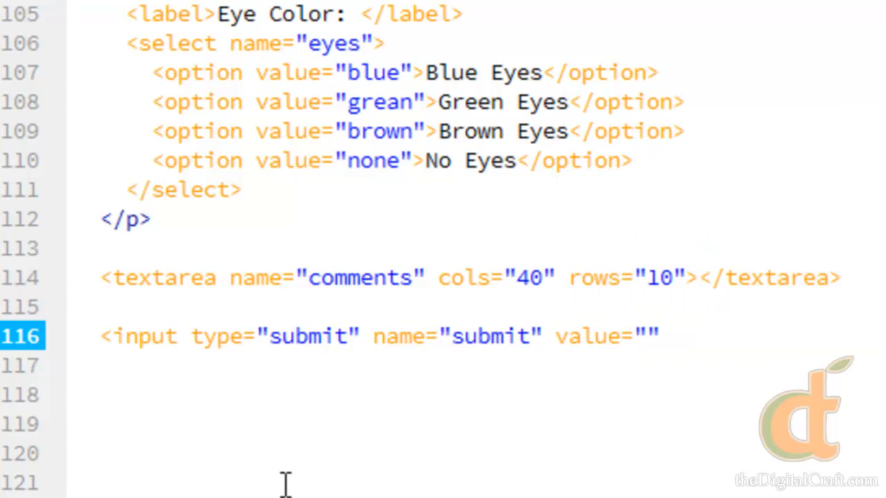
left_click(643, 336)
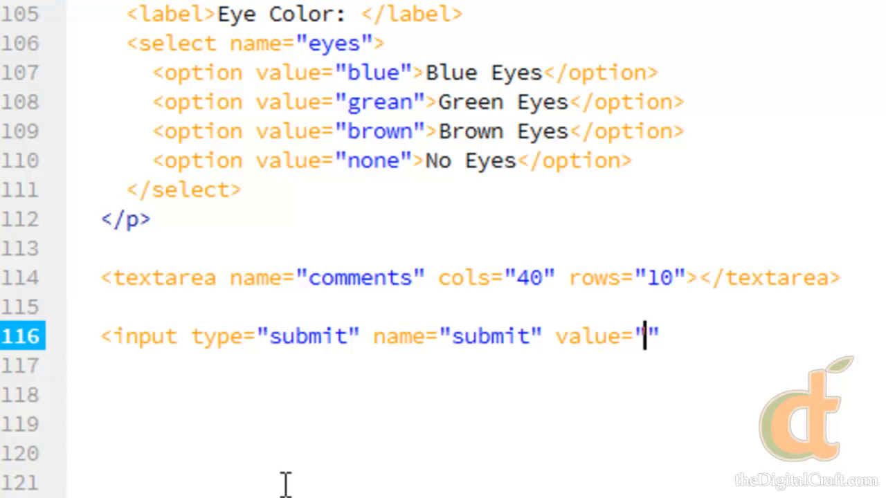
type("Send the")
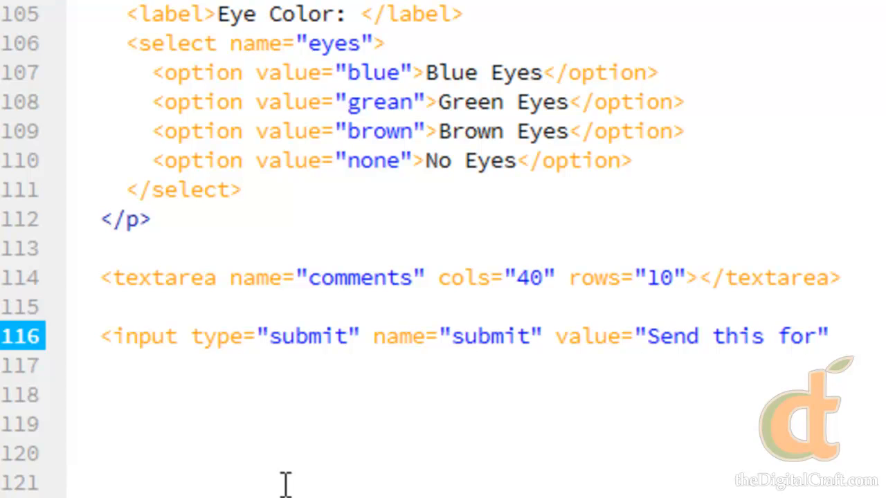
type("m!\"")
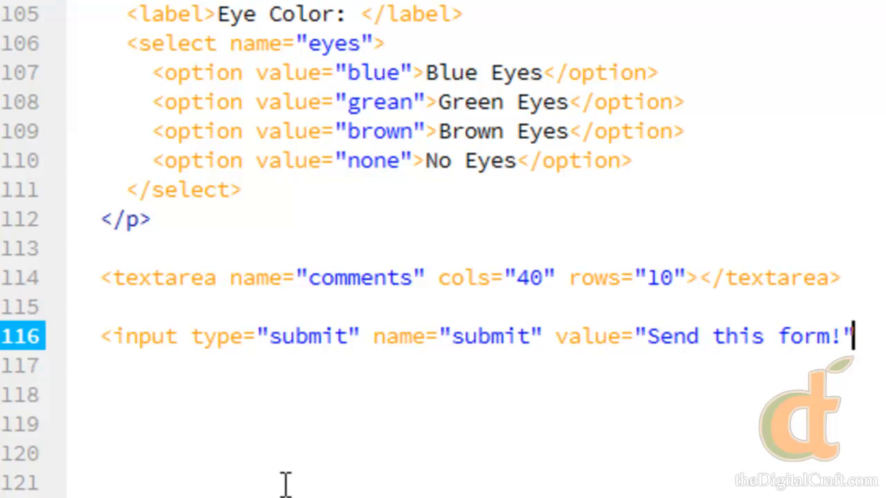
type(">")
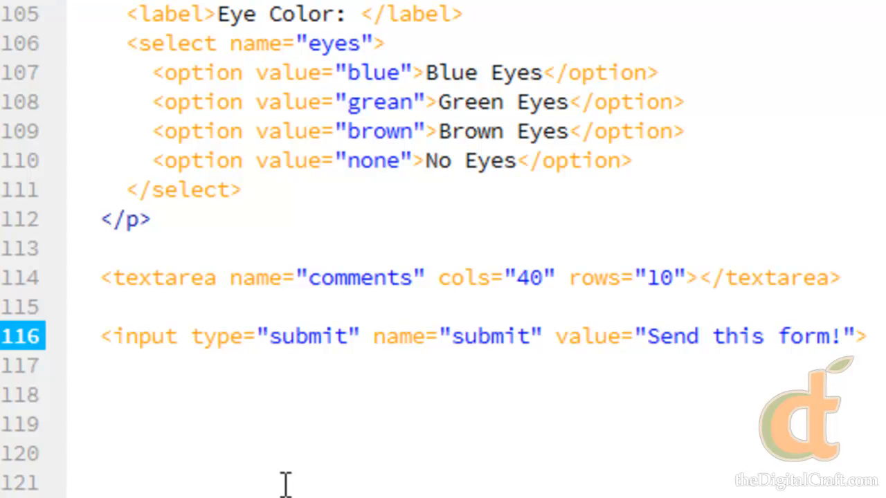
left_click(863, 337)
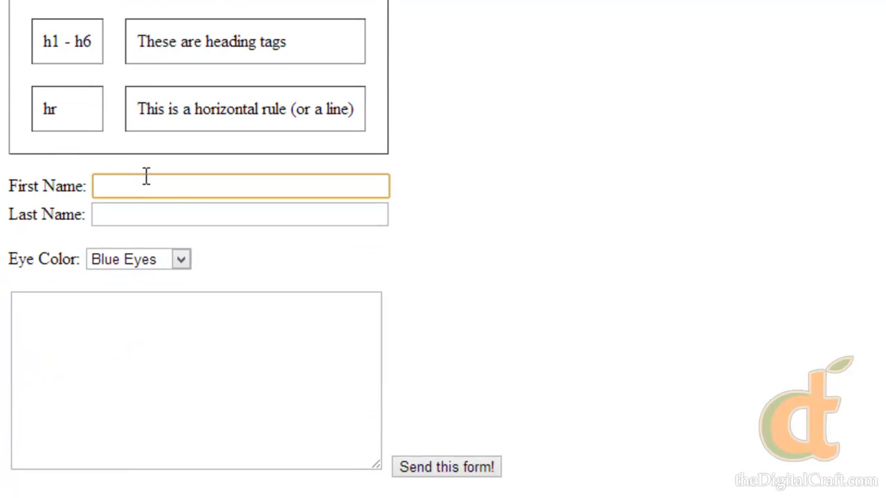
Fill in the names (last name Quandt) and comment "Here is my comment!", then submit the form
type("Quandt")
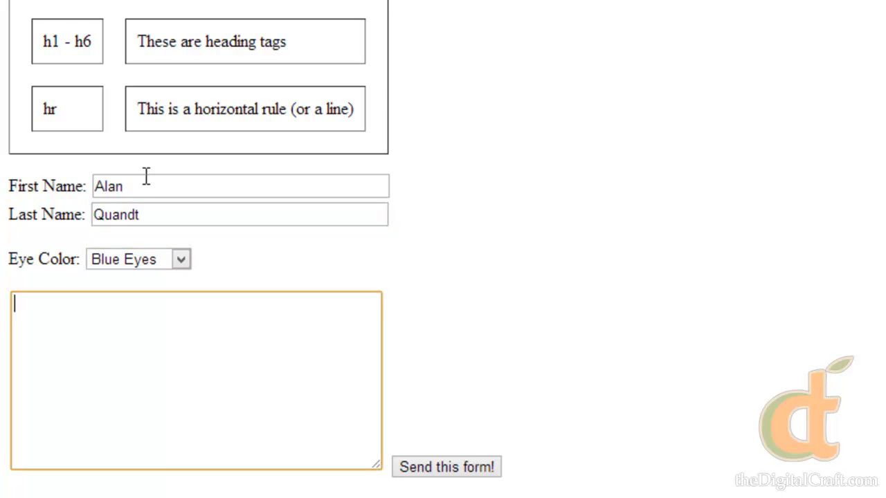
type("Her")
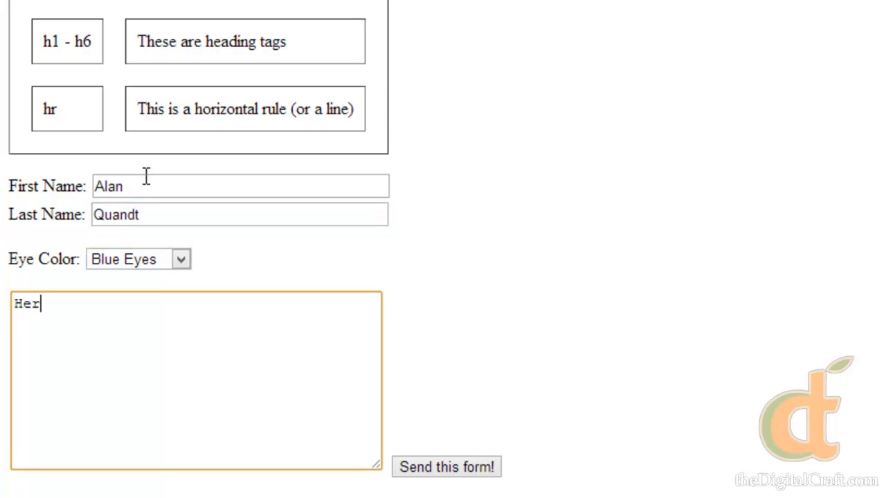
type("e is my comm")
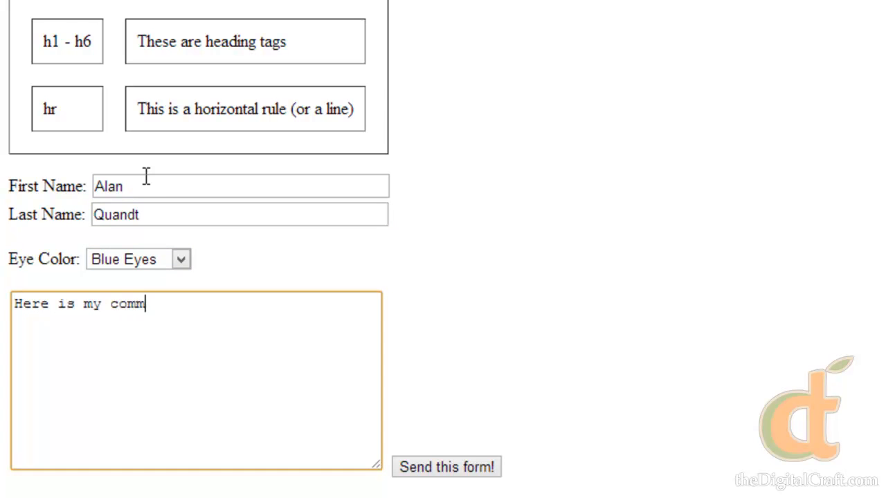
type("ent!")
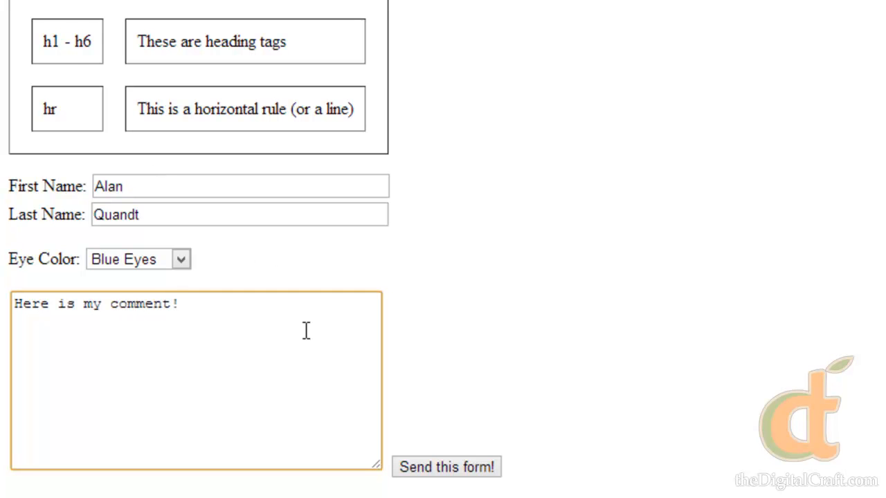
left_click(446, 467)
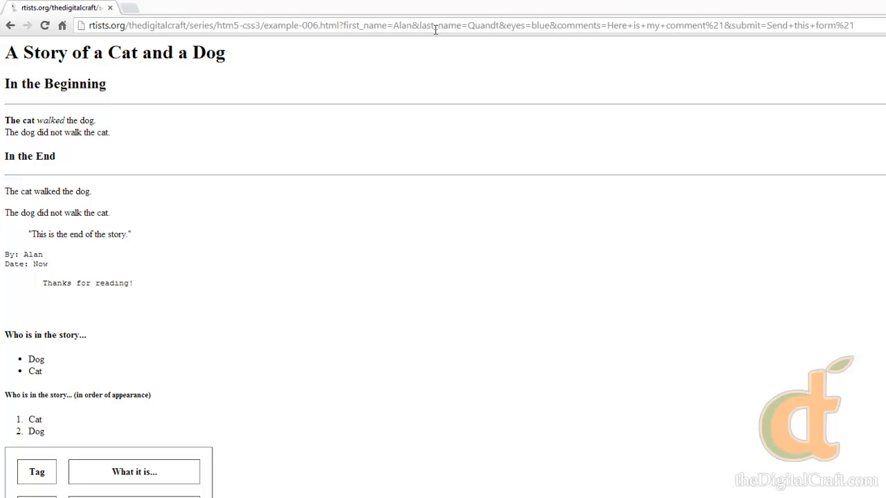
Highlight the first_name, last_name and eyes parameters in the address bar to inspect the submitted values
double_click(483, 25)
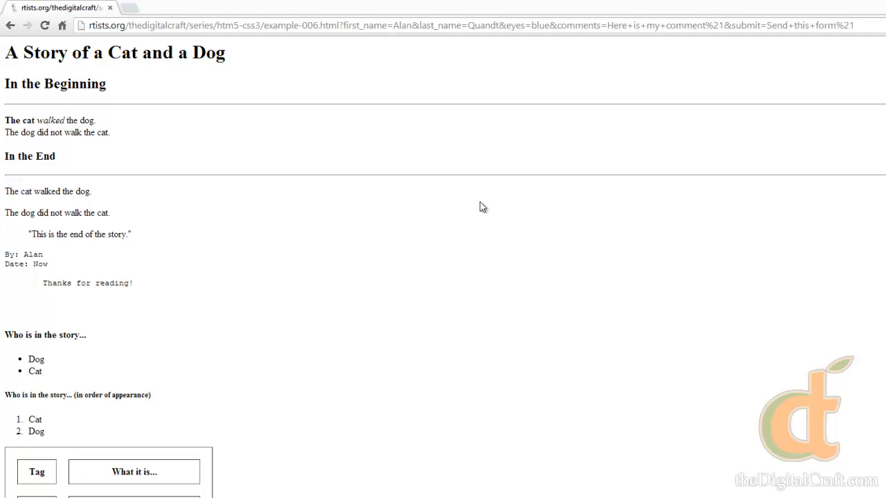
double_click(365, 25)
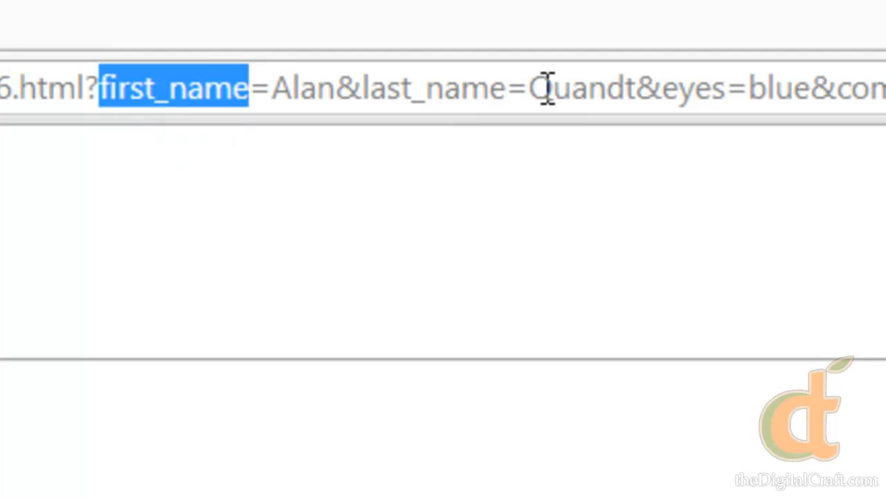
double_click(432, 89)
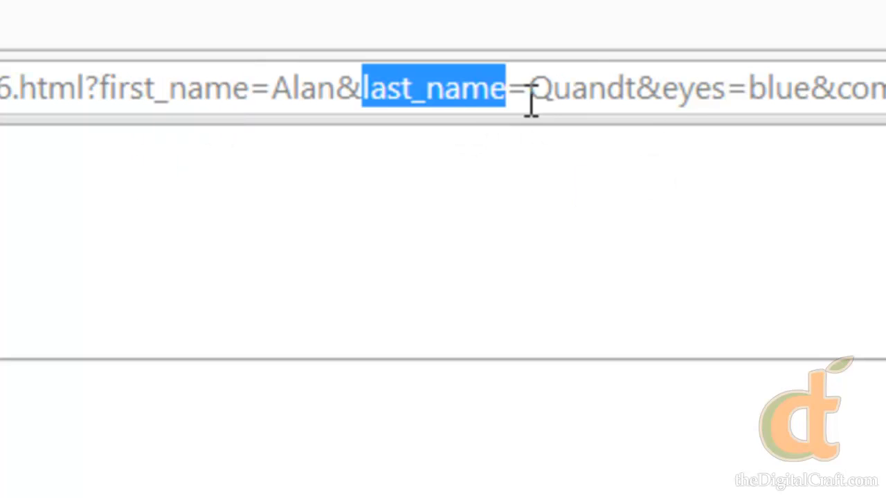
double_click(529, 67)
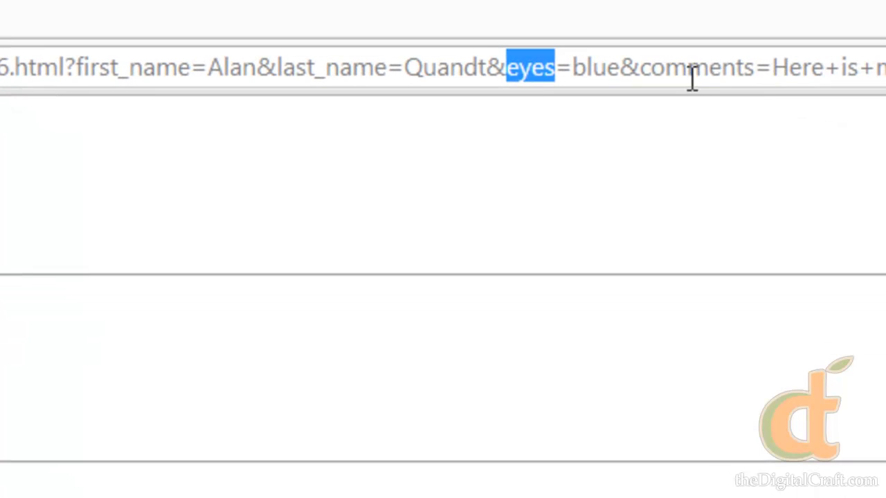
double_click(695, 66)
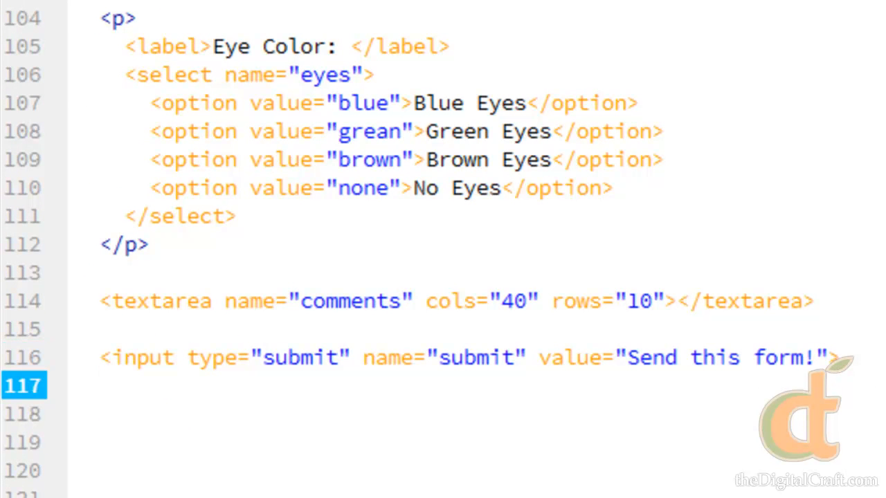
Write <button type="reset">Reset</button> after the submit input, choosing reset from the code hints
type("<but")
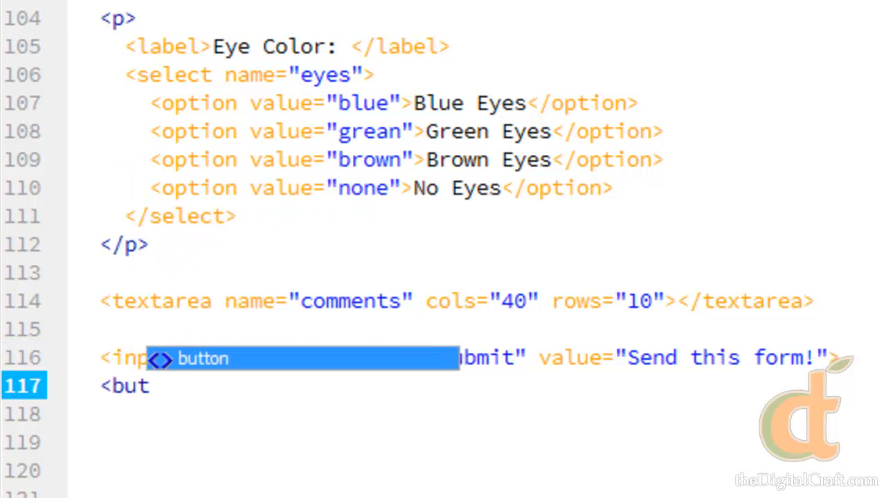
type("ton></button>")
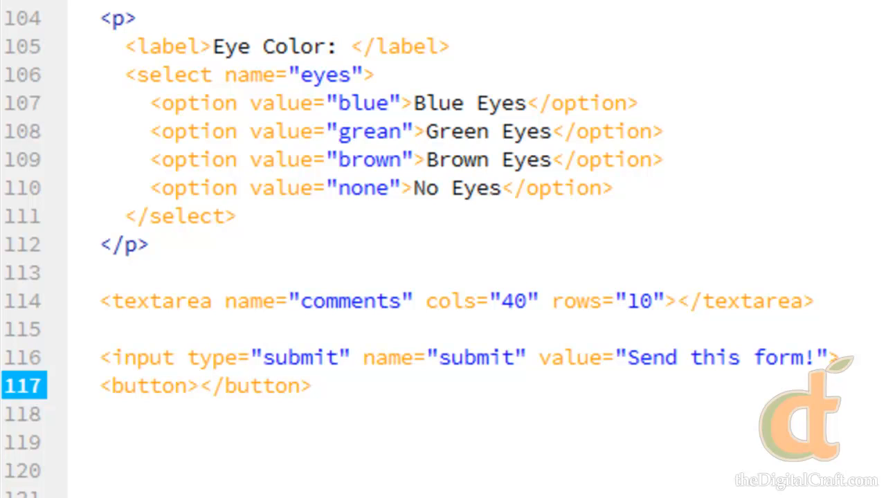
type("Res")
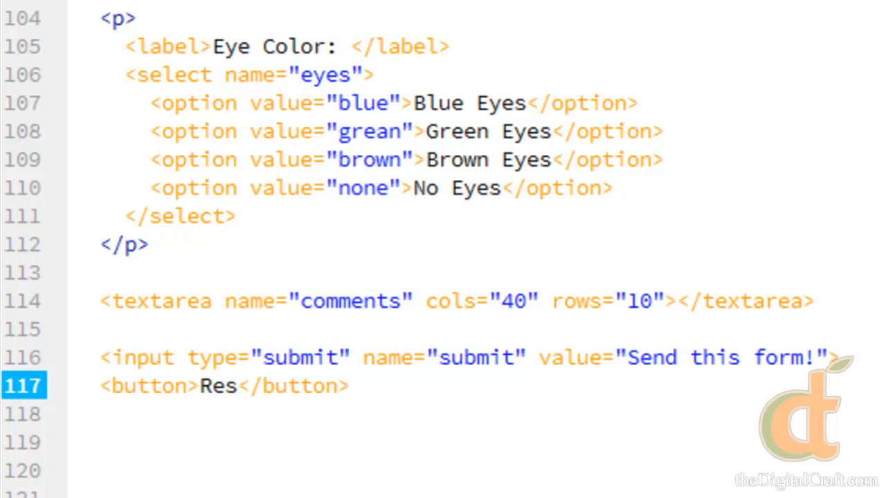
type("et")
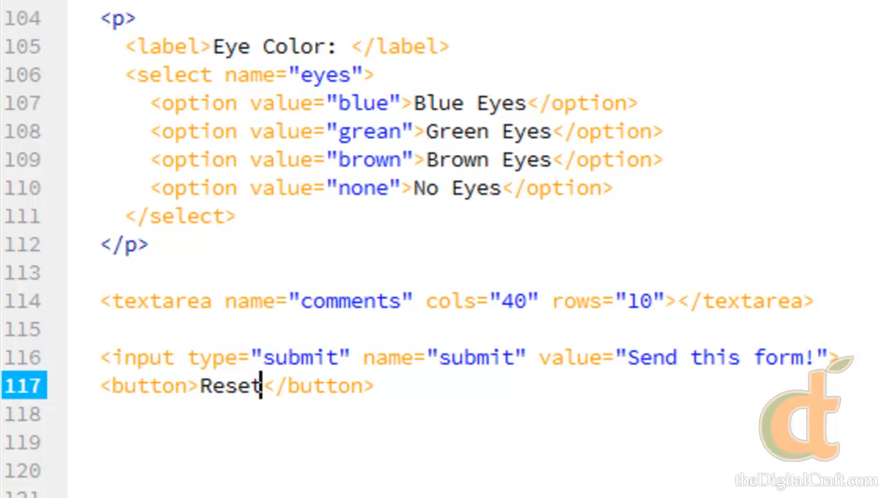
mouse_move(371, 188)
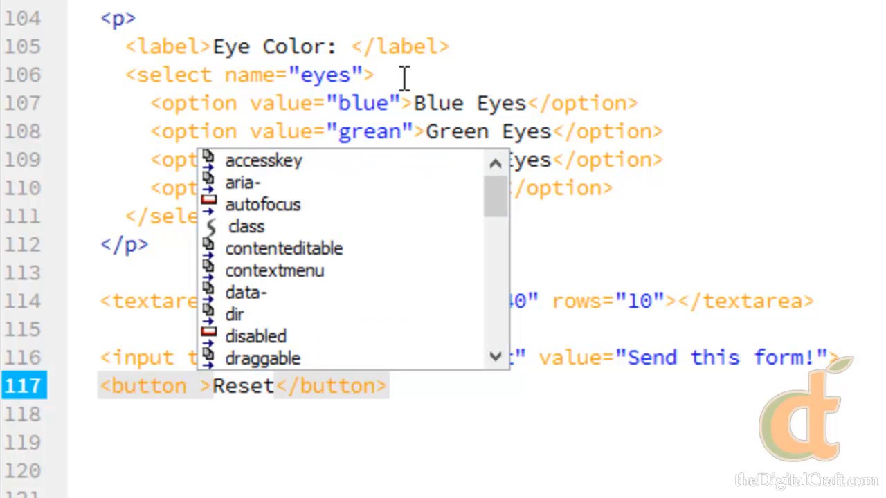
type("type=\"")
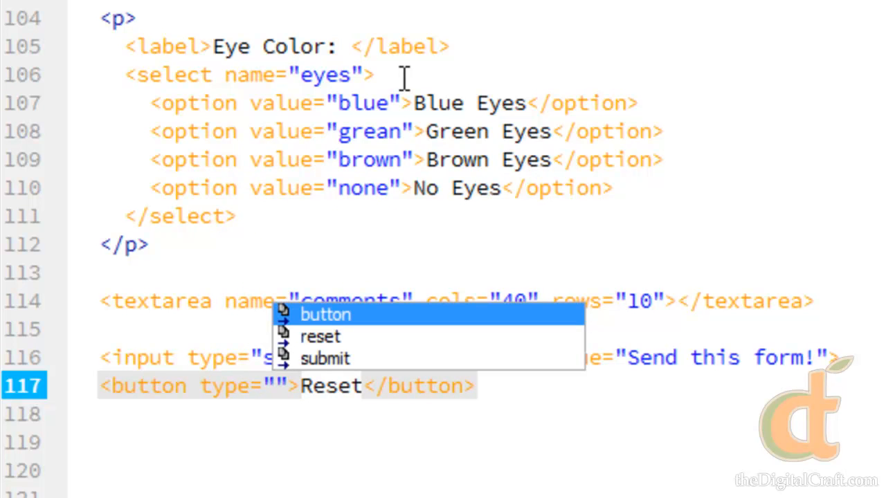
left_click(322, 336)
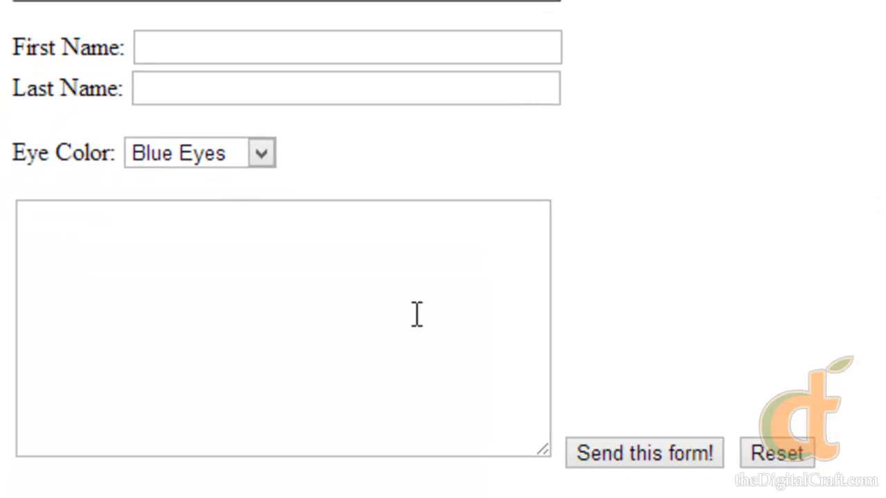
Enter test text in the name fields and comment box, then clear everything with the Reset button
type("ert")
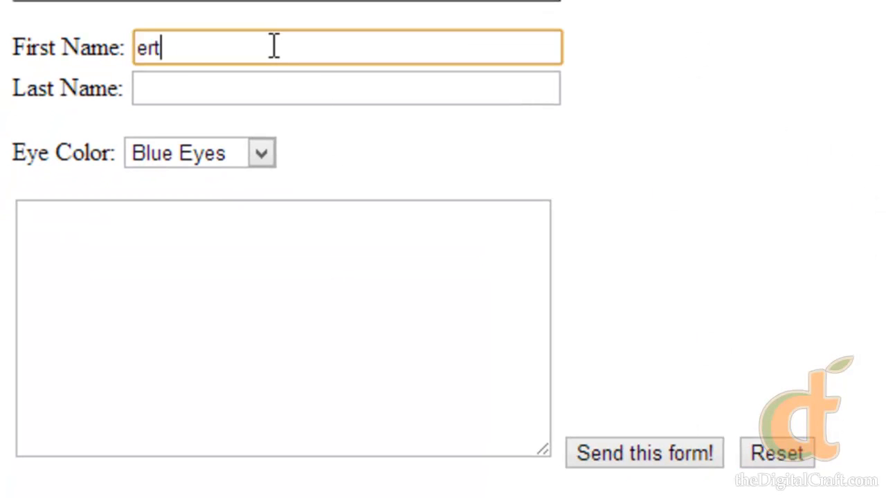
left_click(775, 454)
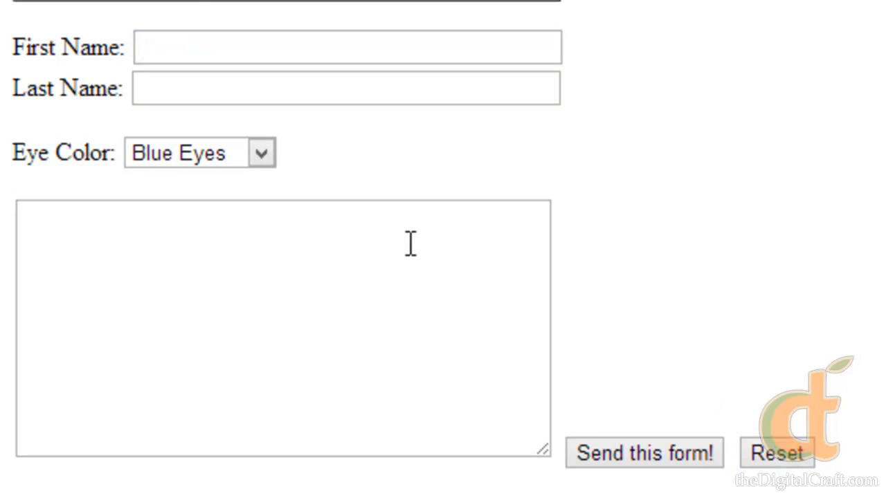
type("awertawet")
type("awetawet")
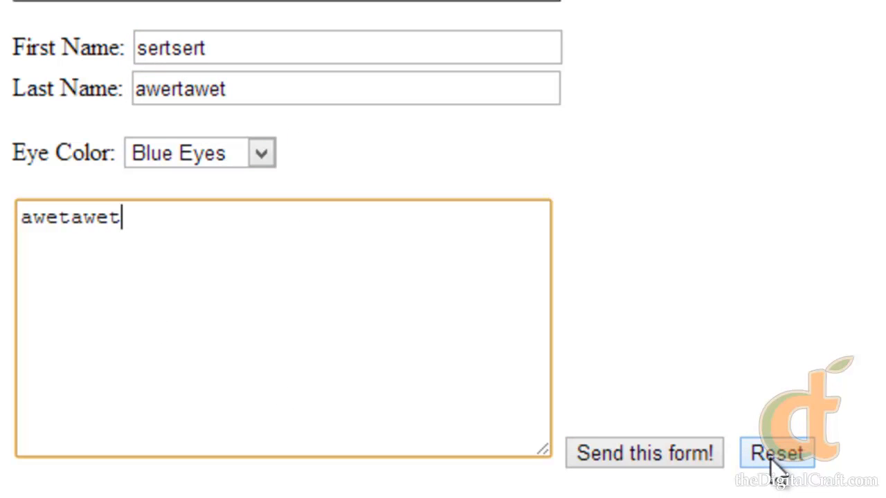
left_click(777, 454)
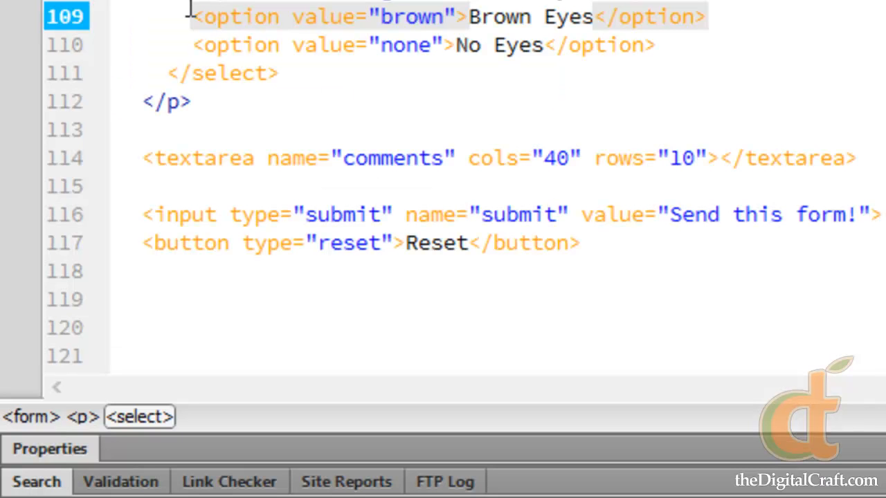
Wrap the textarea line in <p>…</p> and the submit and reset buttons in another <p>…</p>
left_click(353, 17)
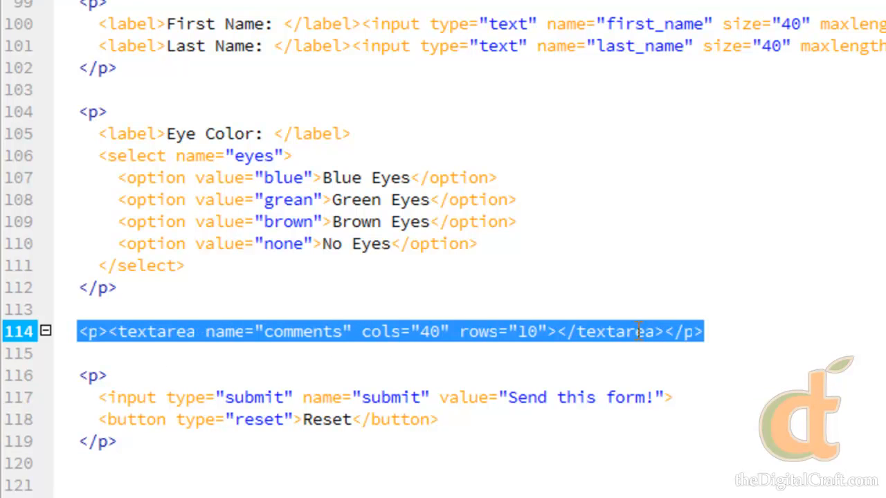
left_click(586, 222)
type("</form>")
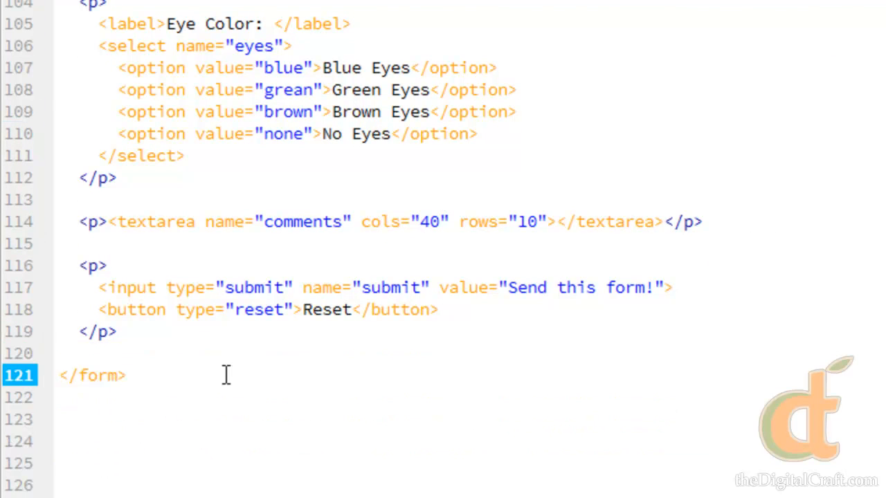
left_click(125, 375)
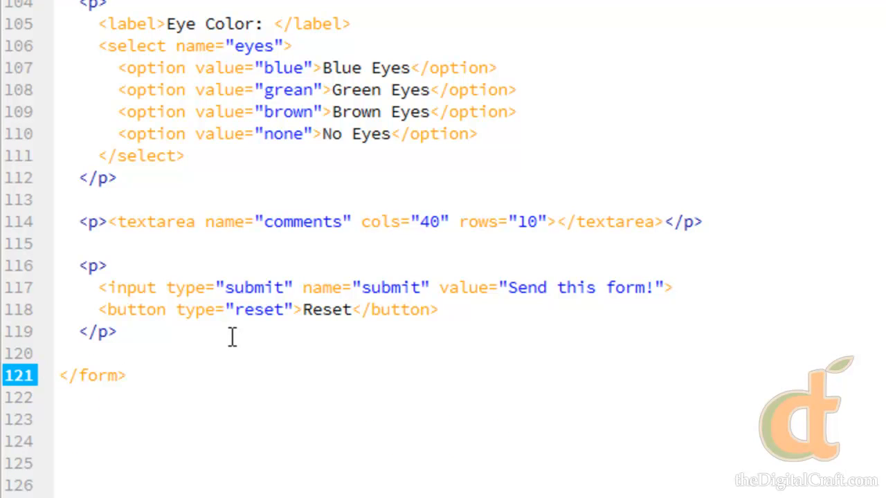
left_click(124, 375)
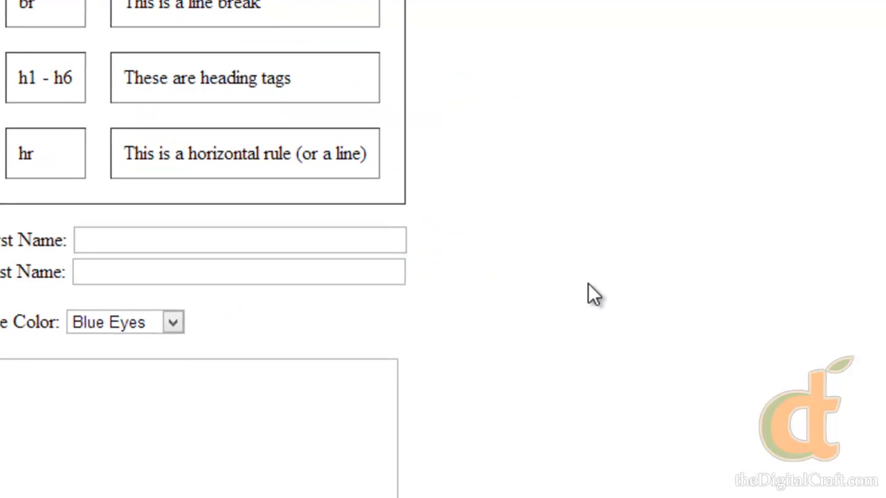
Scroll down to see the two buttons on their own line below the comments box
scroll("down", 3)
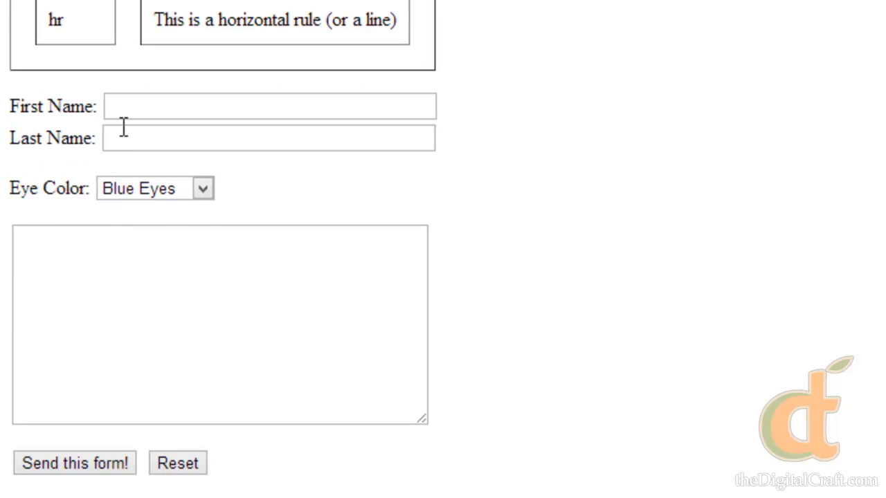
mouse_move(81, 333)
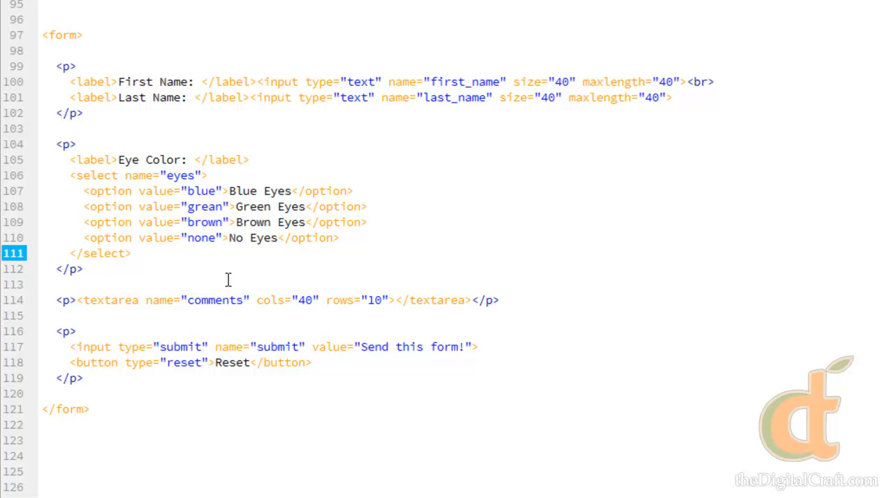
left_click(130, 252)
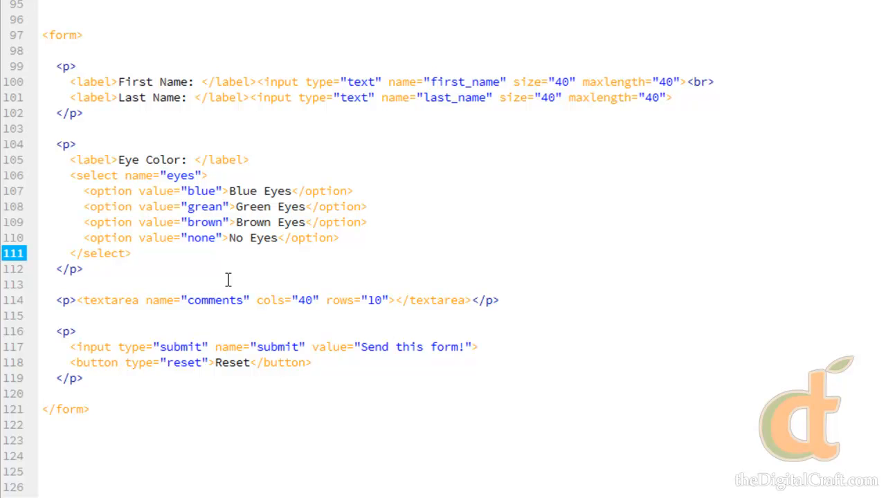
left_click(129, 254)
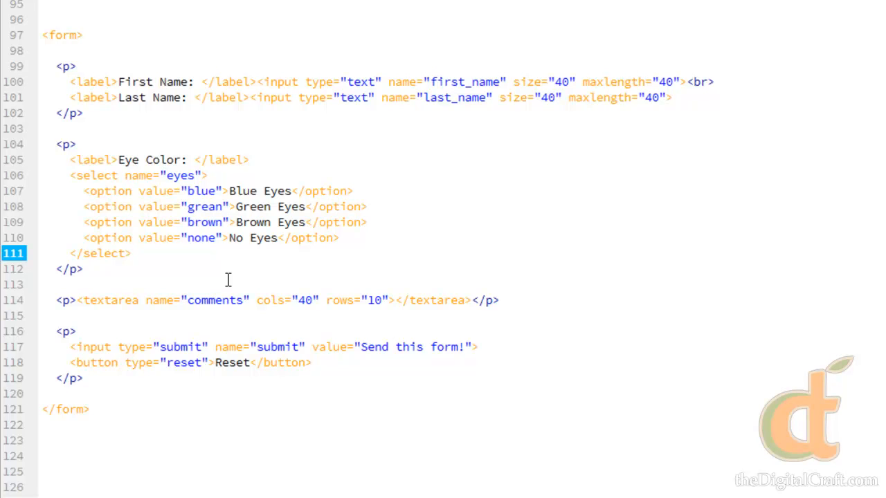
left_click(130, 253)
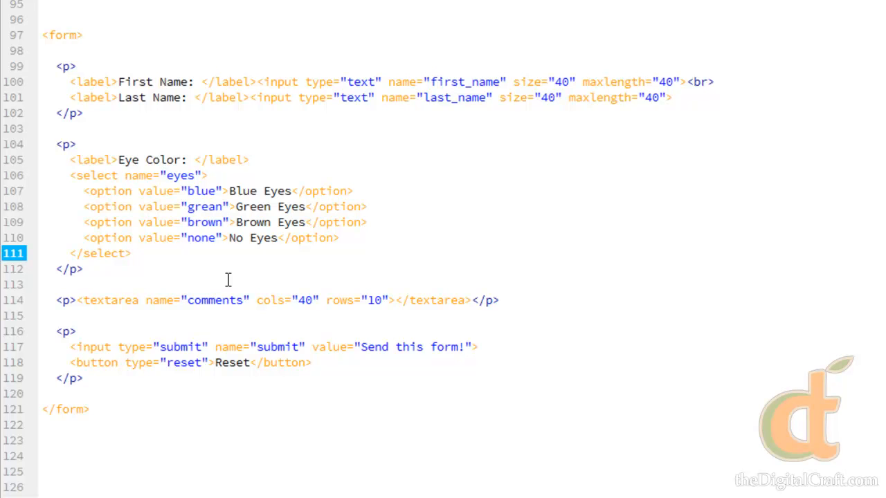
left_click(130, 252)
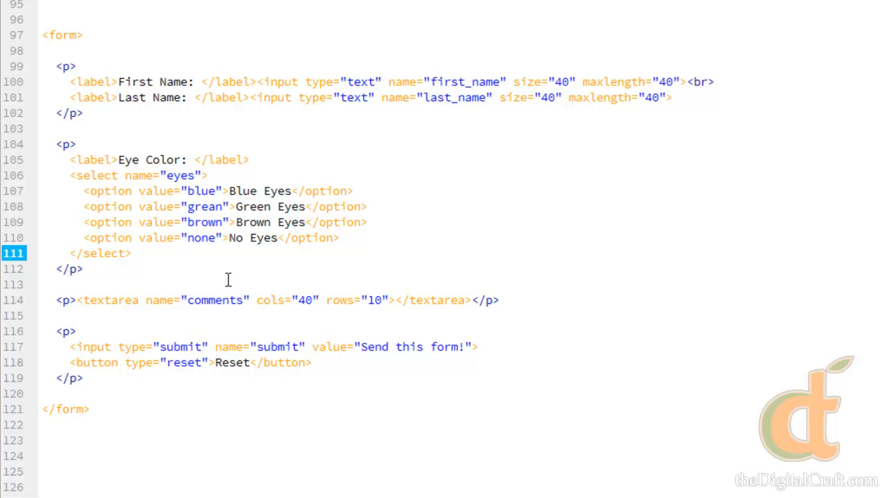
left_click(127, 253)
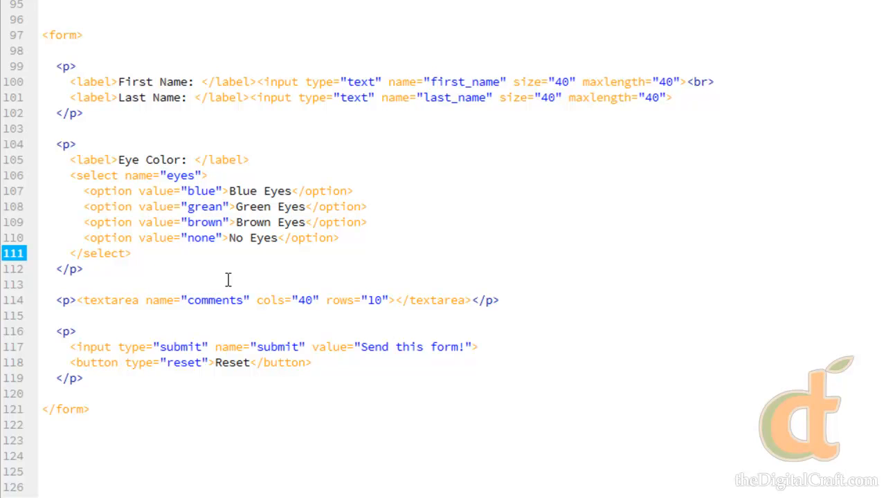
left_click(131, 252)
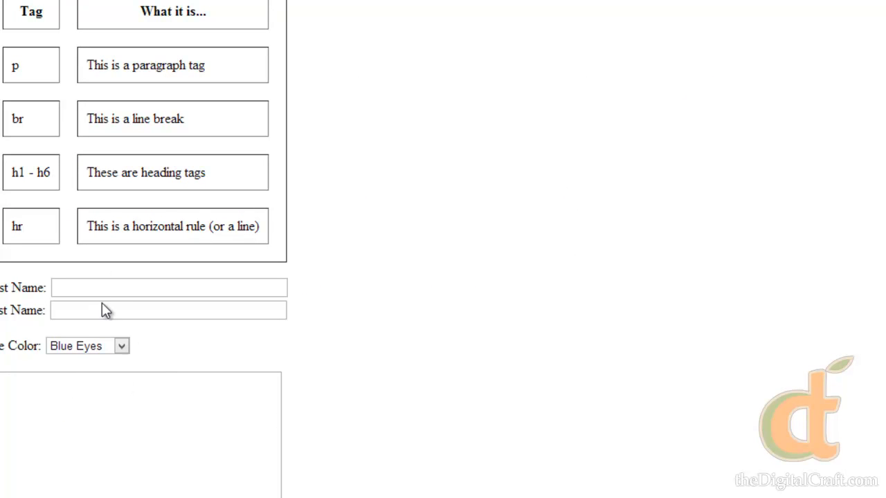
left_click(169, 287)
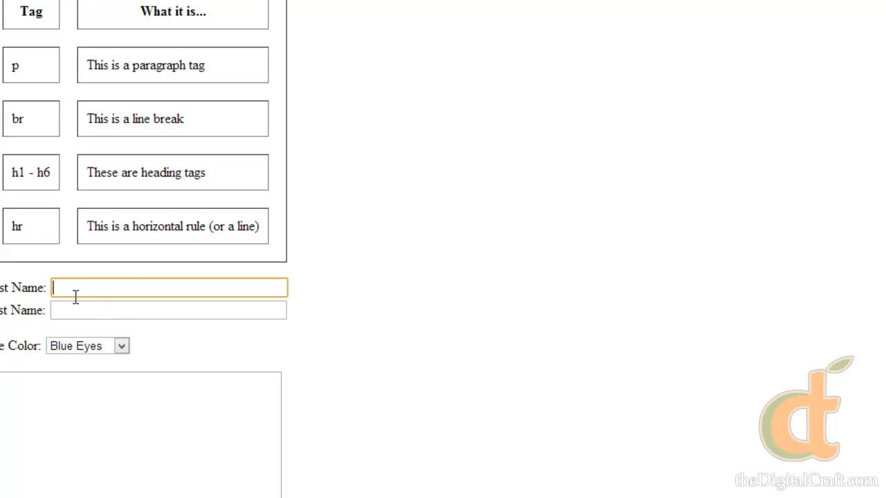
mouse_move(249, 291)
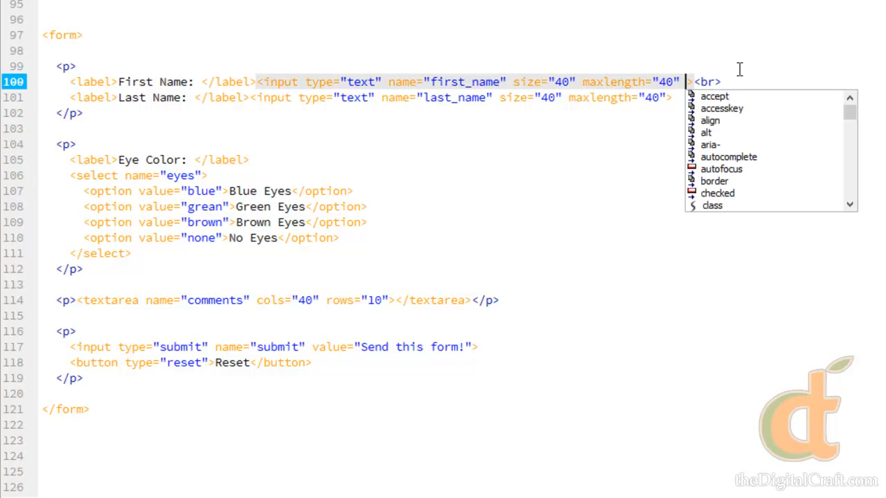
Add placeholder="Enter your First Name Here..." and a matching Last Name placeholder to the name inputs
type("placeholder=\"\"")
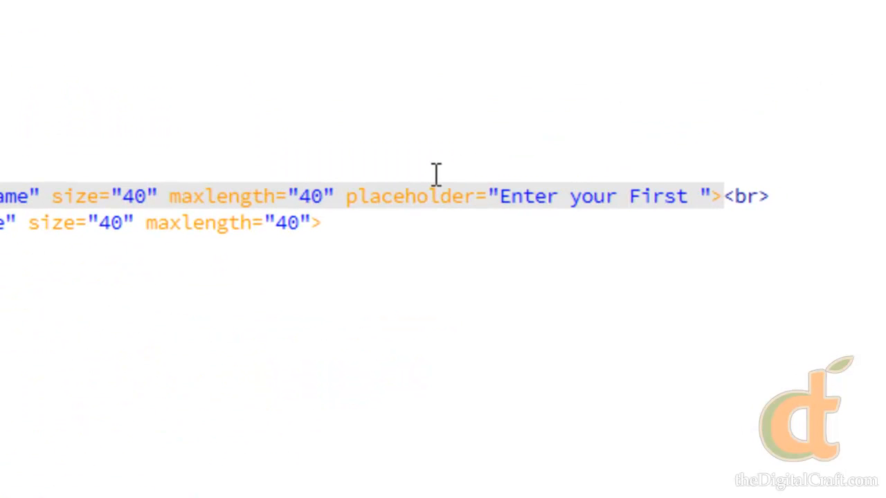
type("Name Here...")
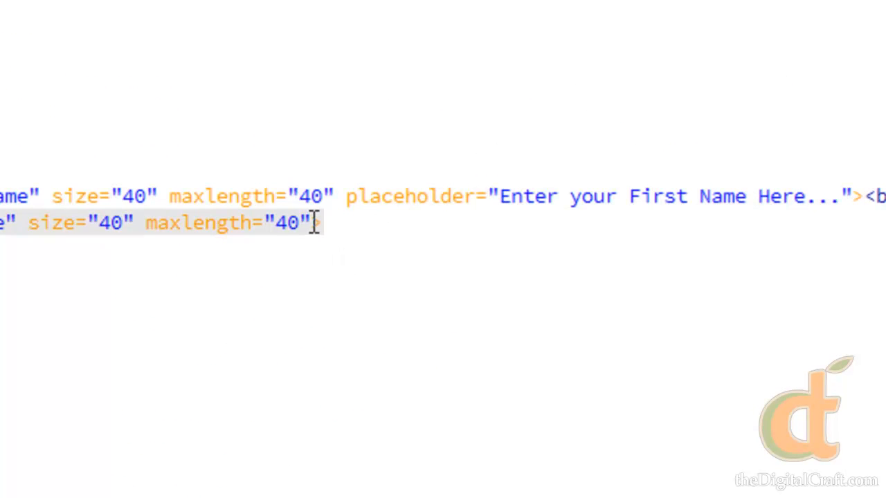
type("placeholder=\"Enter your")
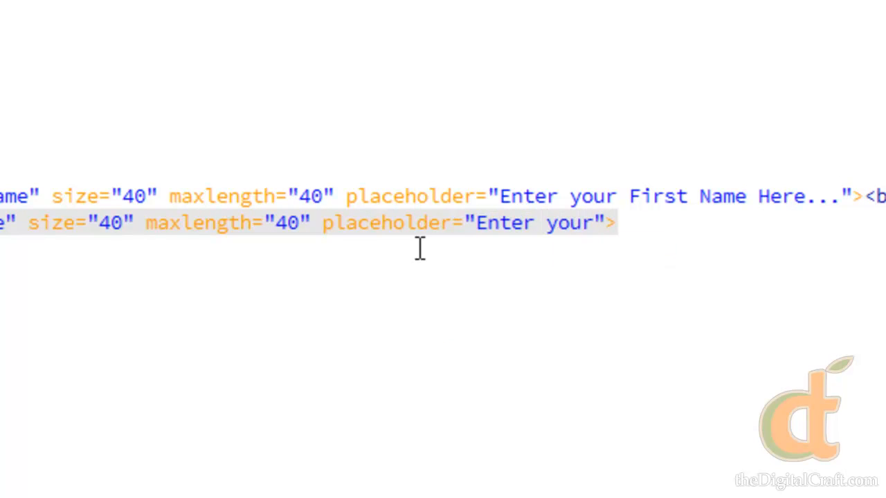
type("Last Name: </label><input type=\"text\" name=\"last_nam")
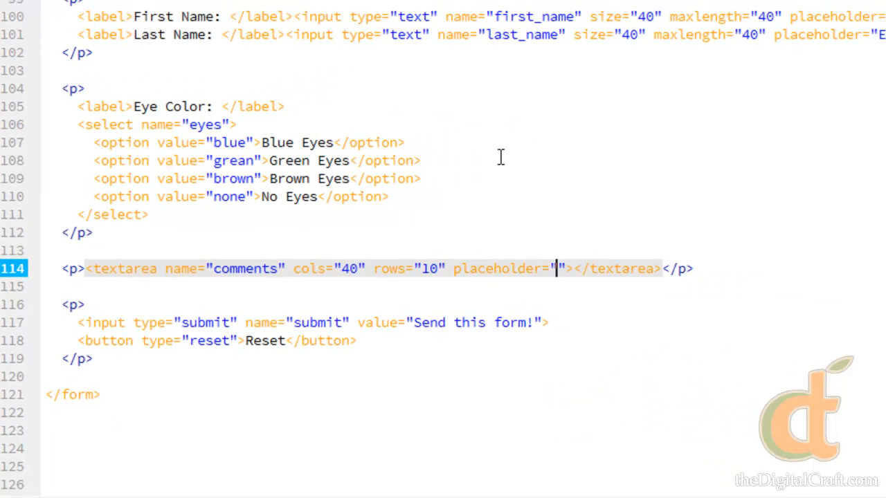
Add placeholder="Write a comment here..." to the comment textarea
key("Backspace")
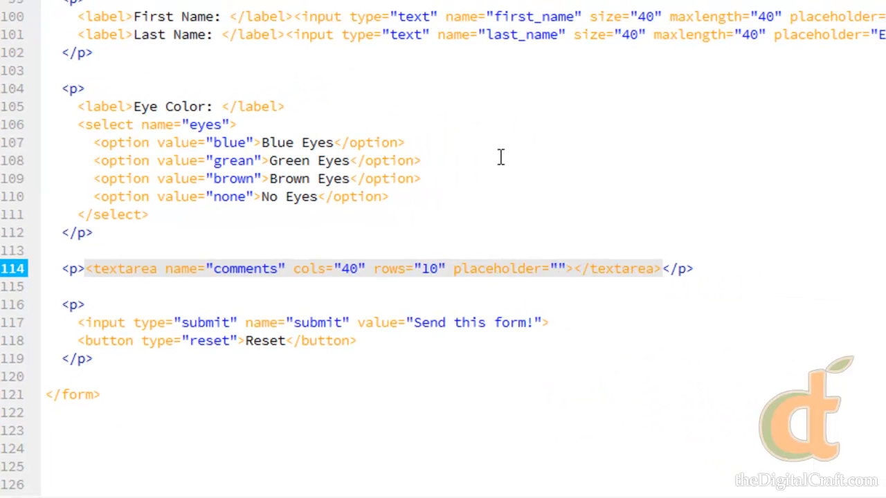
type("Write a comment here...")
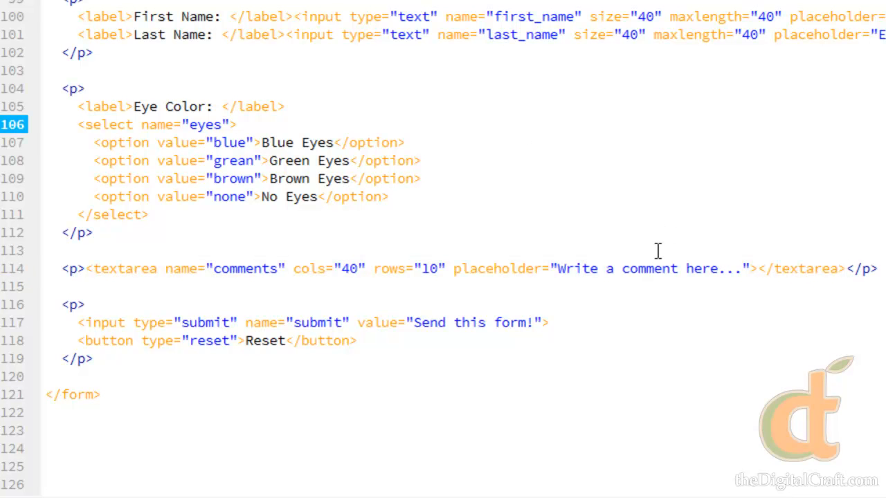
left_click(235, 125)
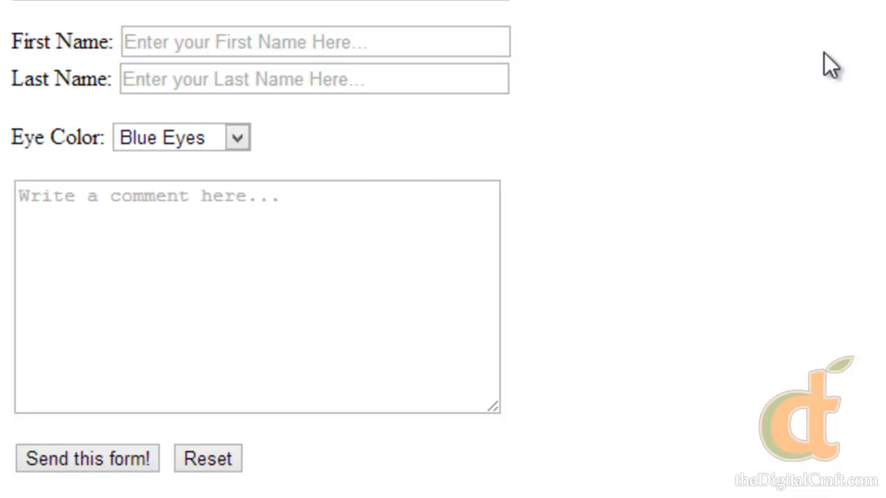
Enter test text in the comment box and First Name field to confirm it replaces the placeholders
left_click(338, 252)
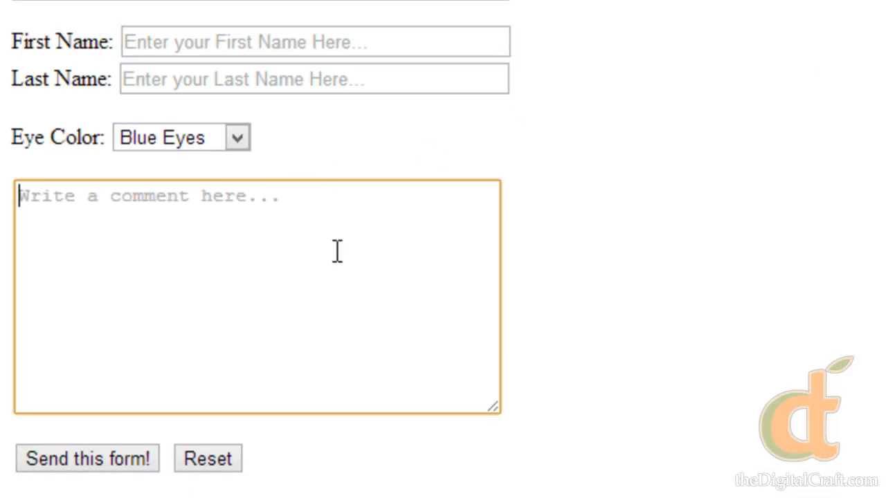
type("awef")
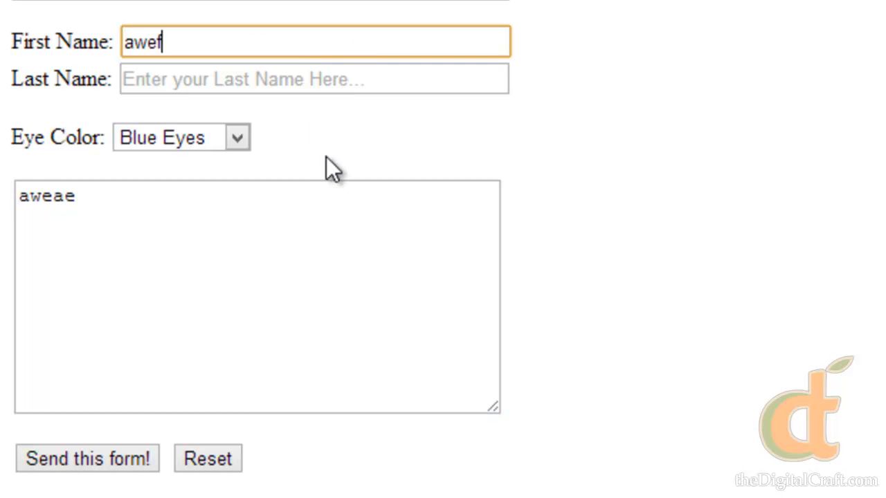
type("aesf")
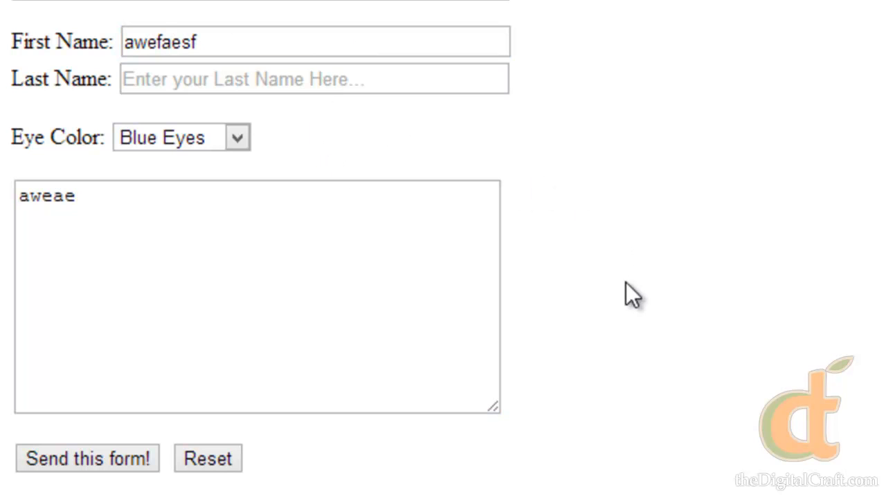